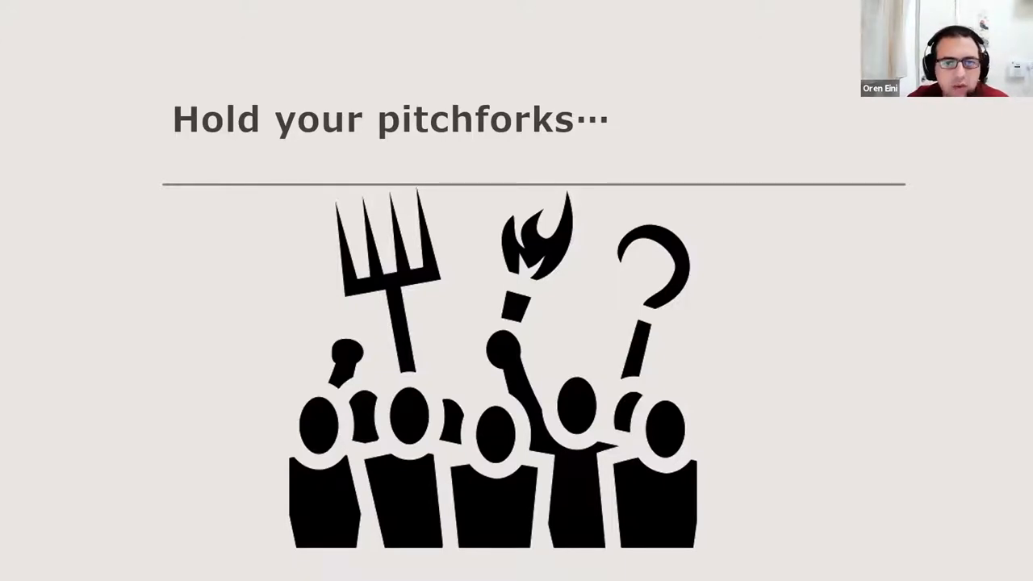
- Advance past the 'Hold your pitchforks' slide to reach the Piranha Pages list
{"action": "key", "text": "Right"}
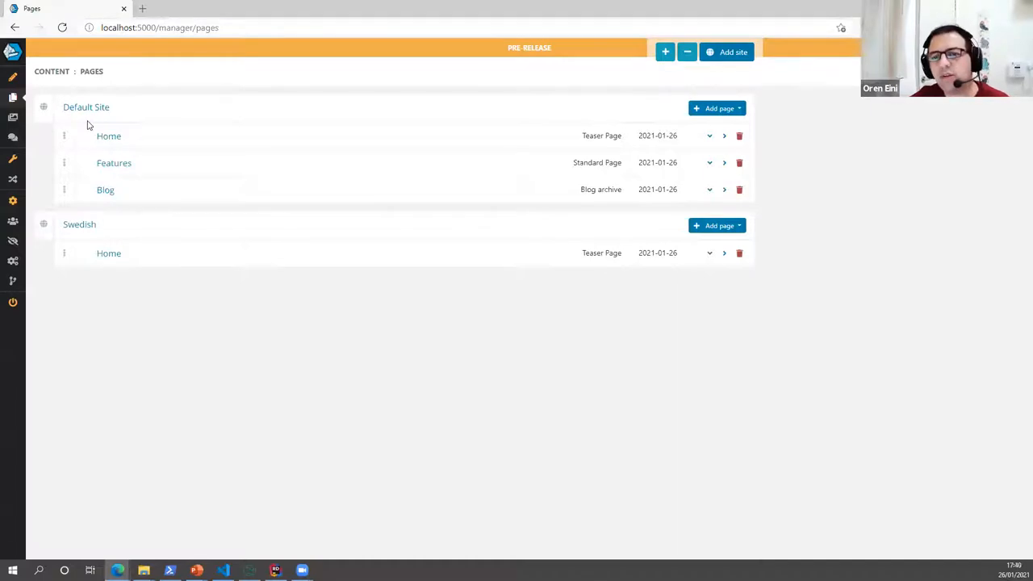
- Open a site page for editing, then browse the Media library and Comments section
{"action": "left_click", "coordinate": [108, 136]}
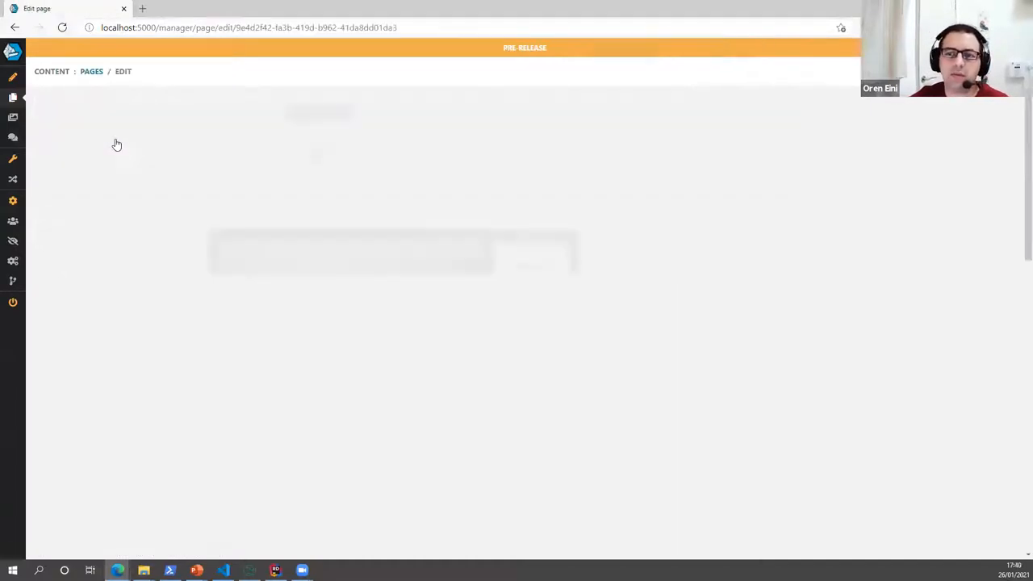
{"action": "left_click", "coordinate": [12, 117]}
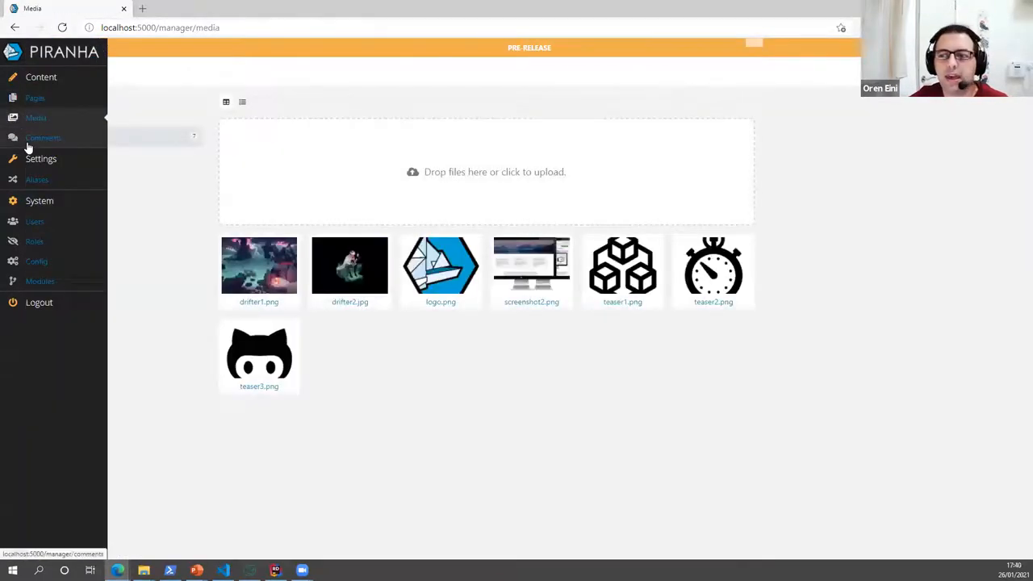
{"action": "left_click", "coordinate": [37, 179]}
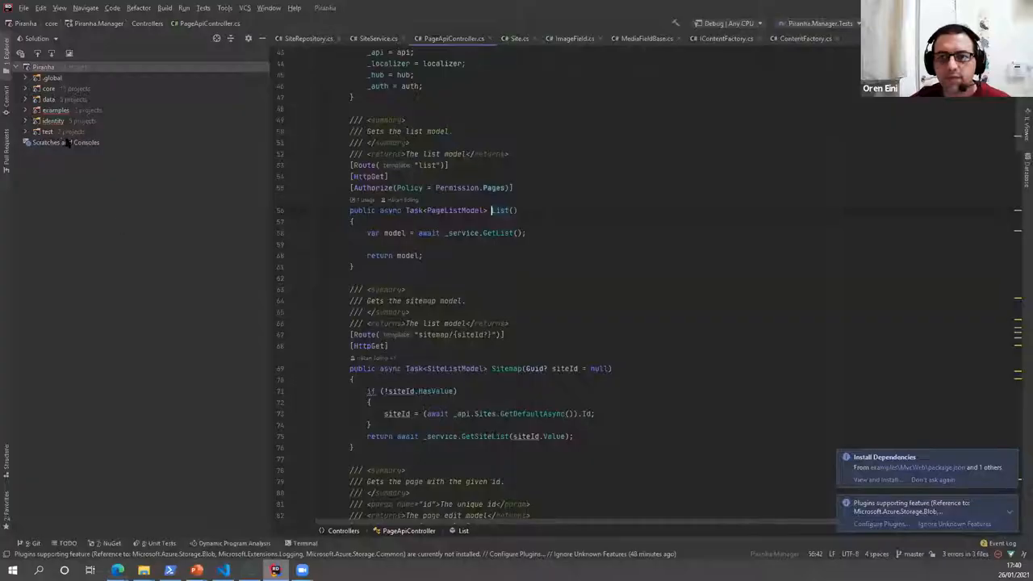
- Open MvcWeb's Program.cs and select the EntityFrameworkProfiler.Initialize() line
{"action": "left_click", "coordinate": [25, 110]}
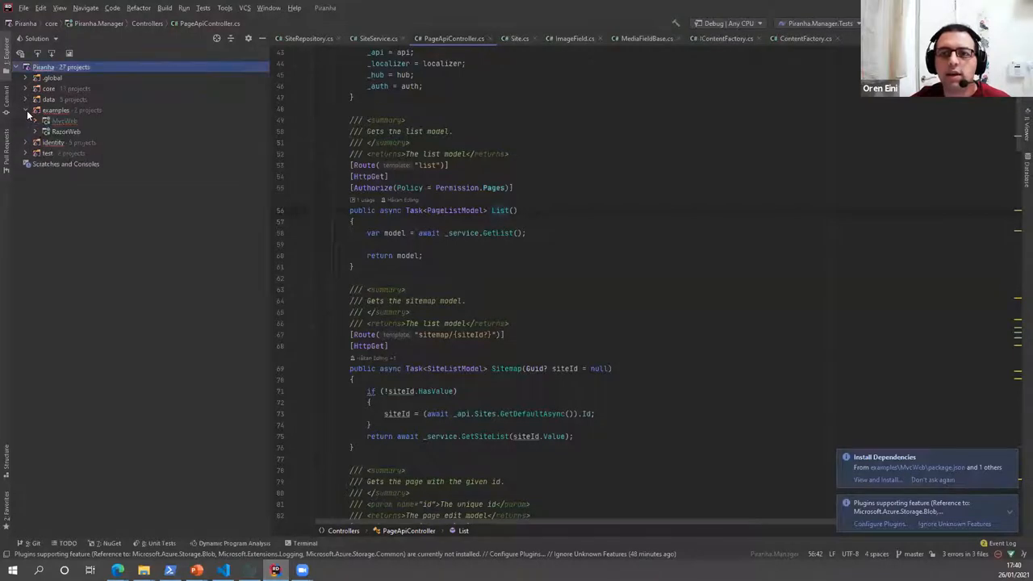
{"action": "left_click", "coordinate": [46, 120]}
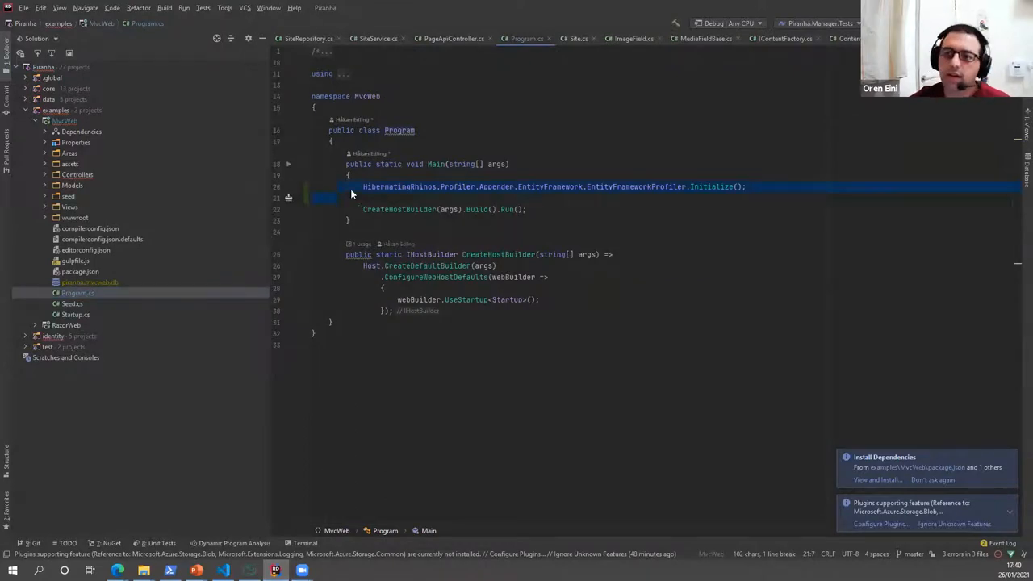
{"action": "left_click", "coordinate": [312, 186]}
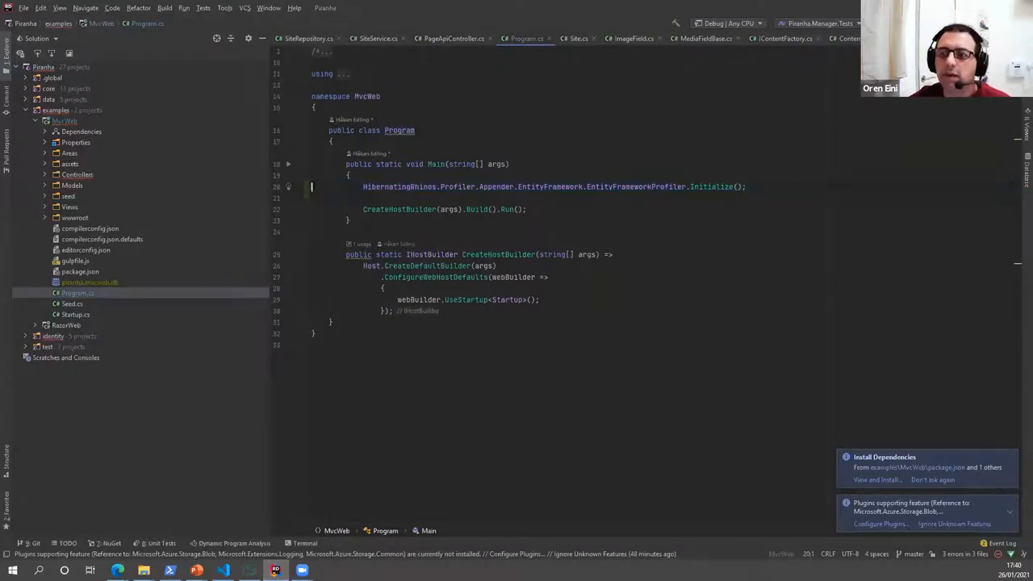
{"action": "triple_click", "coordinate": [555, 186]}
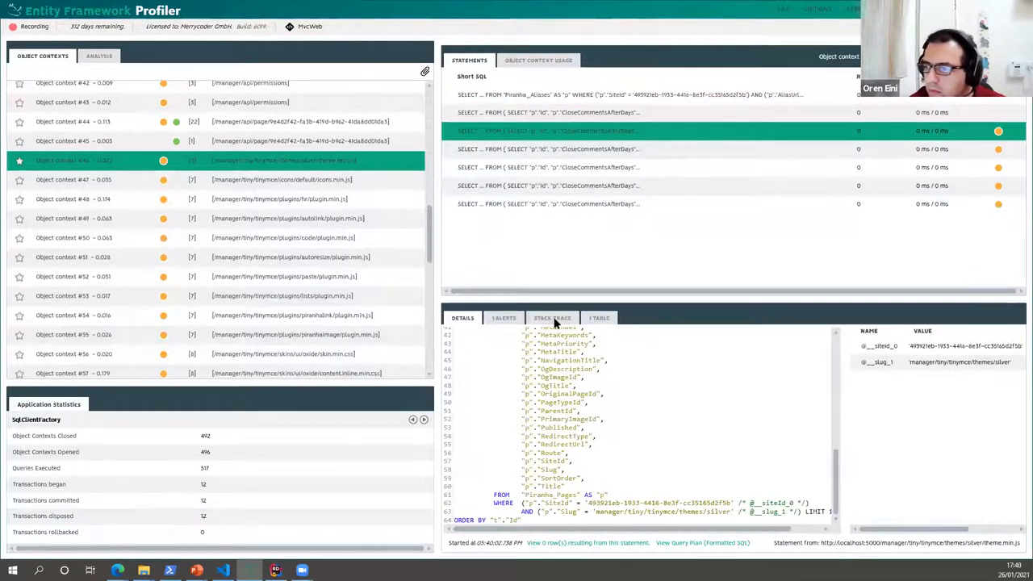
- View the theme request query's stack trace, then scroll through TinyMCE context statements
{"action": "left_click", "coordinate": [552, 317]}
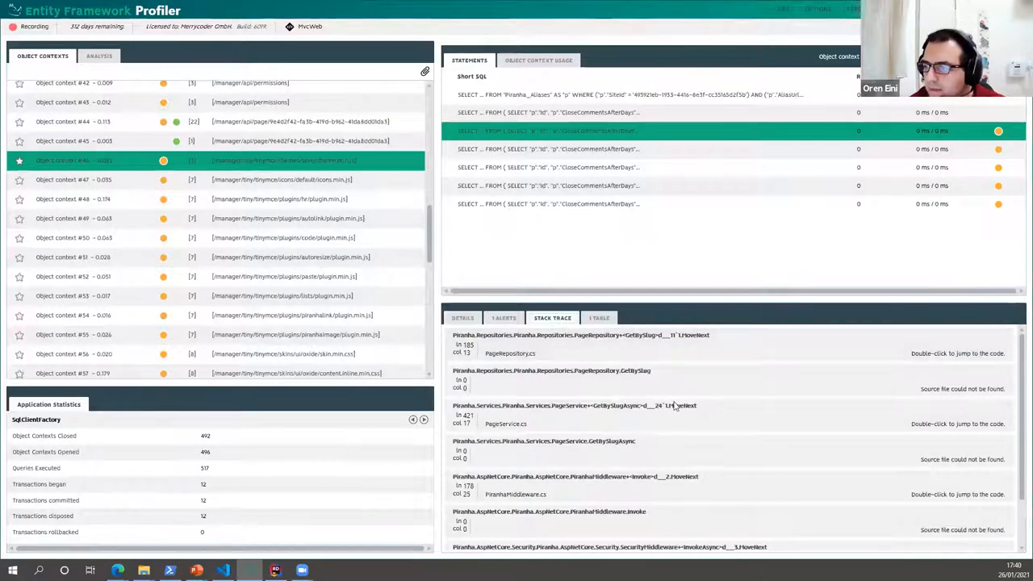
{"action": "mouse_move", "coordinate": [699, 450]}
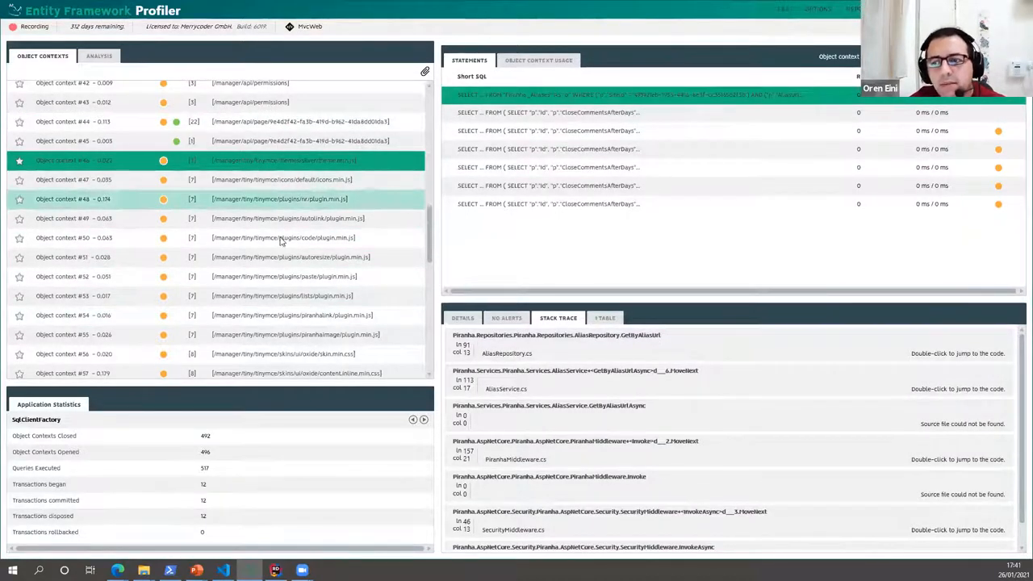
{"action": "scroll", "scroll_direction": "down", "scroll_amount": 3}
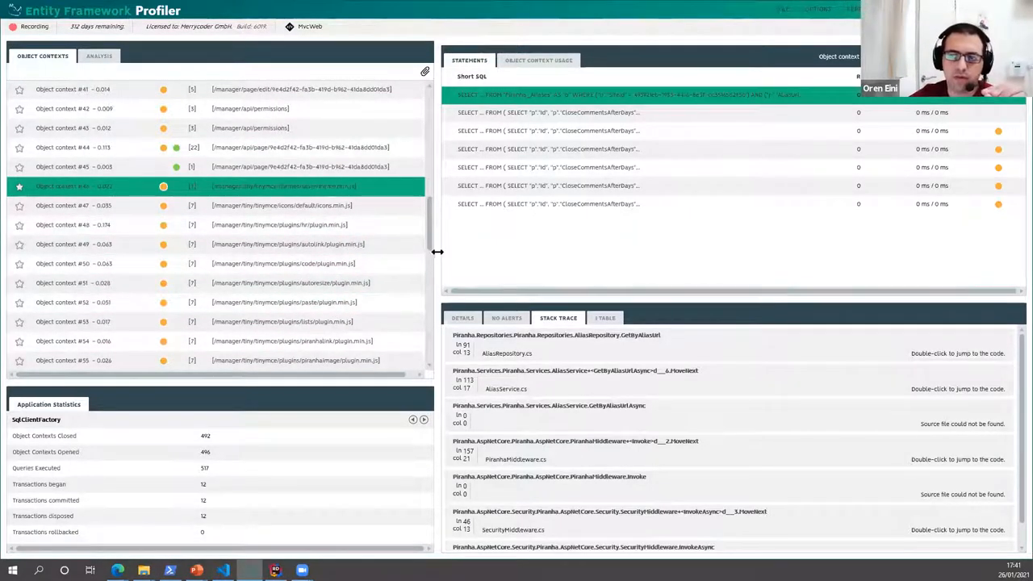
{"action": "scroll", "scroll_direction": "down", "scroll_amount": 3}
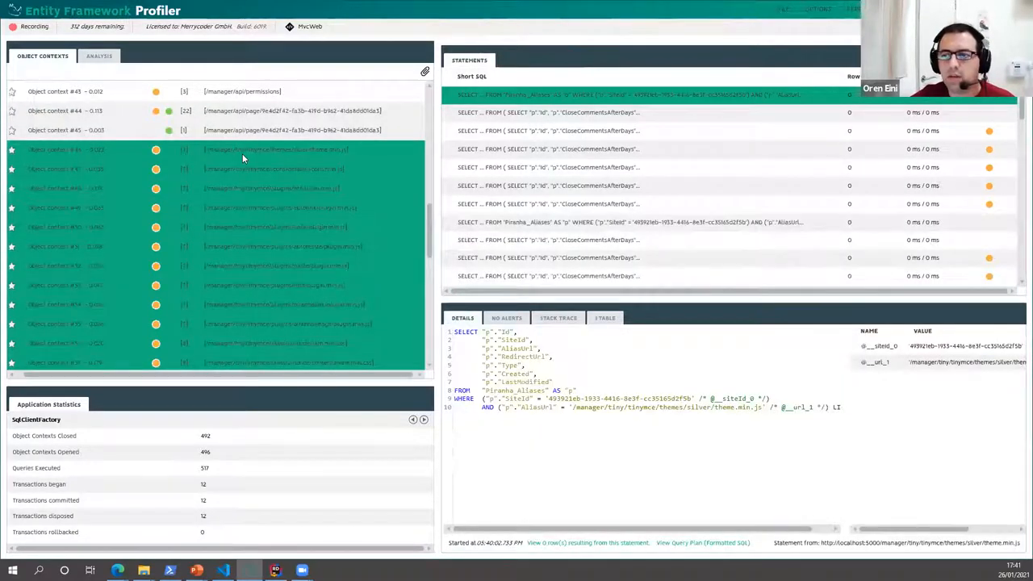
- Scroll the Object Contexts list down toward the /manager/pages request
{"action": "scroll", "scroll_direction": "down", "scroll_amount": 3}
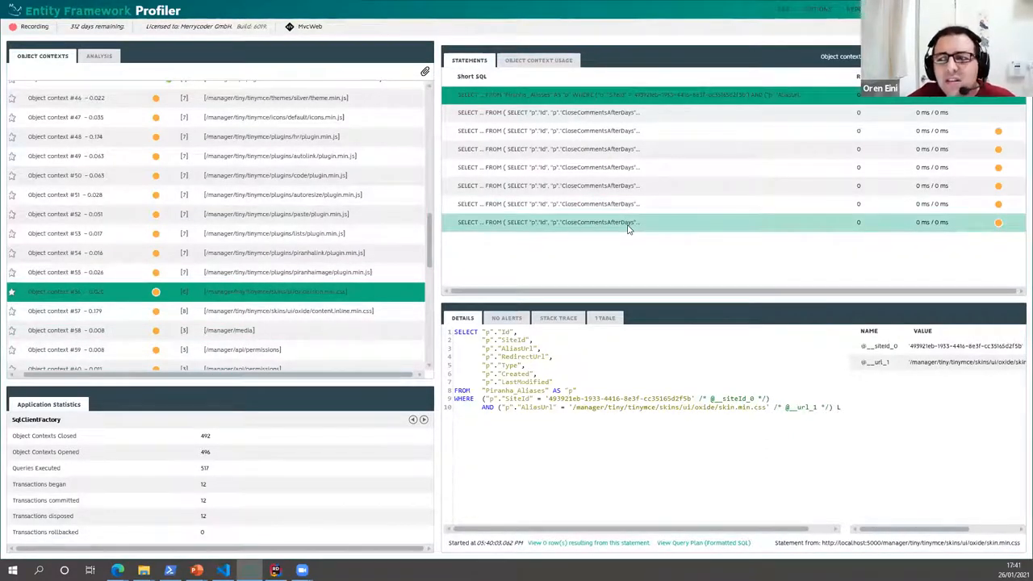
{"action": "mouse_move", "coordinate": [540, 234]}
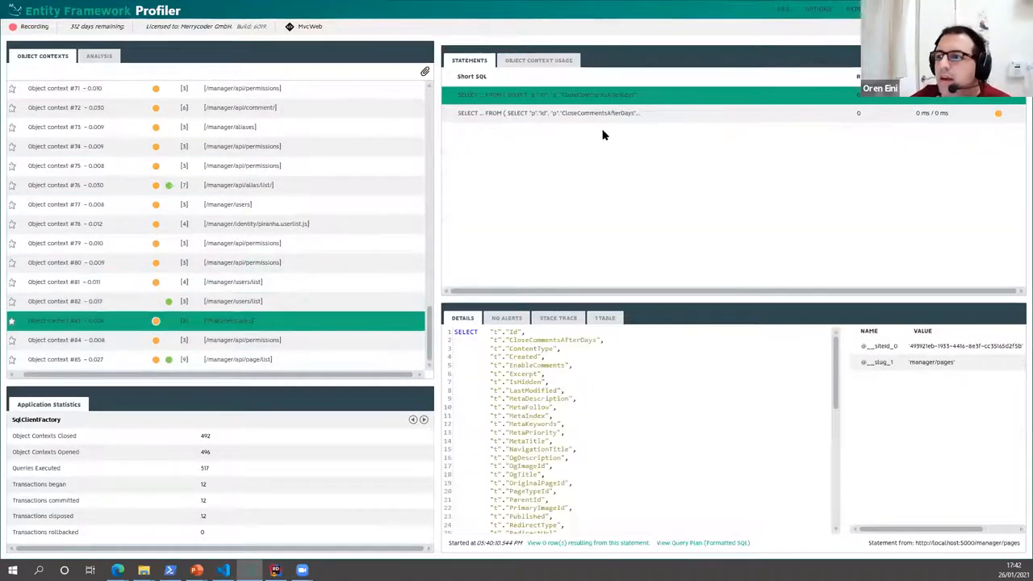
- Show the /manager/api/page/list context's Piranha_Sites query and its call-stack chain
{"action": "left_click", "coordinate": [234, 359]}
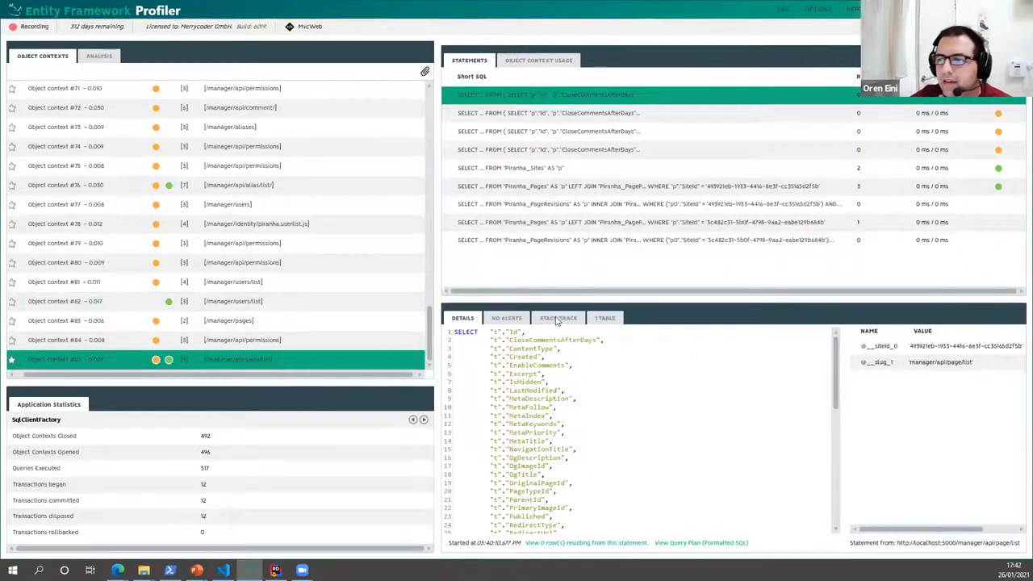
{"action": "left_click", "coordinate": [558, 317]}
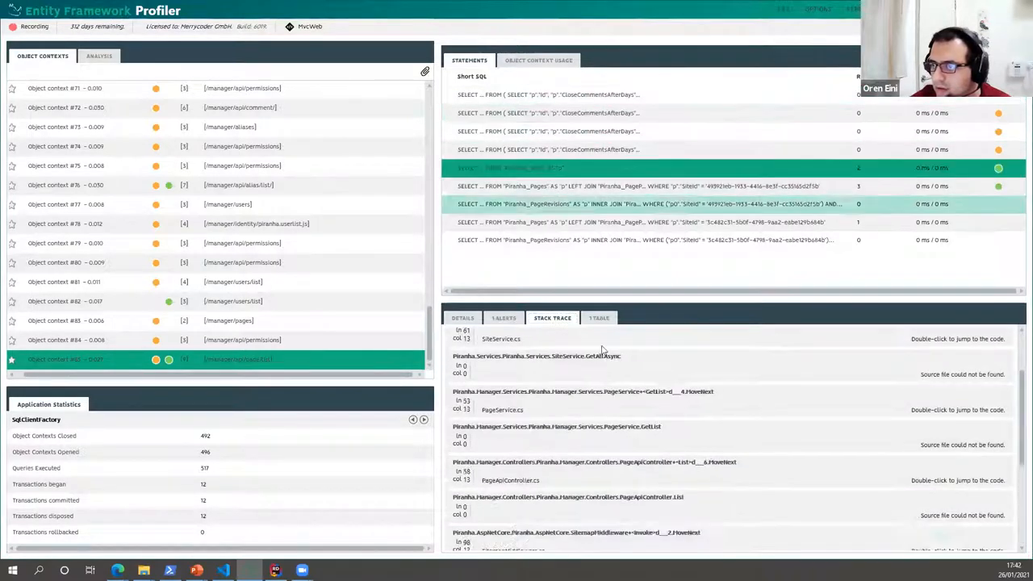
{"action": "scroll", "scroll_direction": "down", "scroll_amount": 3}
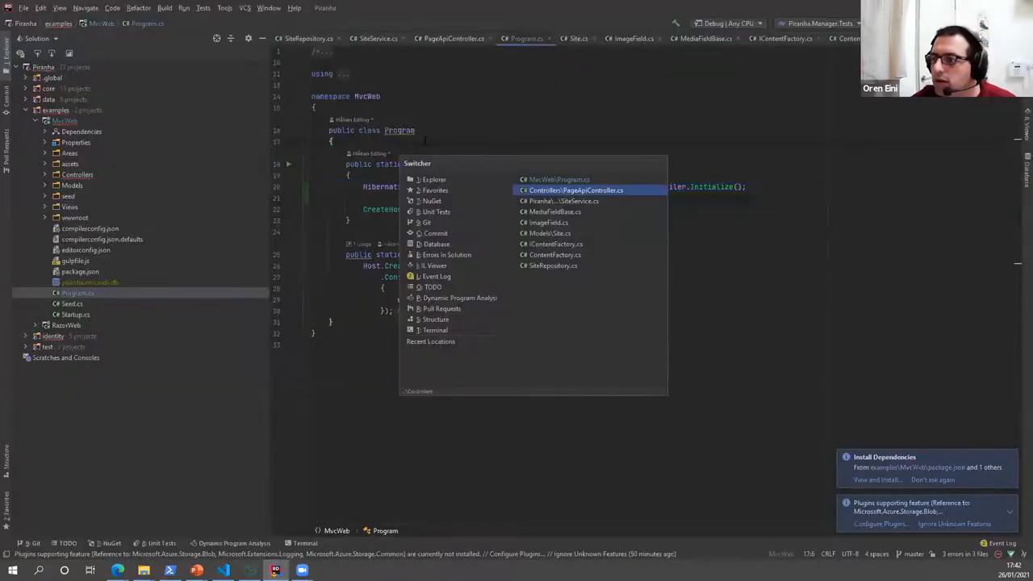
- Switch to PageApiController.cs from Rider's recent files
{"action": "left_click", "coordinate": [573, 189]}
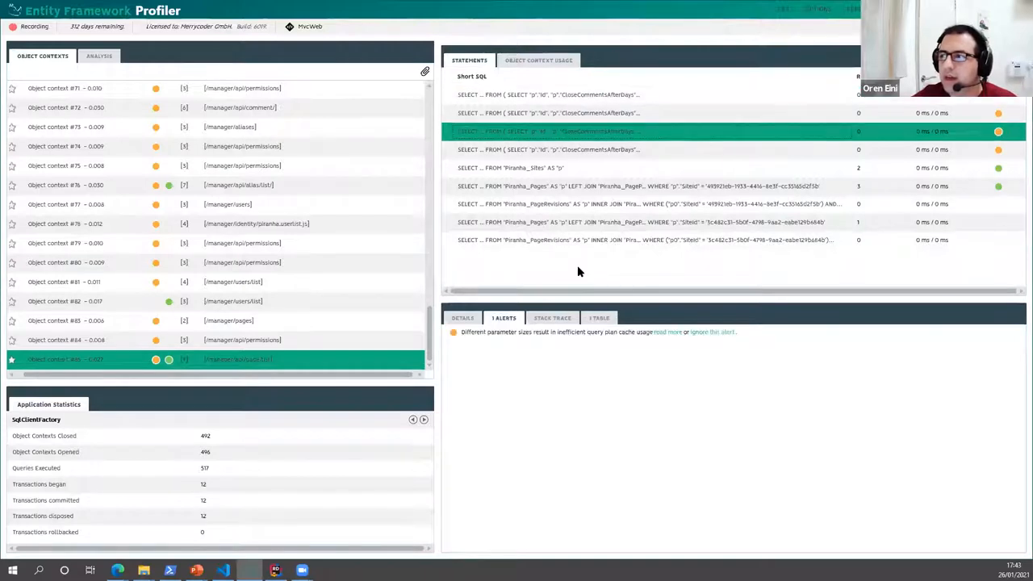
- Jump from the PageService.GetList stack frame to its source in Rider
{"action": "left_click", "coordinate": [645, 203]}
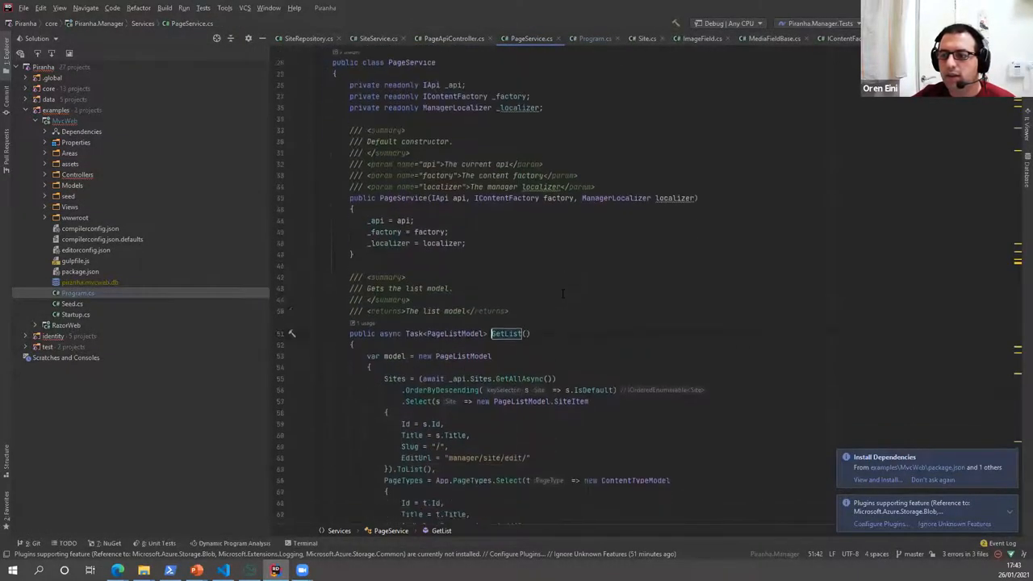
- Select the sites query and review SiteRepository.GetAll's per-site default language loop
{"action": "scroll", "scroll_direction": "down", "scroll_amount": 3}
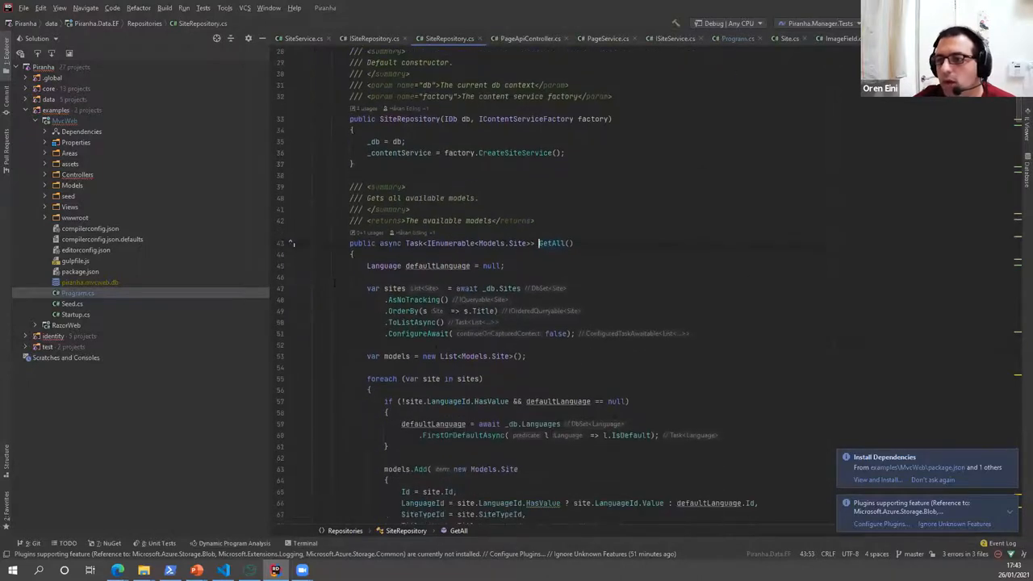
{"action": "left_click_drag", "start_coordinate": [367, 288], "coordinate": [575, 333]}
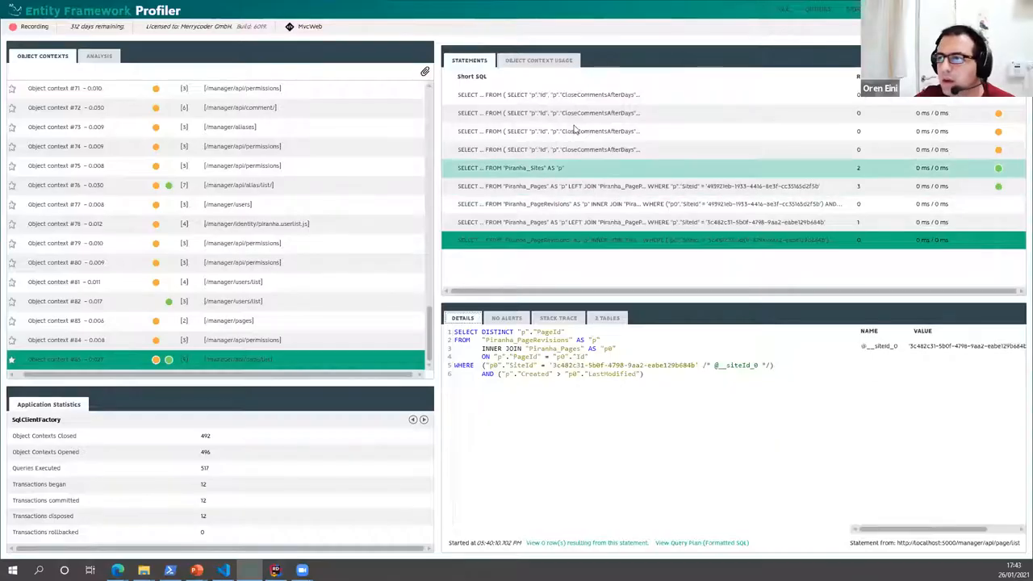
{"action": "left_click", "coordinate": [549, 113]}
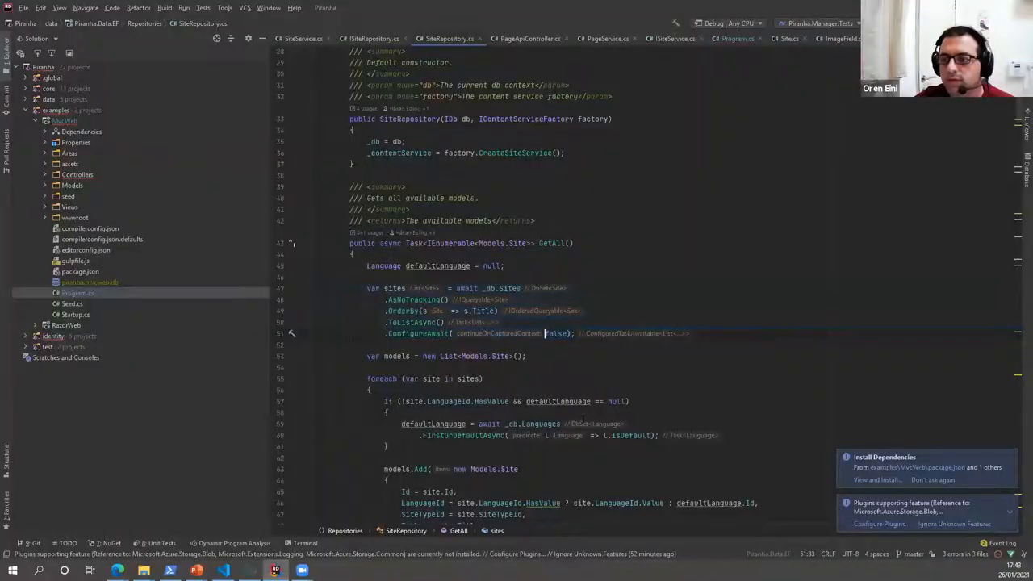
{"action": "scroll", "scroll_direction": "down", "scroll_amount": 3}
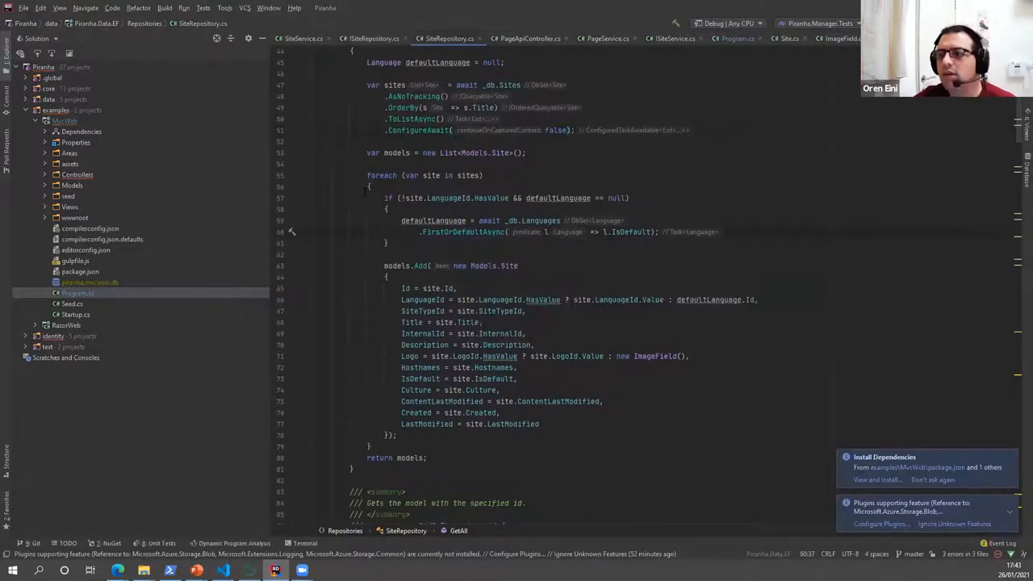
{"action": "scroll", "scroll_direction": "up", "scroll_amount": 3}
{"action": "type", "text": "Query"}
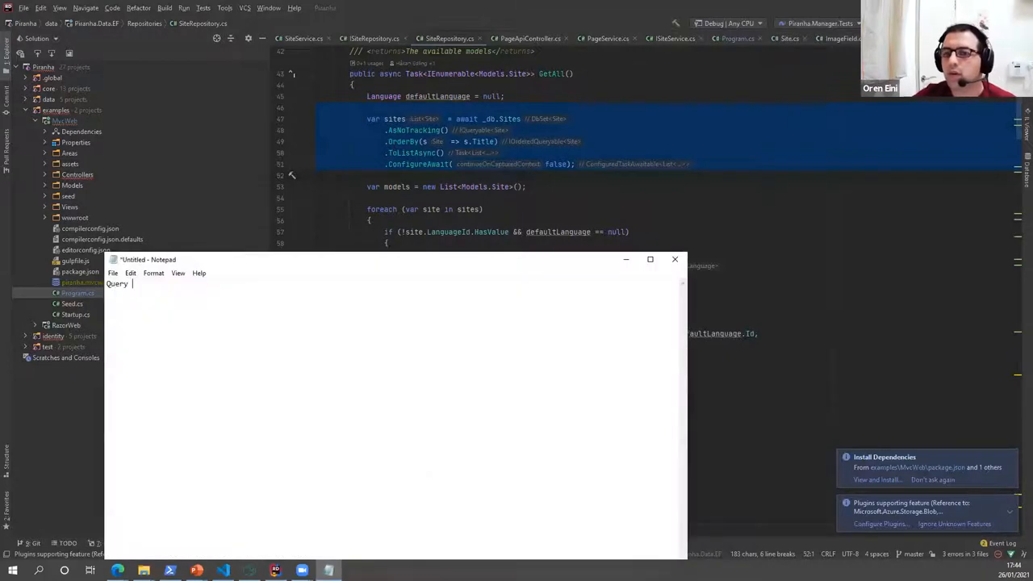
- Note 'Query all sites #1 - unbounded' and the per-site language SELECT query
{"action": "type", "text": "all sites"}
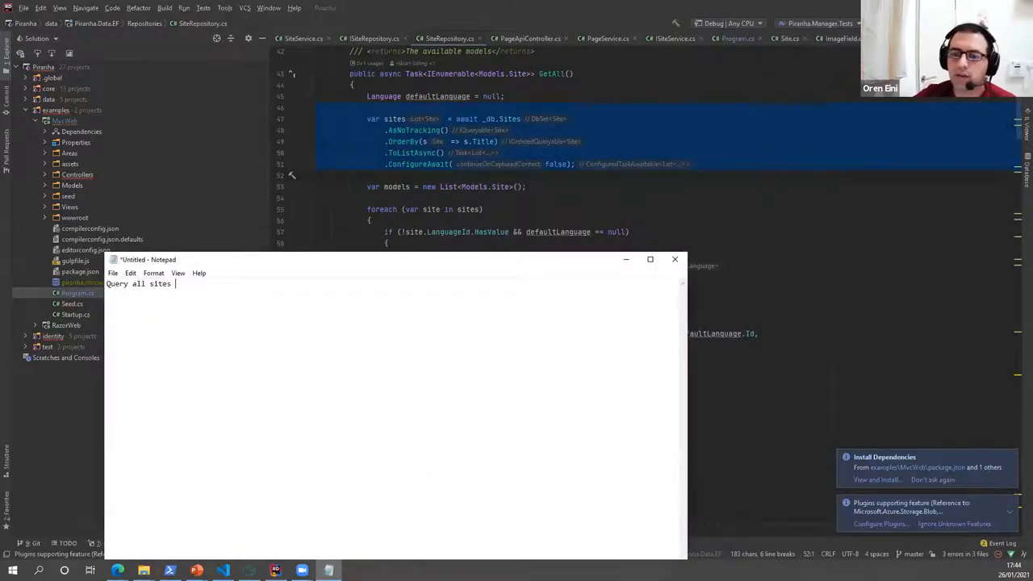
{"action": "type", "text": "#1"}
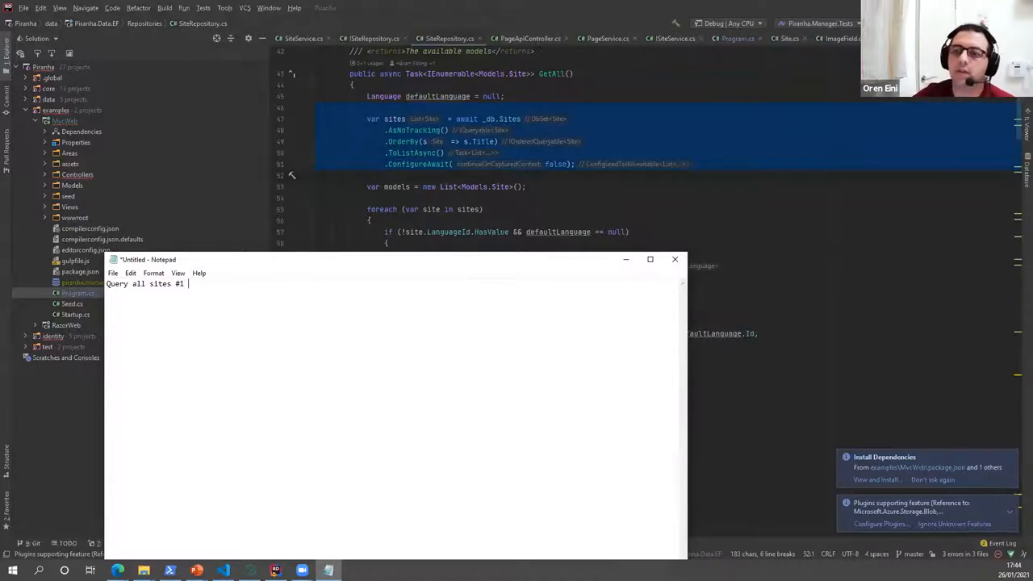
{"action": "type", "text": "- unbounded"}
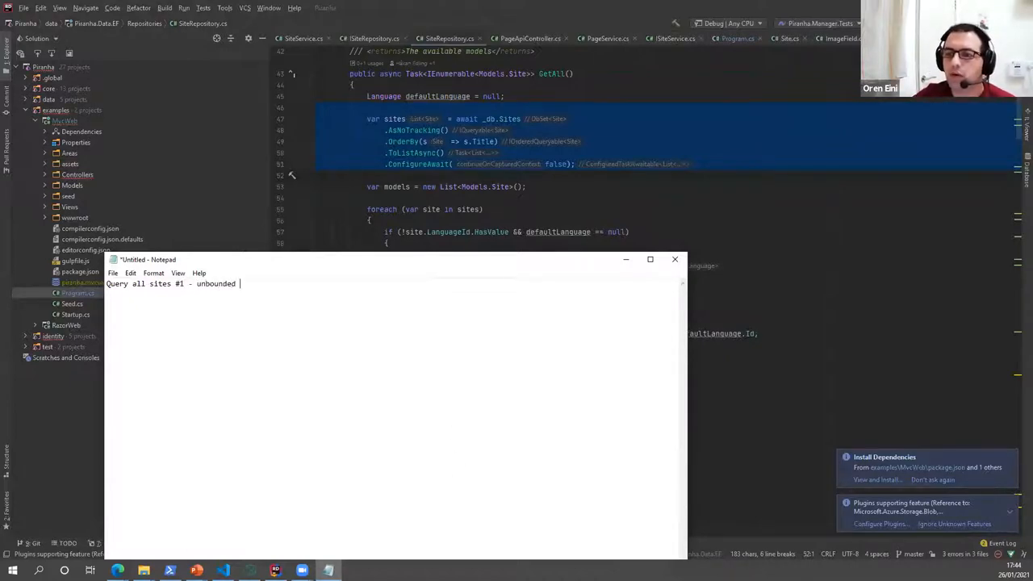
{"action": "type", "text": "- what happens if we have lots of sites?"}
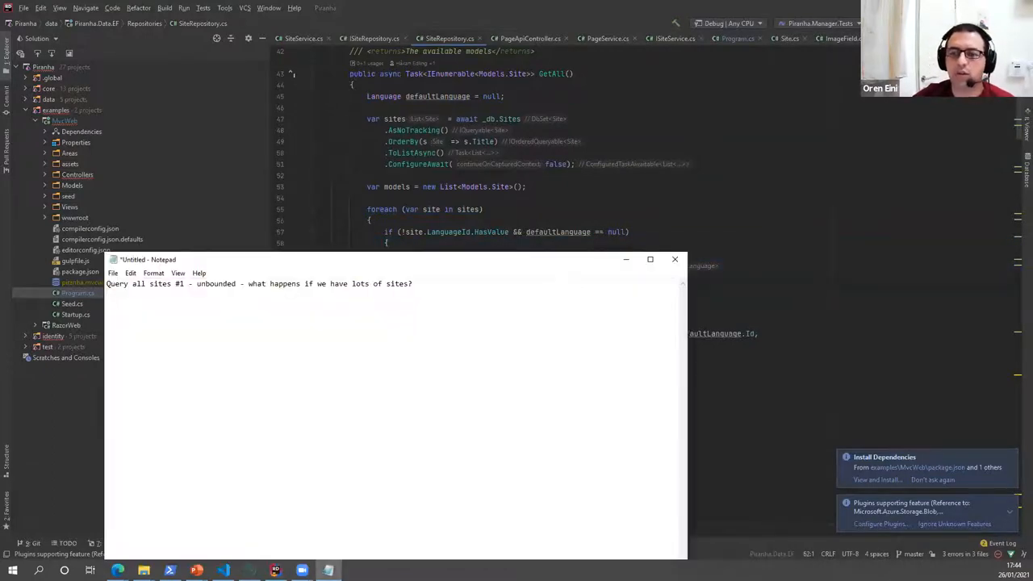
{"action": "type", "text": "For each site - get a query to get the lang -"}
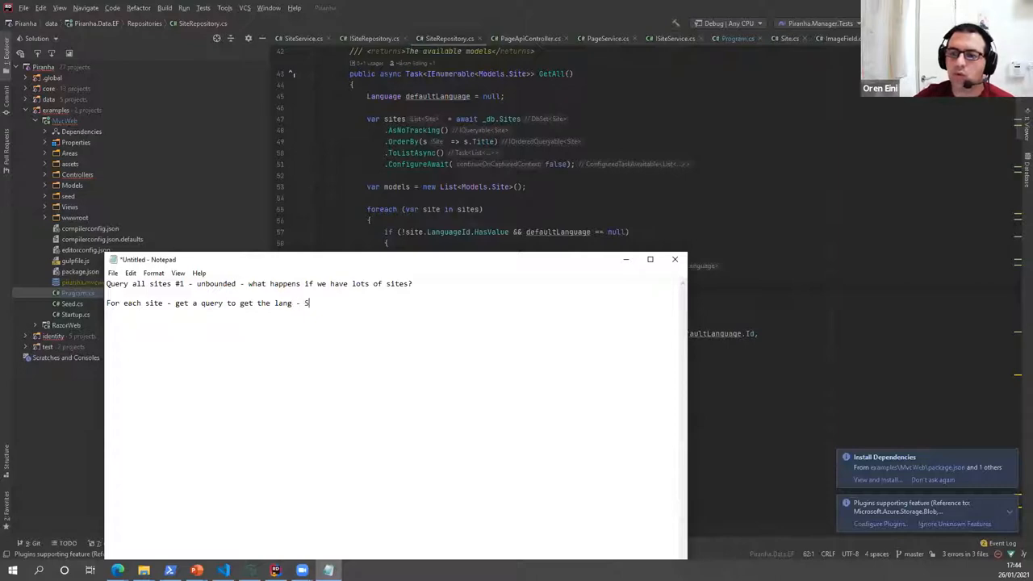
{"action": "type", "text": "SELECT M"}
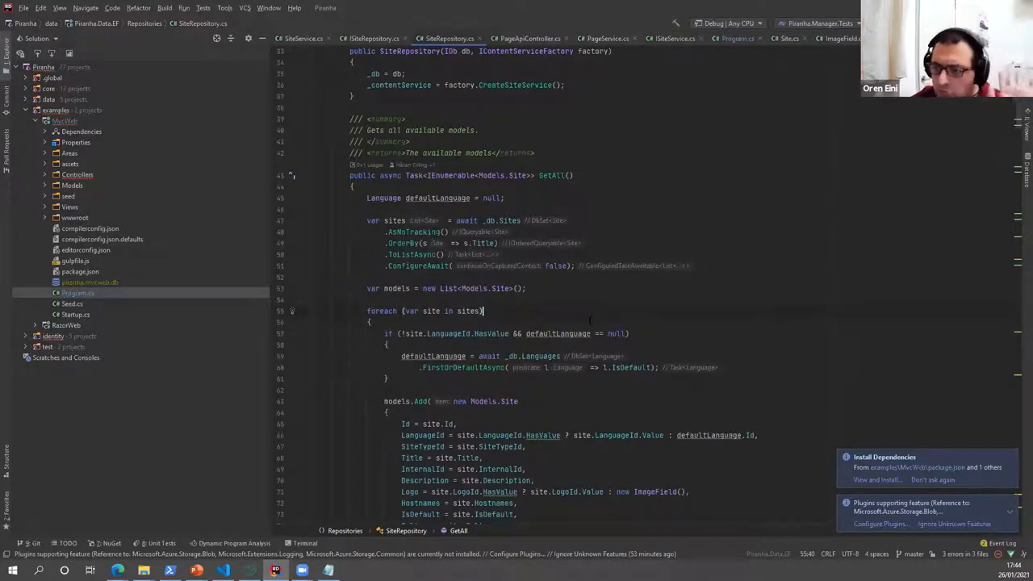
- Mark the per-site default language lookup in SiteRepository.GetAll, then follow ImageField into MediaService.GetByIdAsync
{"action": "left_click", "coordinate": [315, 390]}
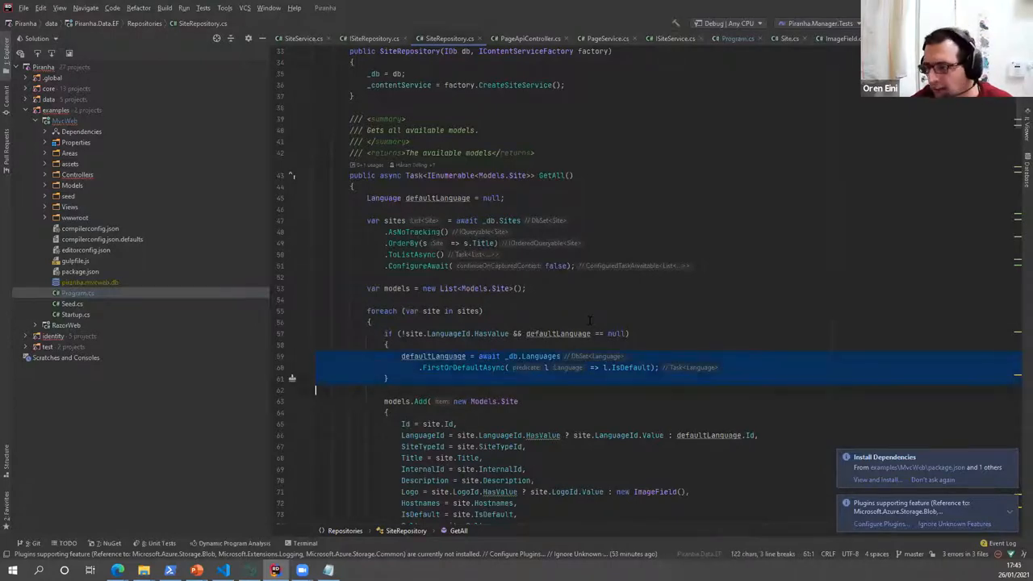
{"action": "scroll", "scroll_direction": "down", "scroll_amount": 3}
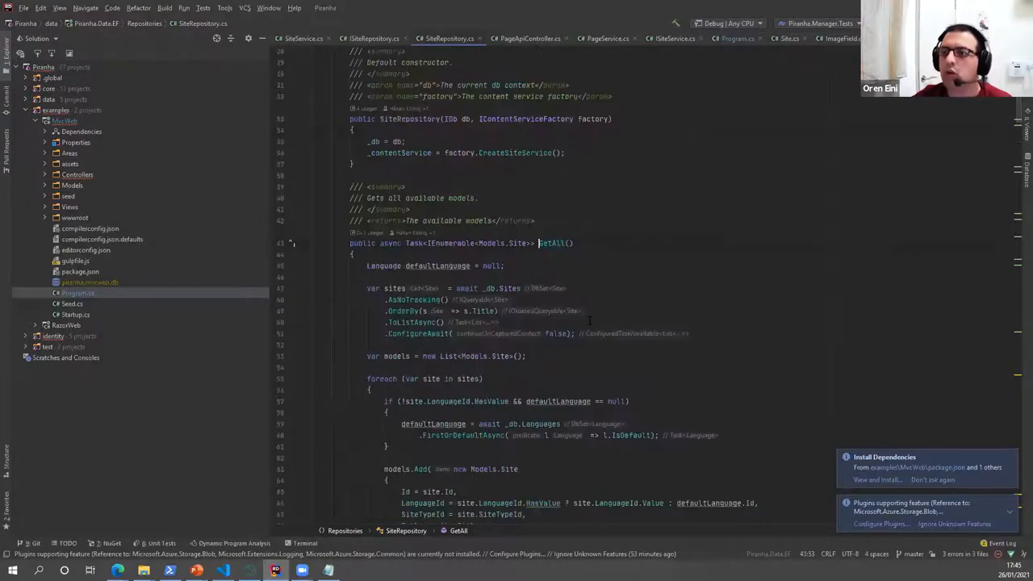
{"action": "left_click", "coordinate": [372, 38]}
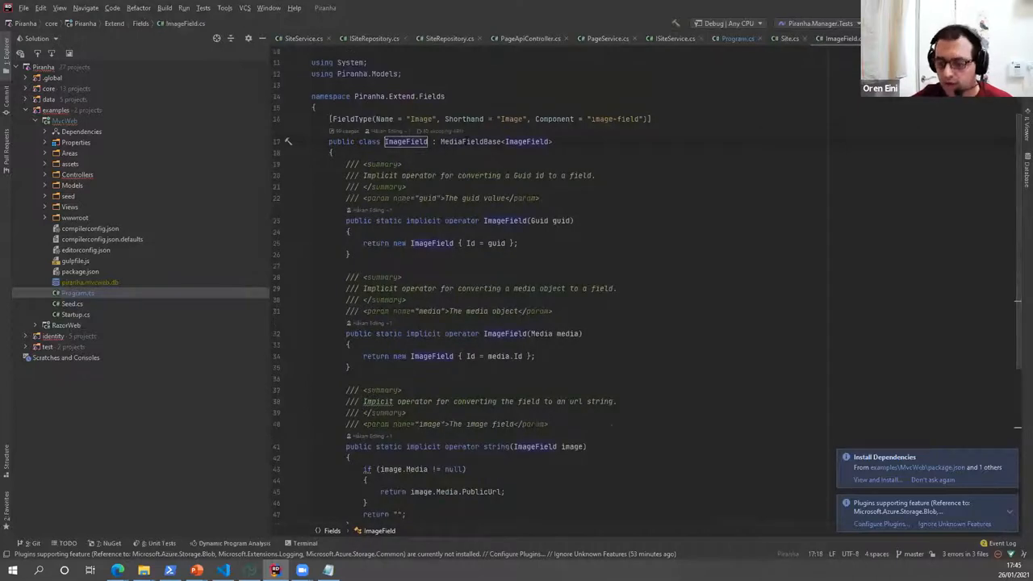
{"action": "scroll", "scroll_direction": "down", "scroll_amount": 3}
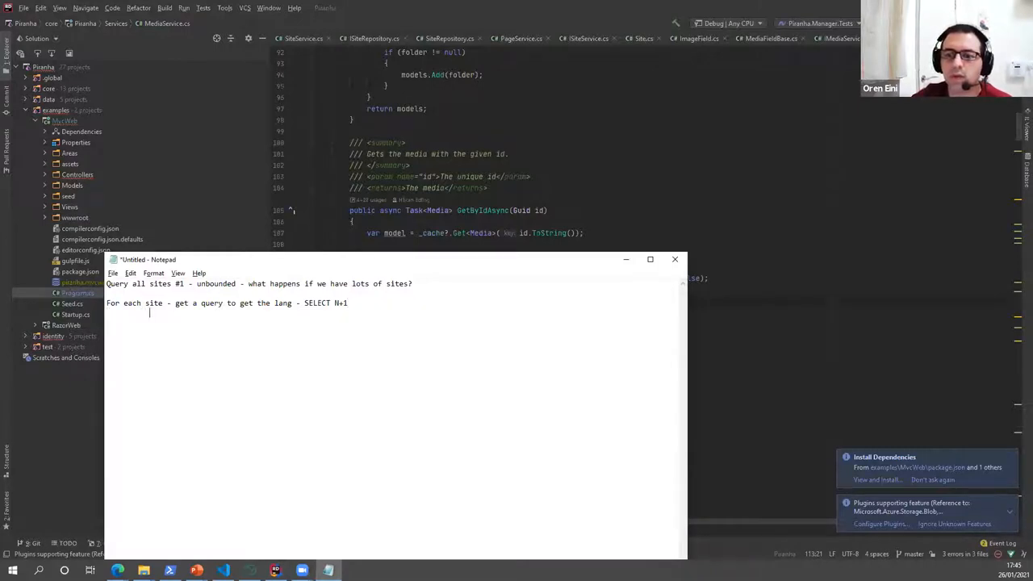
- Add the Notepad line '- get the media - SELECT N+1'
{"action": "type", "text": "- get the media - S"}
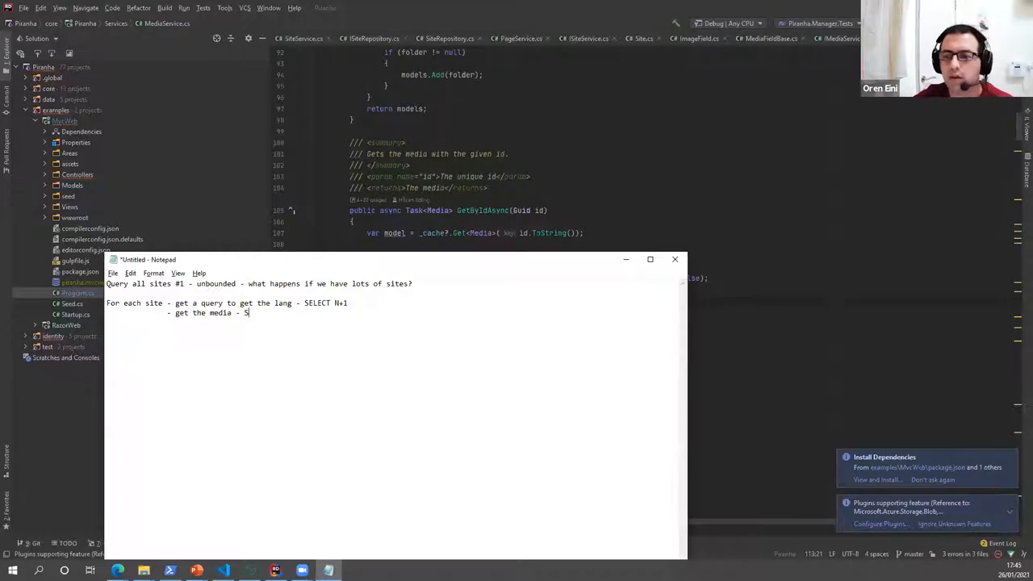
{"action": "type", "text": "ELECT N+1"}
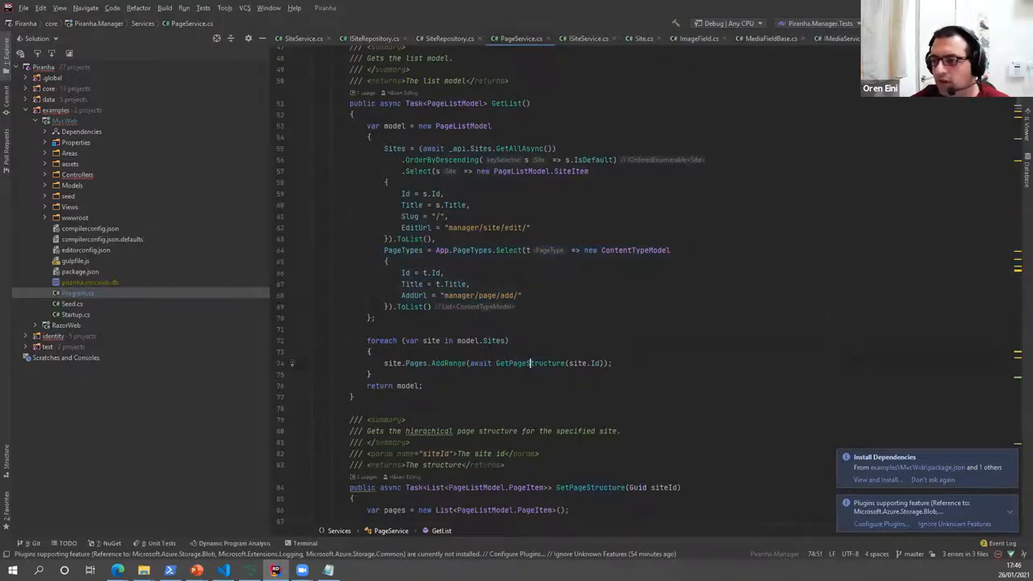
- Trace PageService.GetList through SiteService.GetDefaultAsync into SiteRepository.GetDefault's default language lookup
{"action": "scroll", "scroll_direction": "down", "scroll_amount": 3}
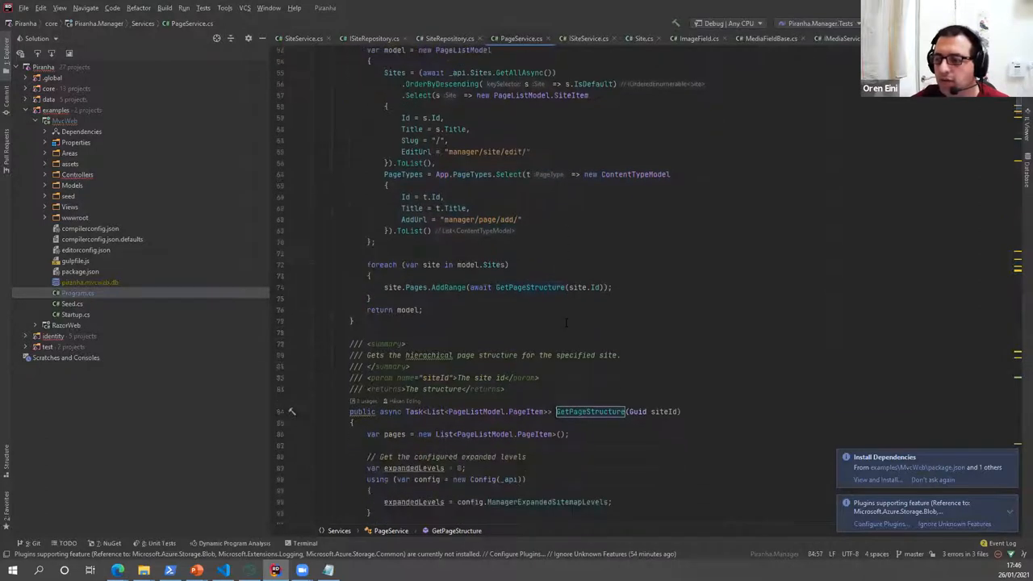
{"action": "scroll", "scroll_direction": "down", "scroll_amount": 3}
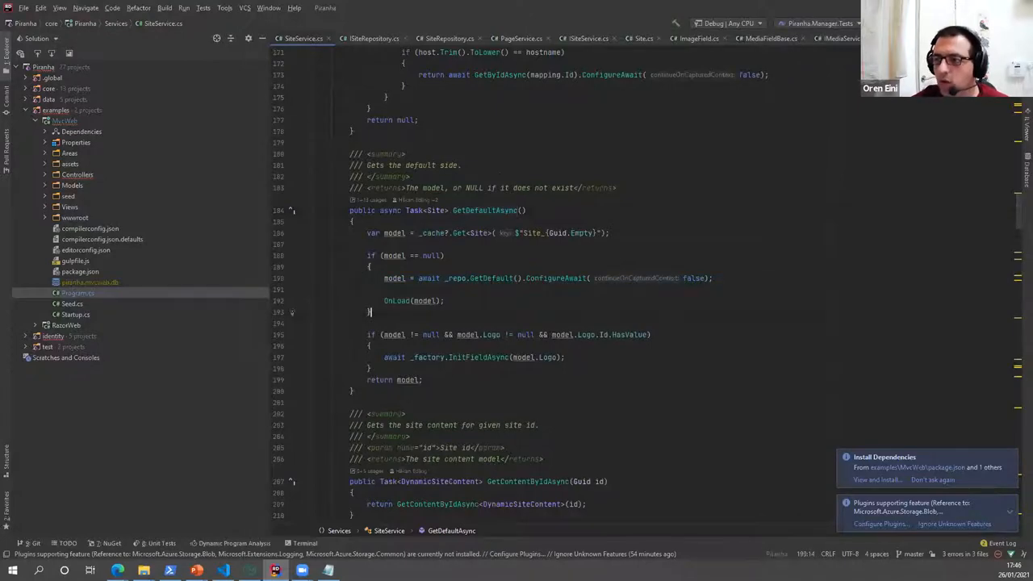
{"action": "left_click", "coordinate": [444, 37]}
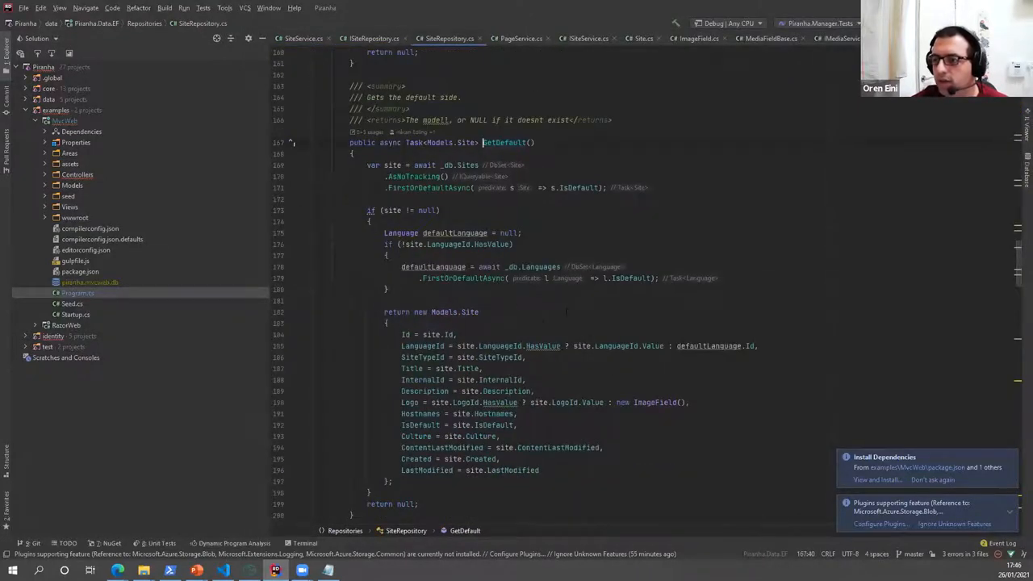
{"action": "left_click_drag", "start_coordinate": [367, 165], "coordinate": [387, 300]}
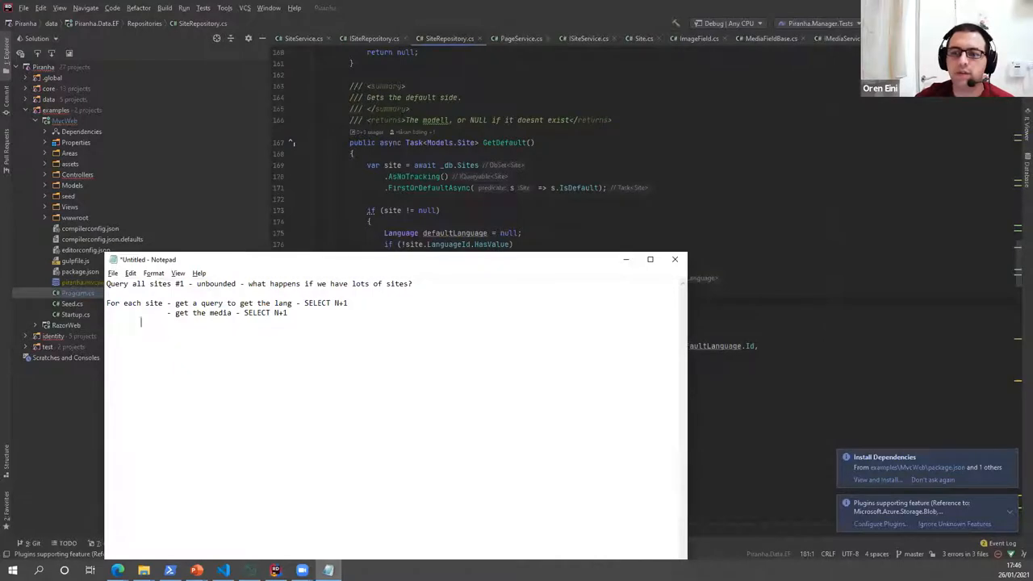
- Add the indented Notepad line '- Get Default - SELECT N+2'
{"action": "type", "text": "- Get Default - SELECT N+2"}
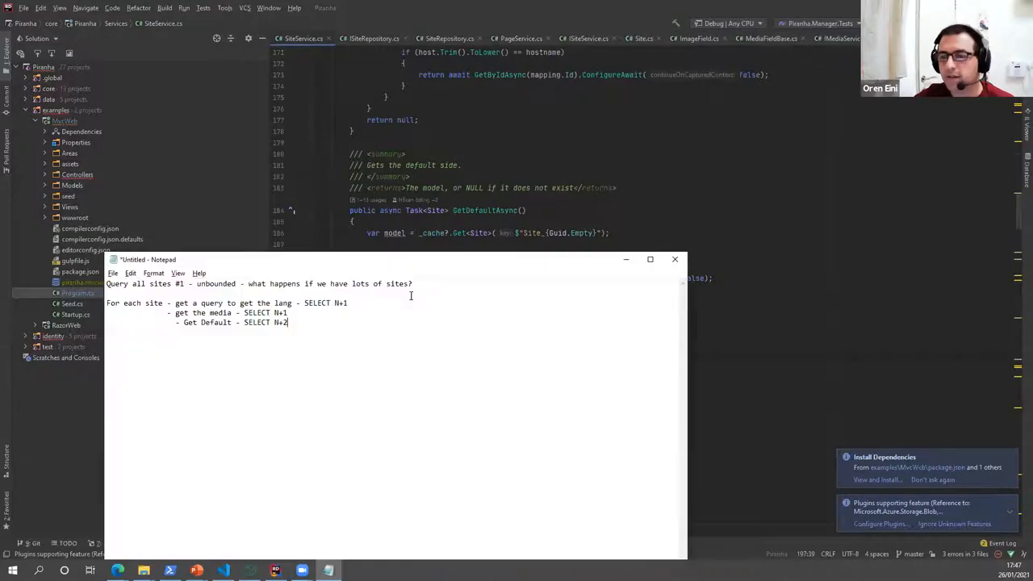
{"action": "triple_click", "coordinate": [213, 312]}
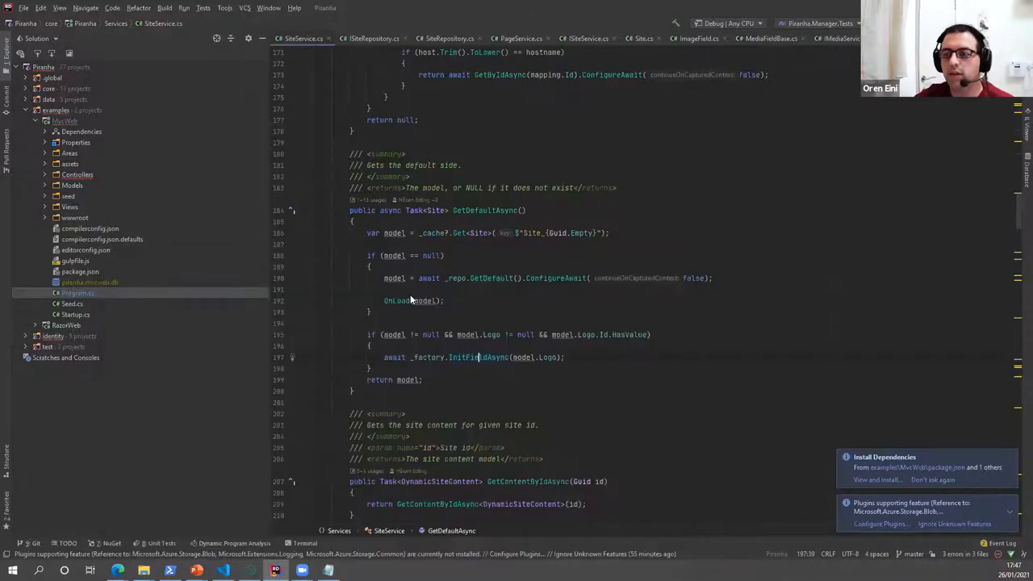
- Scroll SiteService to GetSitemapAsync and reach SiteRepository.GetSitemap's pages query
{"action": "scroll", "scroll_direction": "down", "scroll_amount": 3}
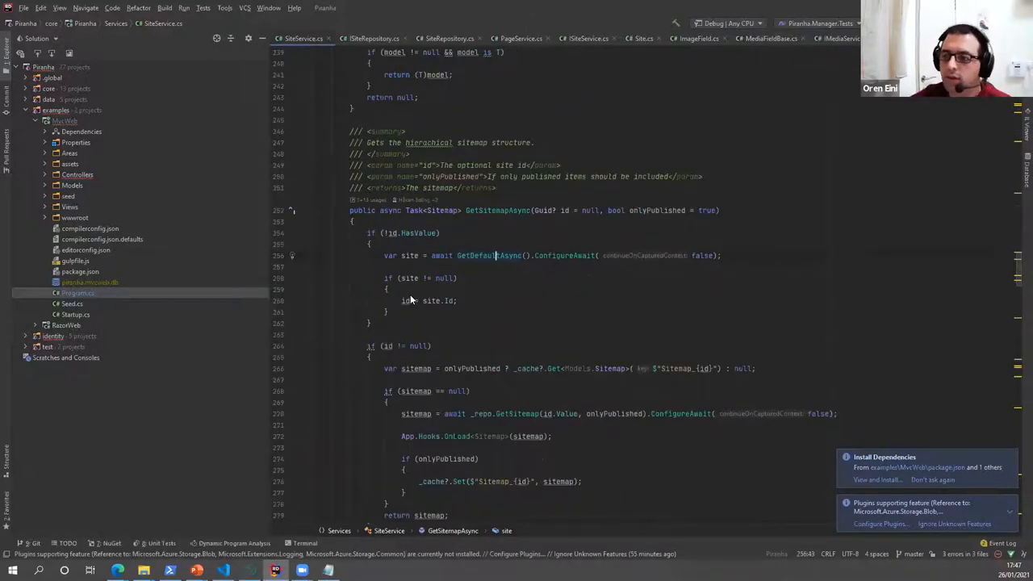
{"action": "scroll", "scroll_direction": "down", "scroll_amount": 3}
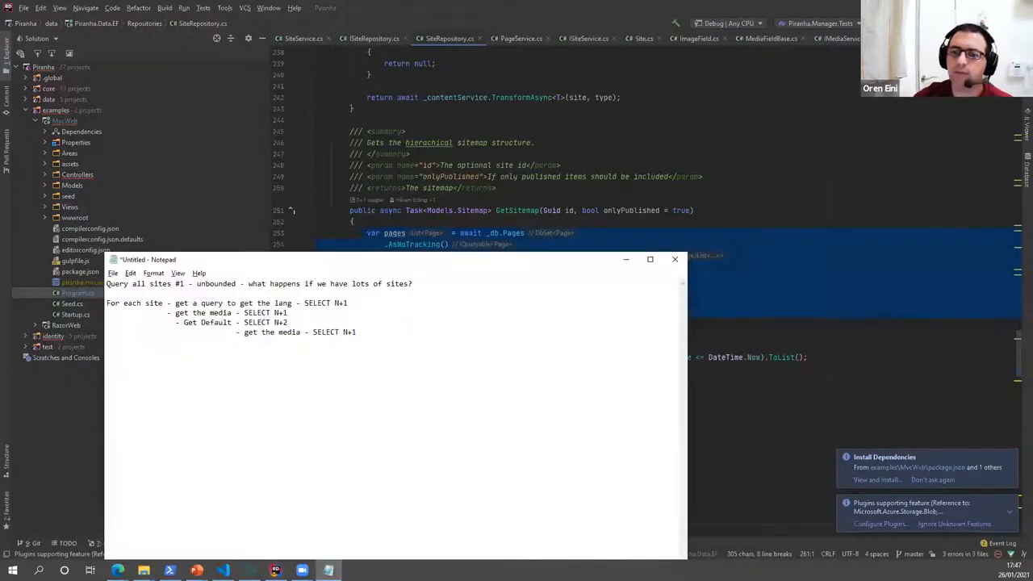
- Write Notepad notes 'Get all pages - SELECT N+1' and mark the all-sites query unbounded
{"action": "type", "text": "Get all pages - se"}
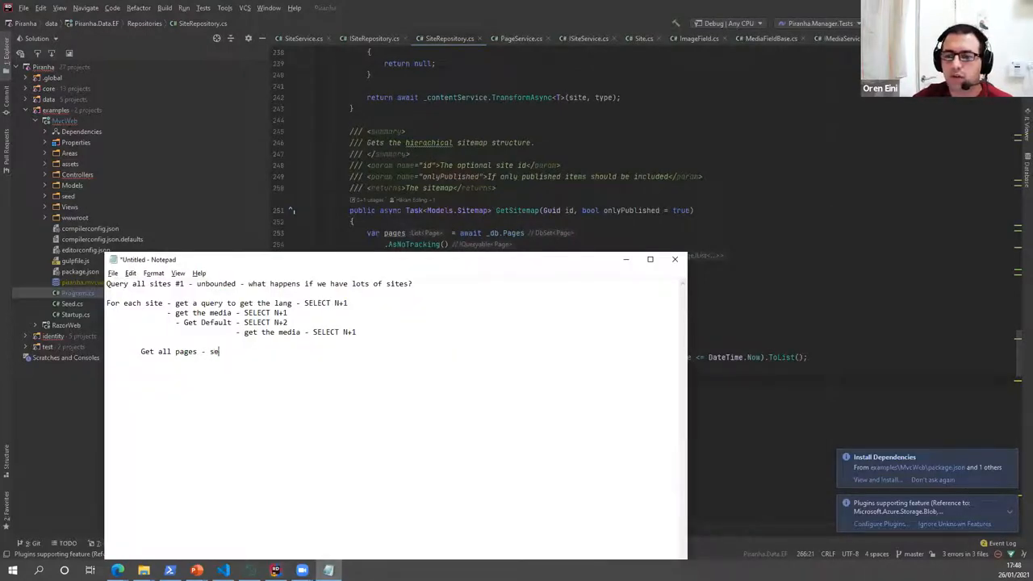
{"action": "key", "text": "backspace"}
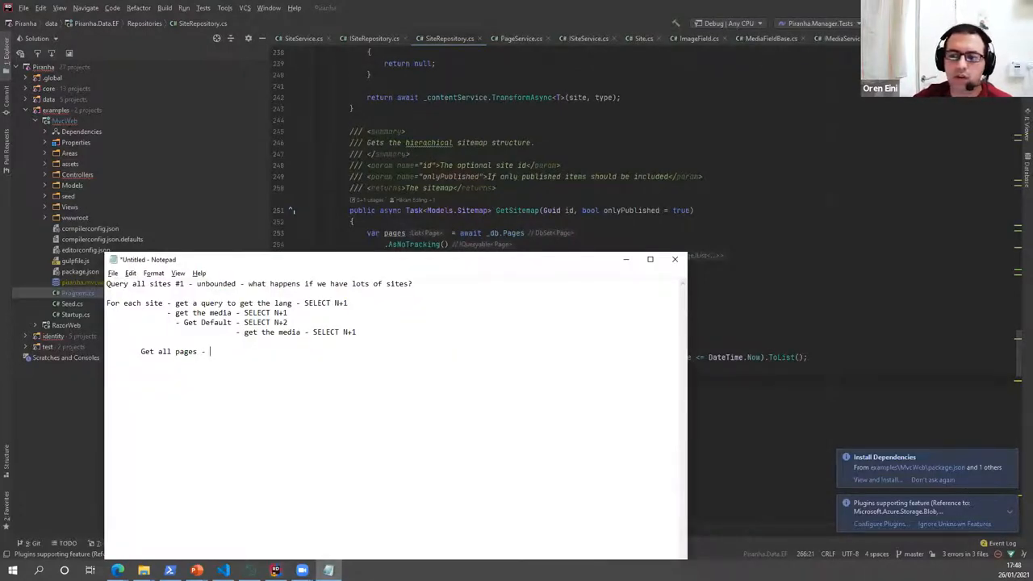
{"action": "type", "text": "SELECT +"}
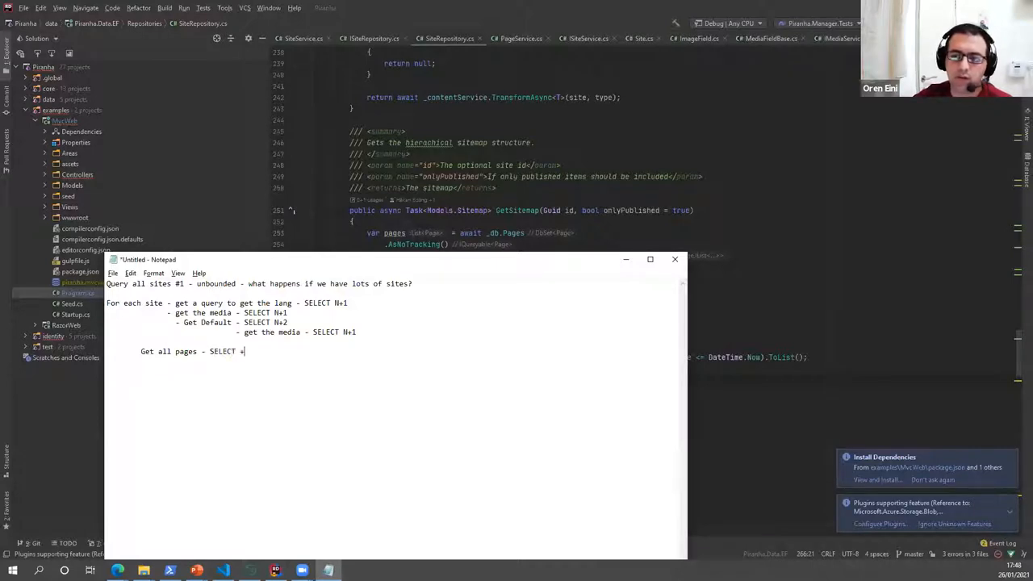
{"action": "type", "text": "N+1"}
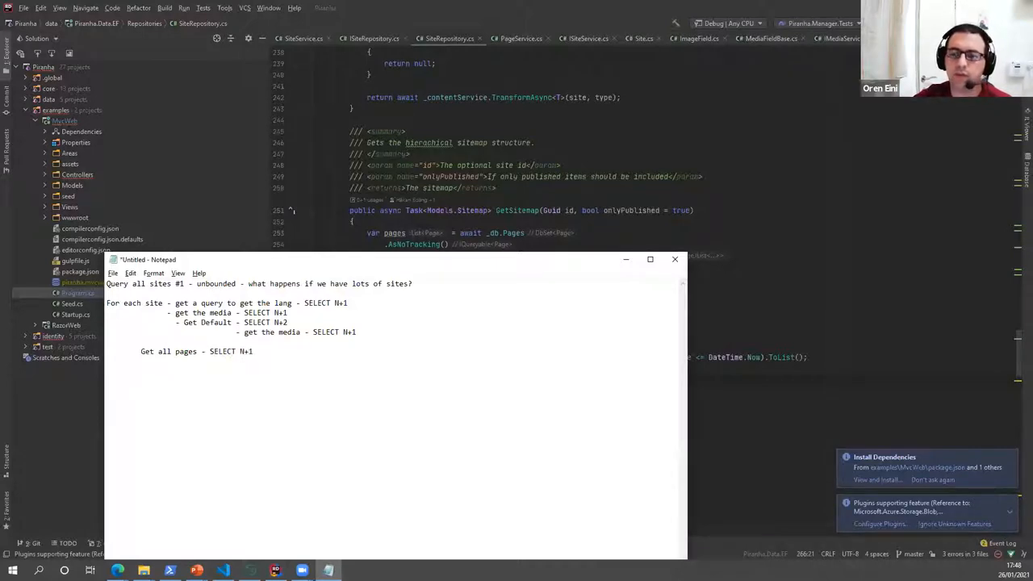
{"action": "type", "text": ", unb"}
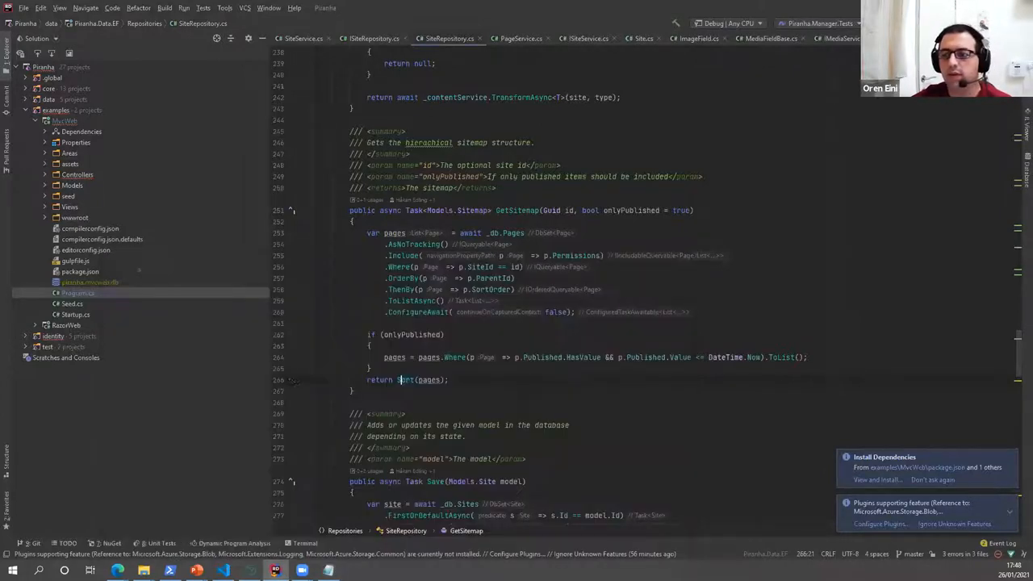
- Jump from SiteRepository.GetSitemap to its caller SiteService.GetSitemapAsync, then open Site.cs
{"action": "left_click", "coordinate": [496, 210]}
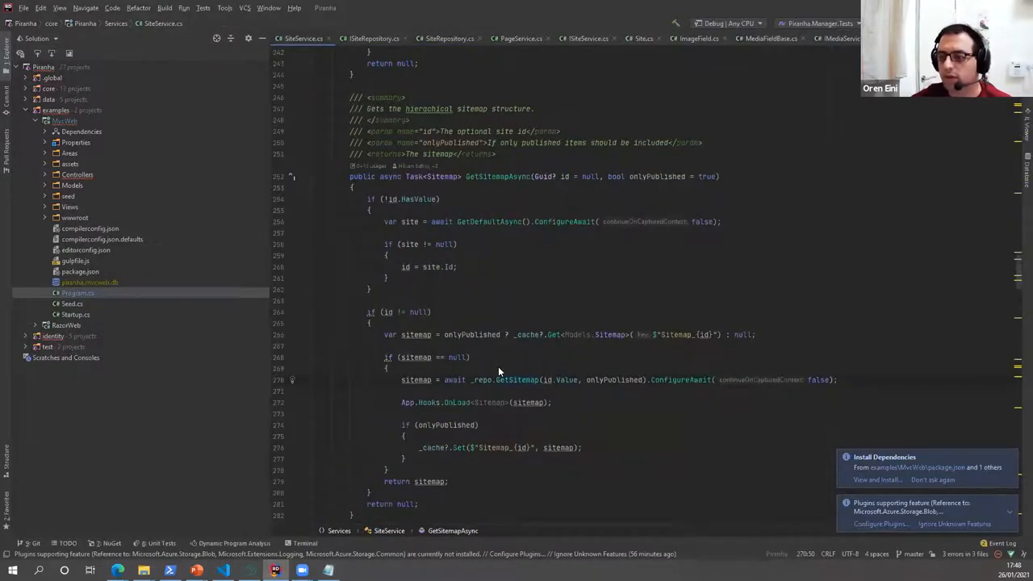
{"action": "left_click", "coordinate": [497, 221]}
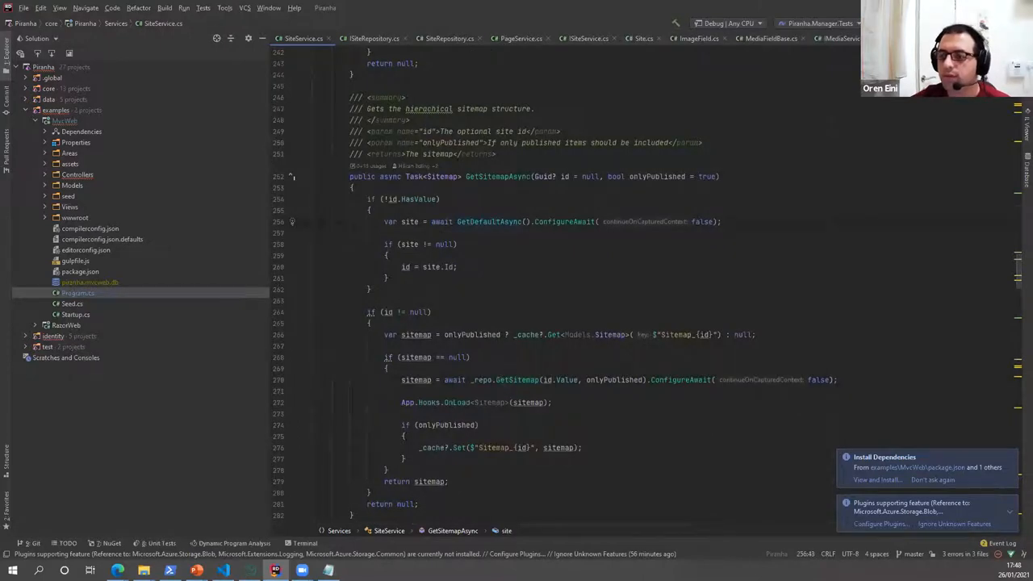
{"action": "scroll", "scroll_direction": "down", "scroll_amount": 3}
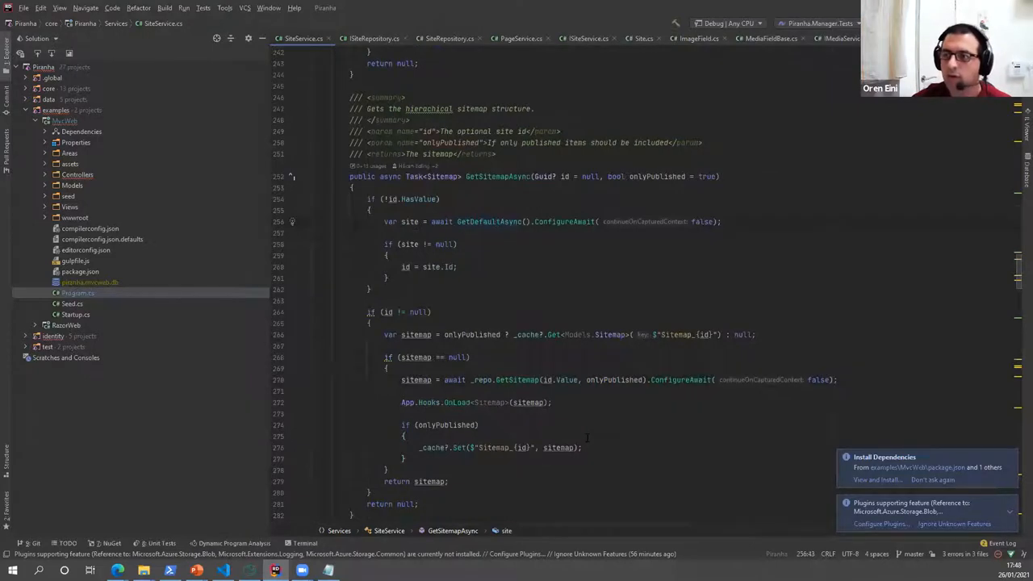
{"action": "left_click", "coordinate": [516, 38]}
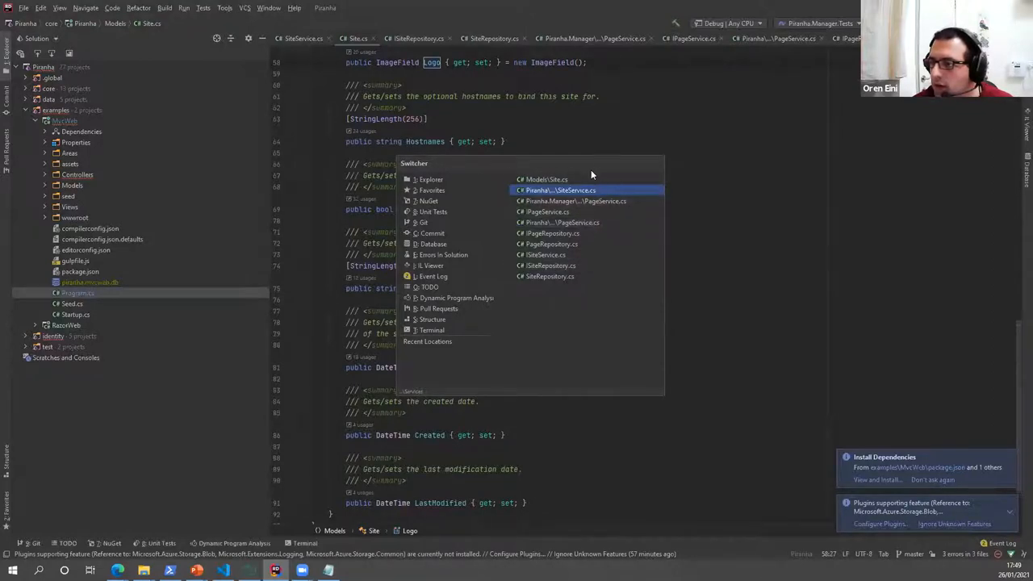
{"action": "mouse_move", "coordinate": [597, 223]}
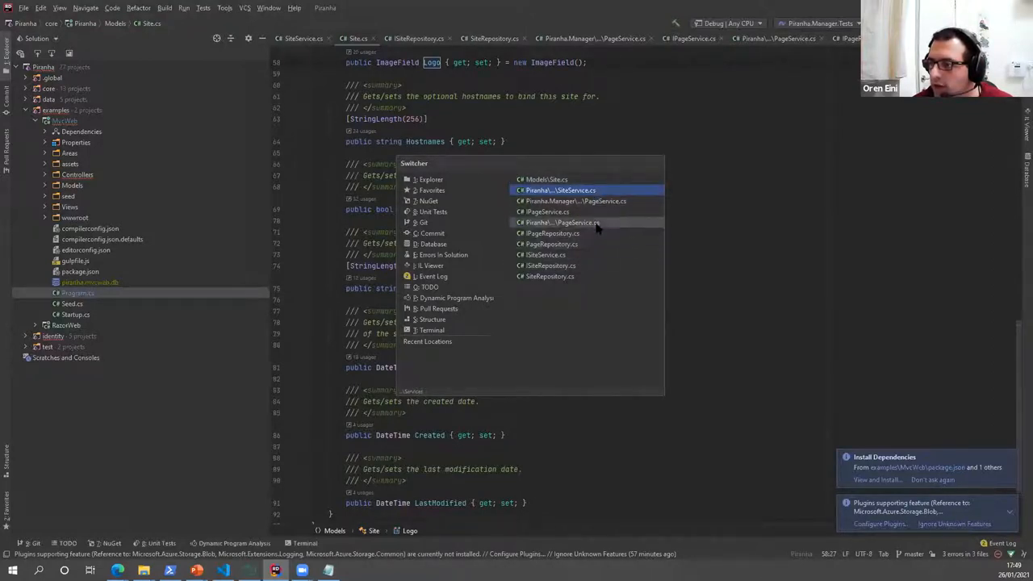
- Switch to the core PageService.cs and search 'PageA' for its page-loading methods
{"action": "left_click", "coordinate": [574, 200]}
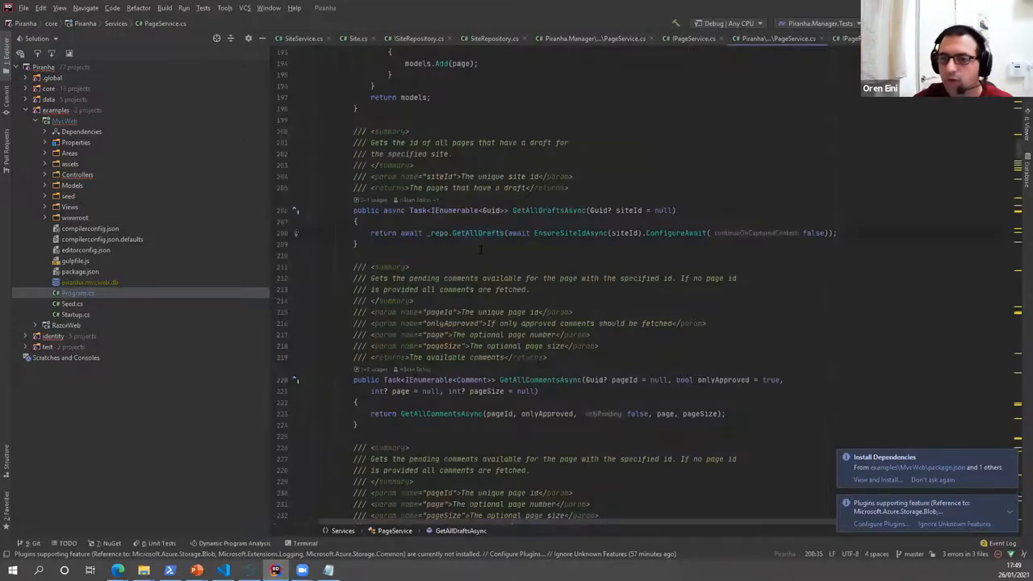
{"action": "type", "text": "PageA"}
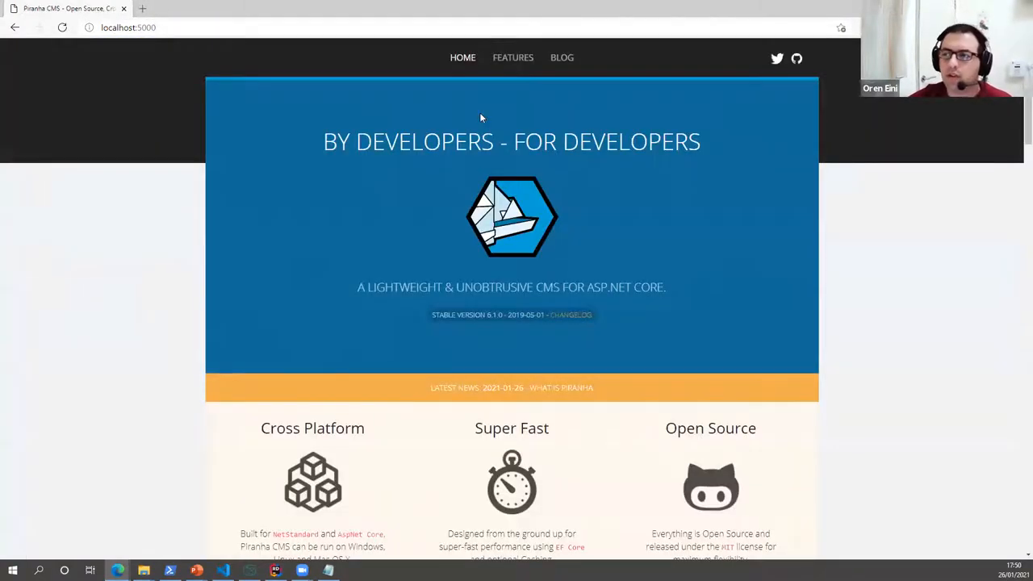
{"action": "mouse_move", "coordinate": [541, 97]}
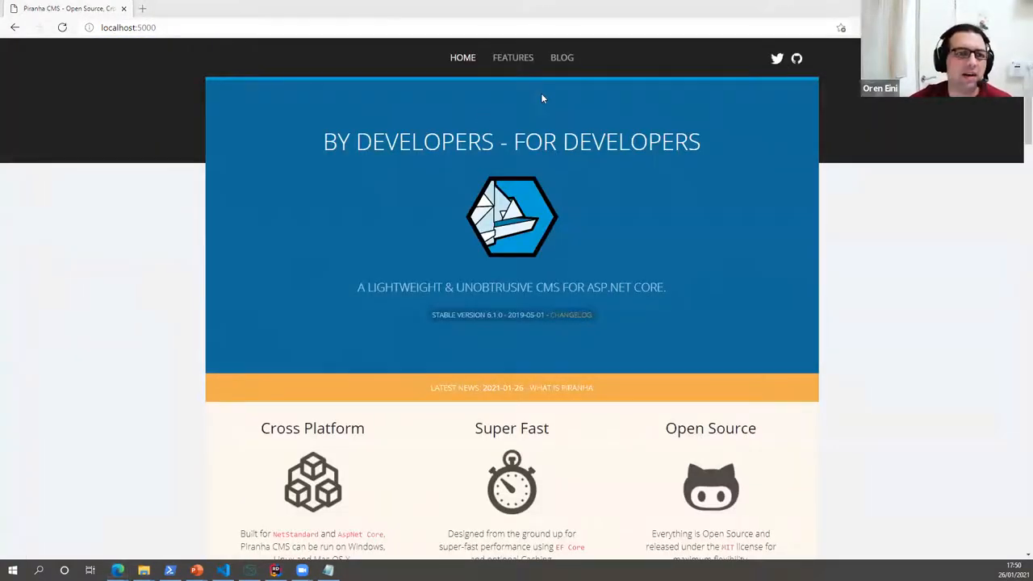
{"action": "mouse_move", "coordinate": [485, 91]}
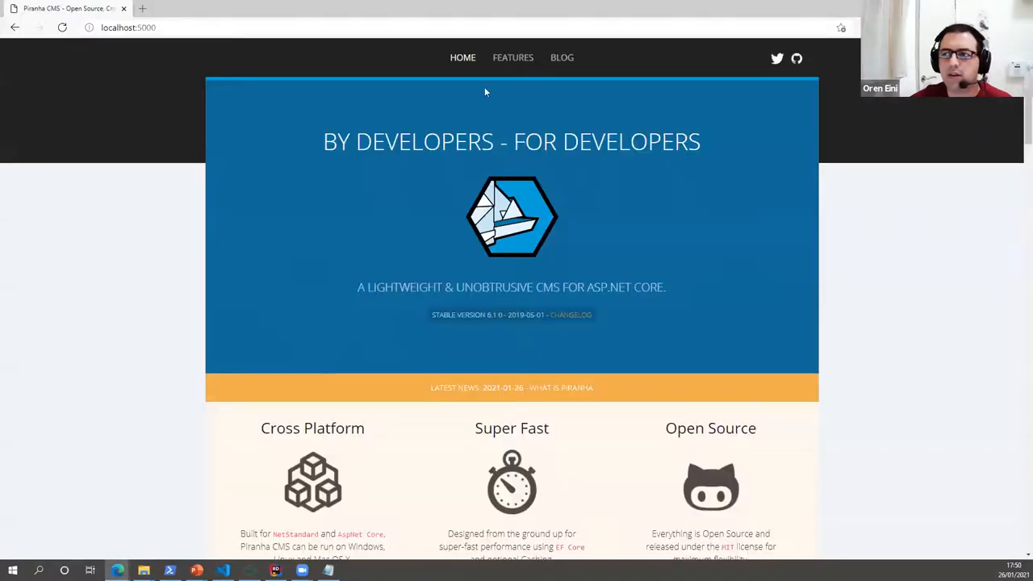
- Open the BLOG page on localhost:5000
{"action": "left_click", "coordinate": [562, 57]}
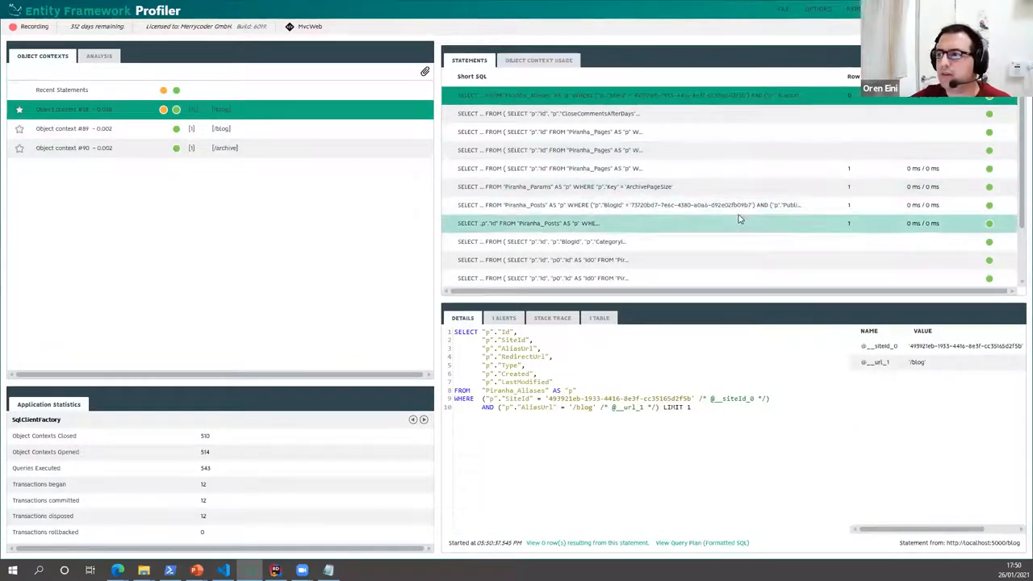
- Check the /blog request's alerts, then read the Piranha_Pages lookup and page-blocks join SQL
{"action": "left_click", "coordinate": [504, 317]}
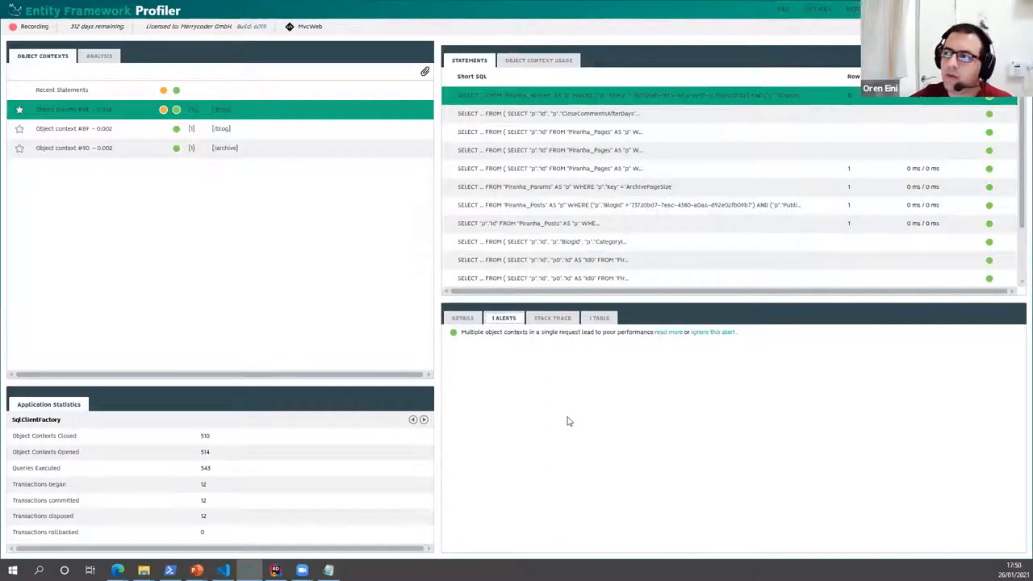
{"action": "left_click", "coordinate": [549, 132]}
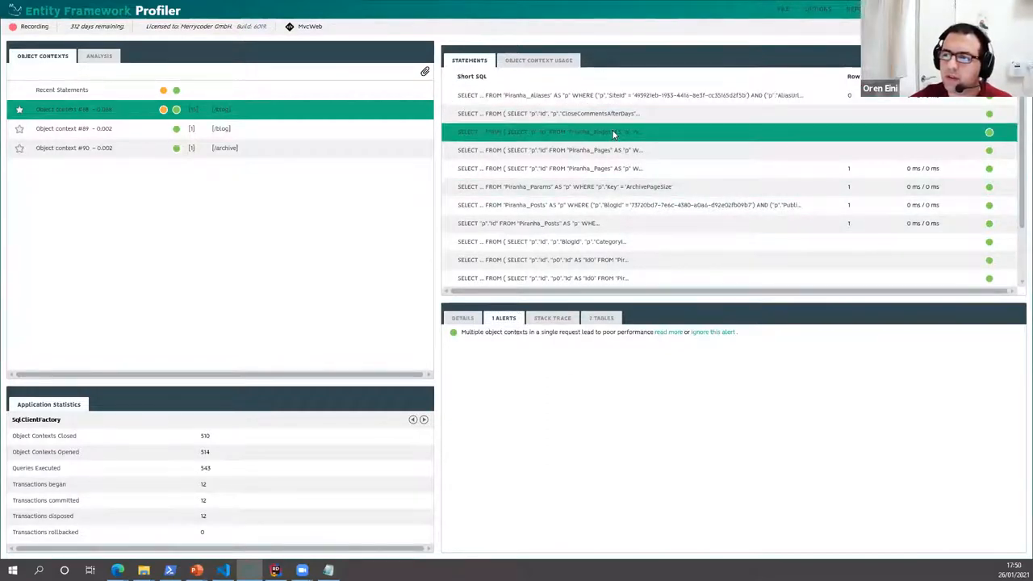
{"action": "left_click", "coordinate": [564, 187]}
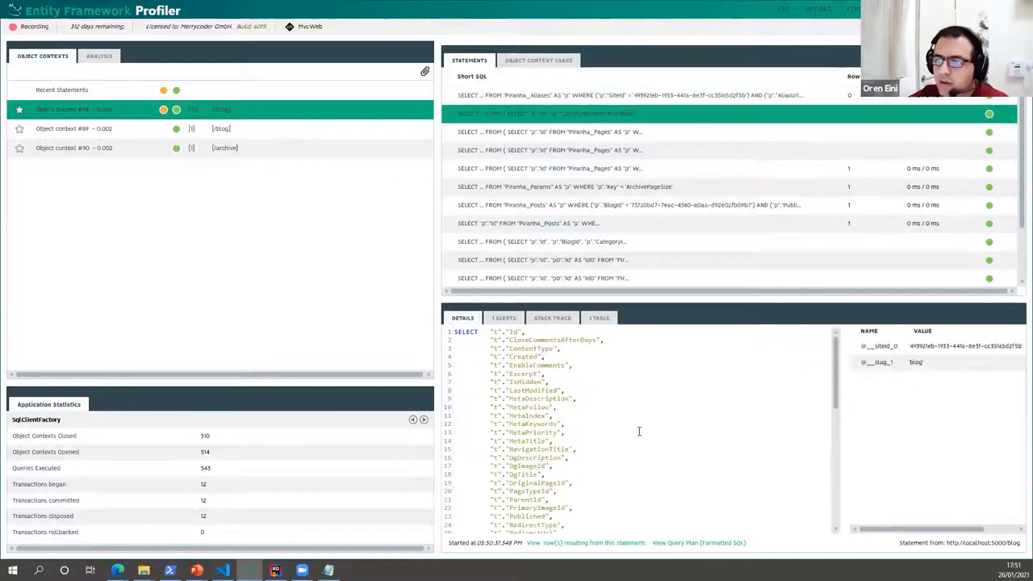
{"action": "scroll", "scroll_direction": "down", "scroll_amount": 3}
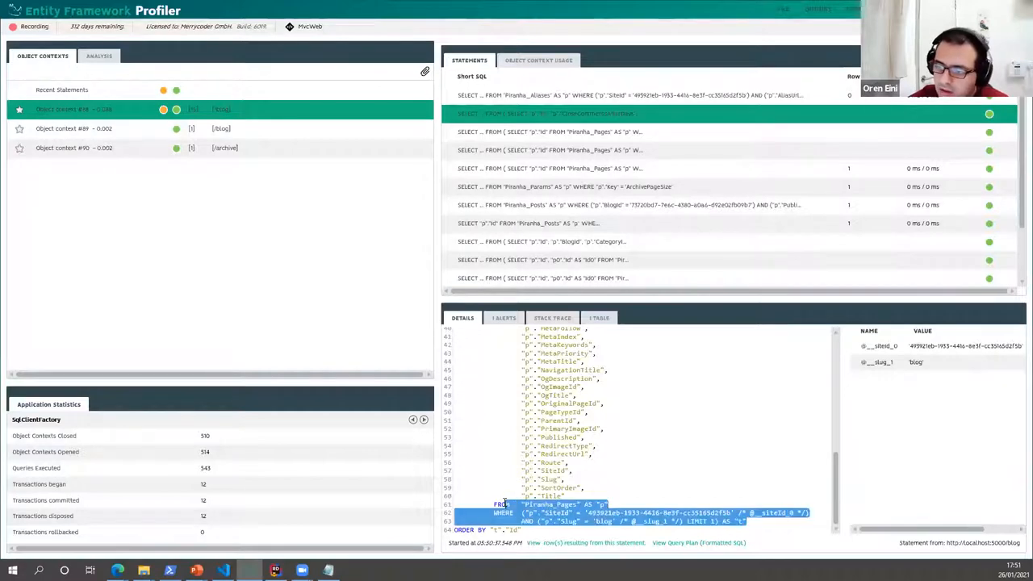
{"action": "left_click", "coordinate": [605, 131]}
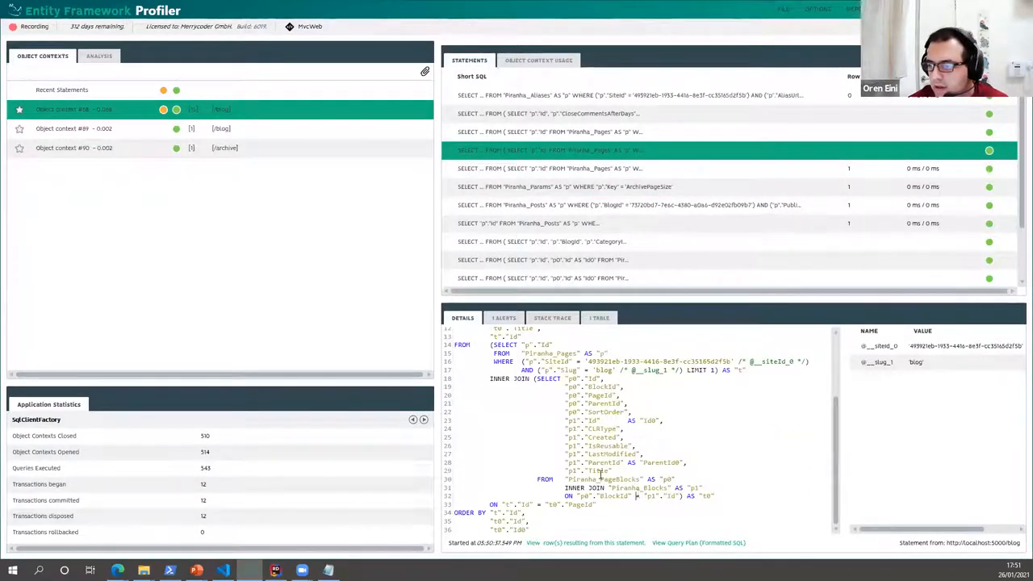
- Inspect the page-fields query, the too-many-joins post statement's SQL, and the Piranha_PostComments COUNT(*)
{"action": "left_click", "coordinate": [565, 241]}
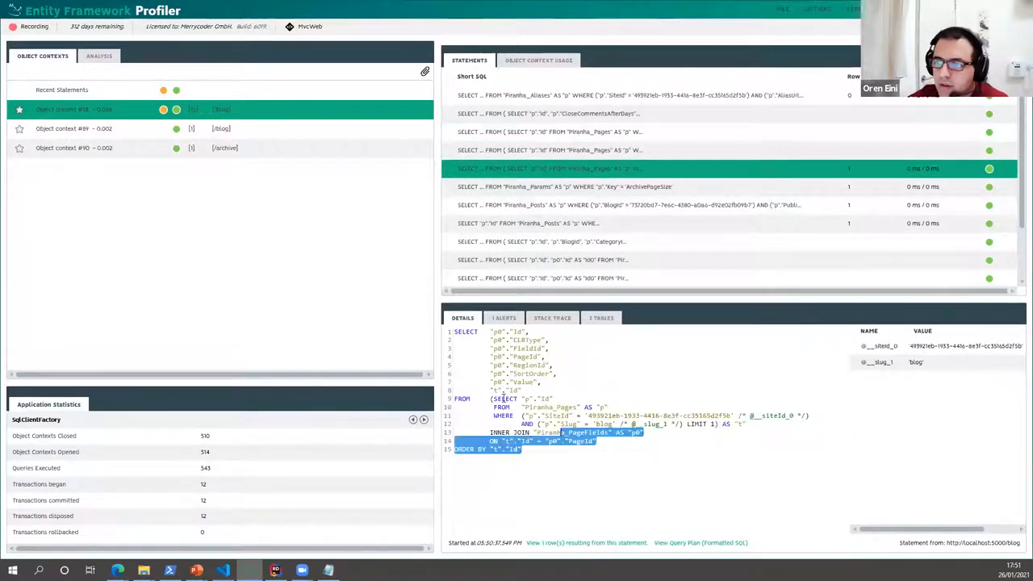
{"action": "left_click", "coordinate": [565, 187]}
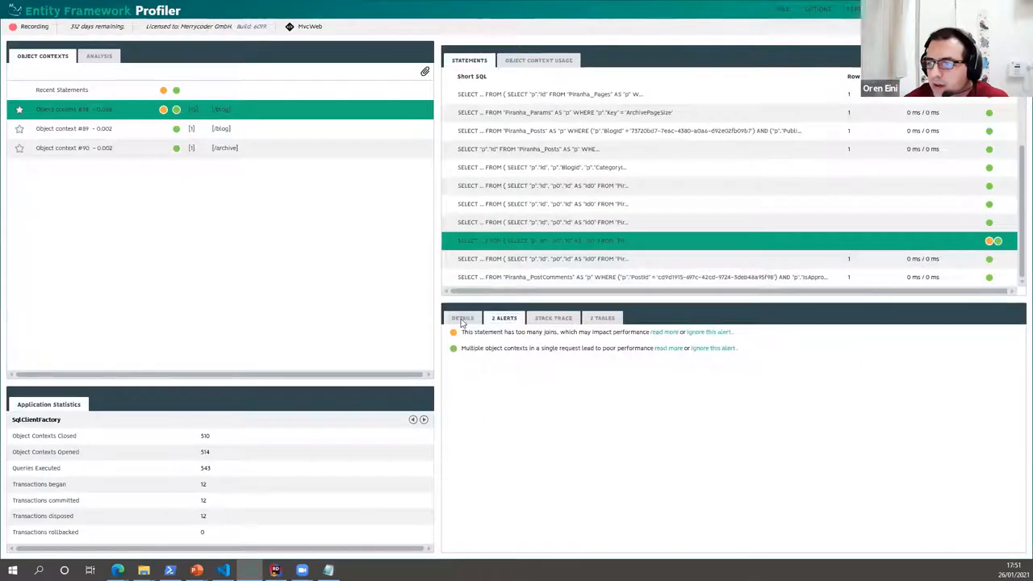
{"action": "left_click", "coordinate": [463, 317]}
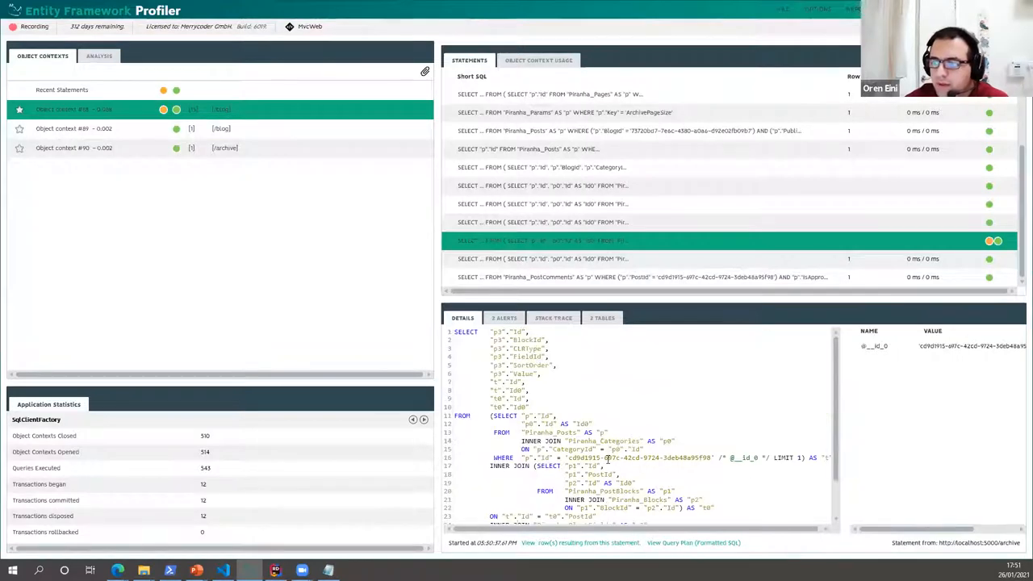
{"action": "left_click", "coordinate": [645, 277]}
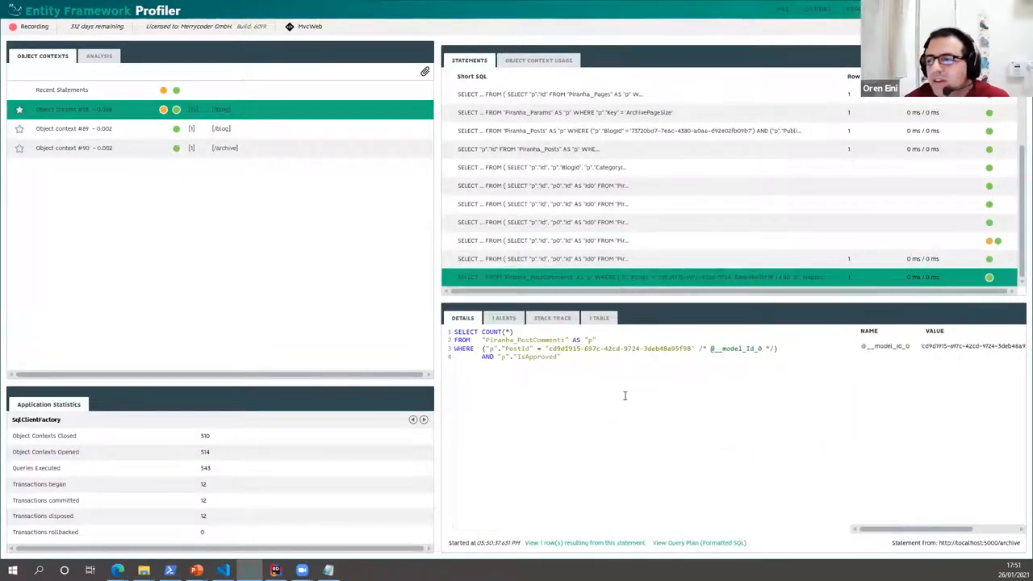
{"action": "left_click", "coordinate": [564, 241]}
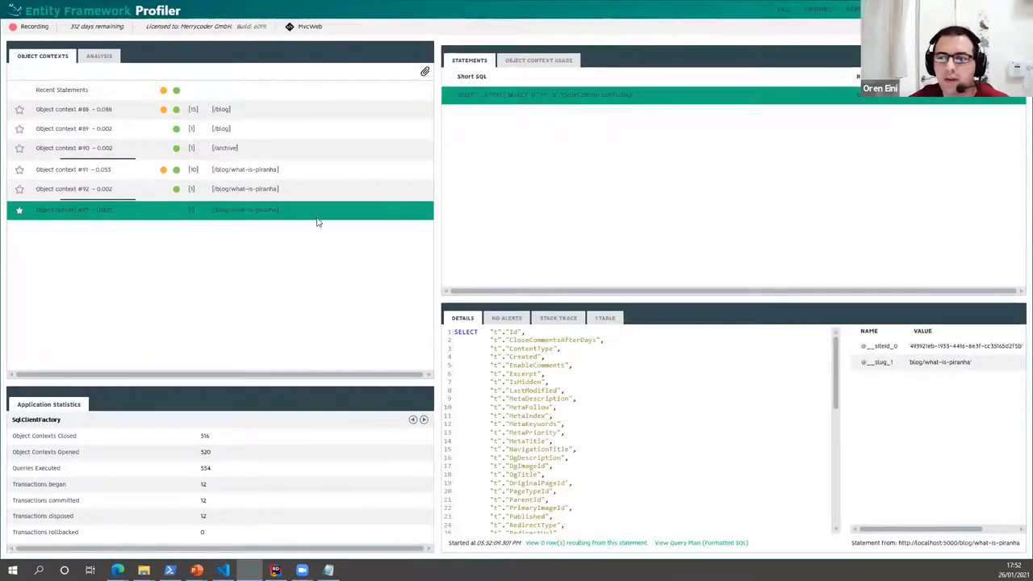
{"action": "mouse_move", "coordinate": [249, 332]}
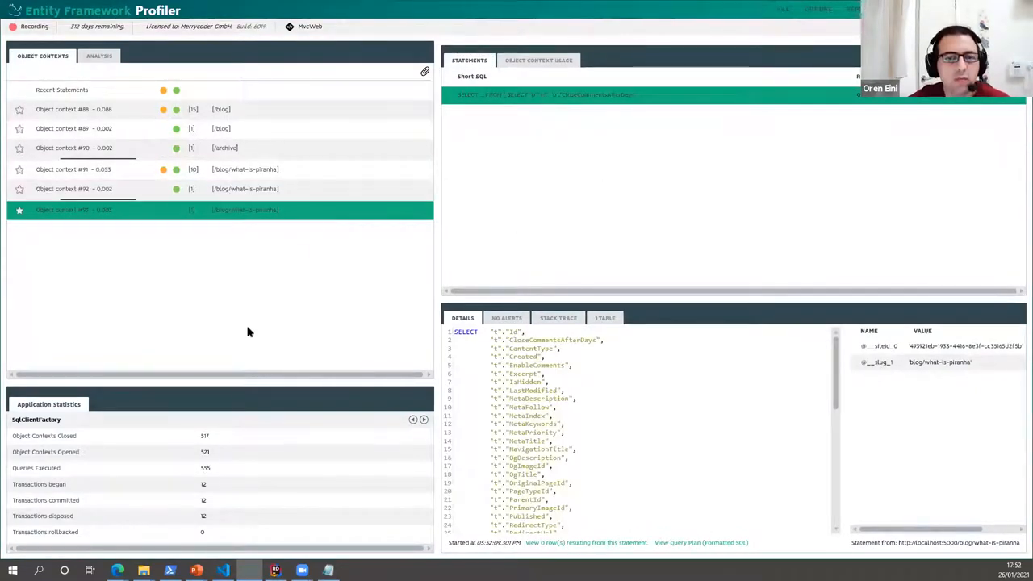
{"action": "mouse_move", "coordinate": [234, 253]}
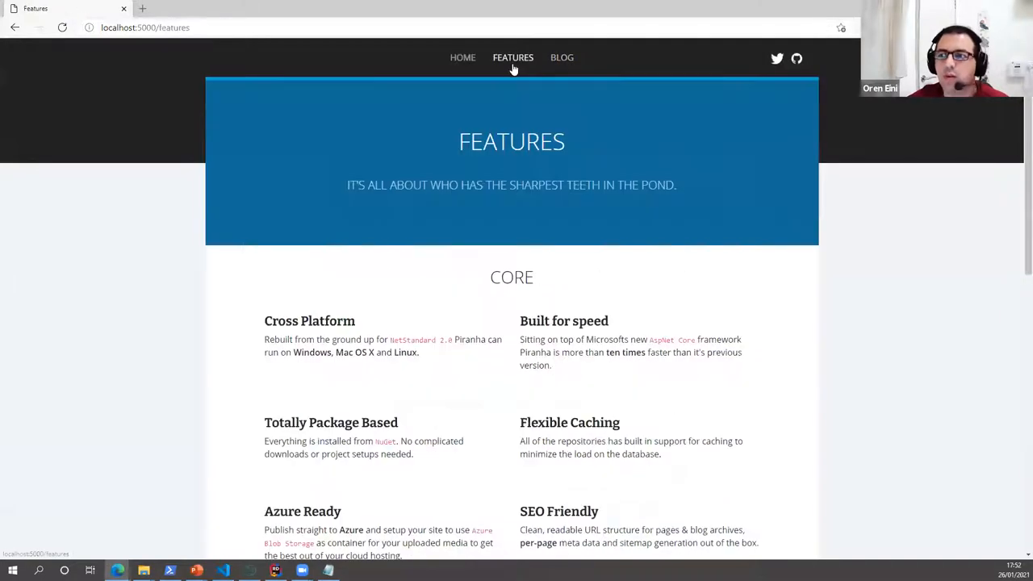
- Navigate the Piranha demo site to its FEATURES page
{"action": "left_click", "coordinate": [562, 57]}
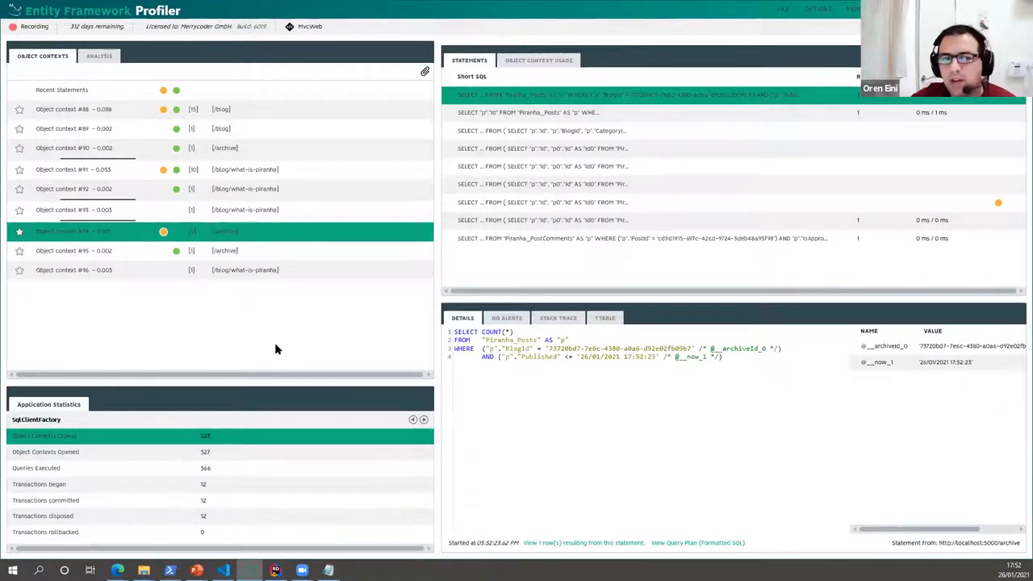
- Show the 'Silent killers of your database' slide beside Notepad, deselecting the notes text
{"action": "left_click", "coordinate": [73, 270]}
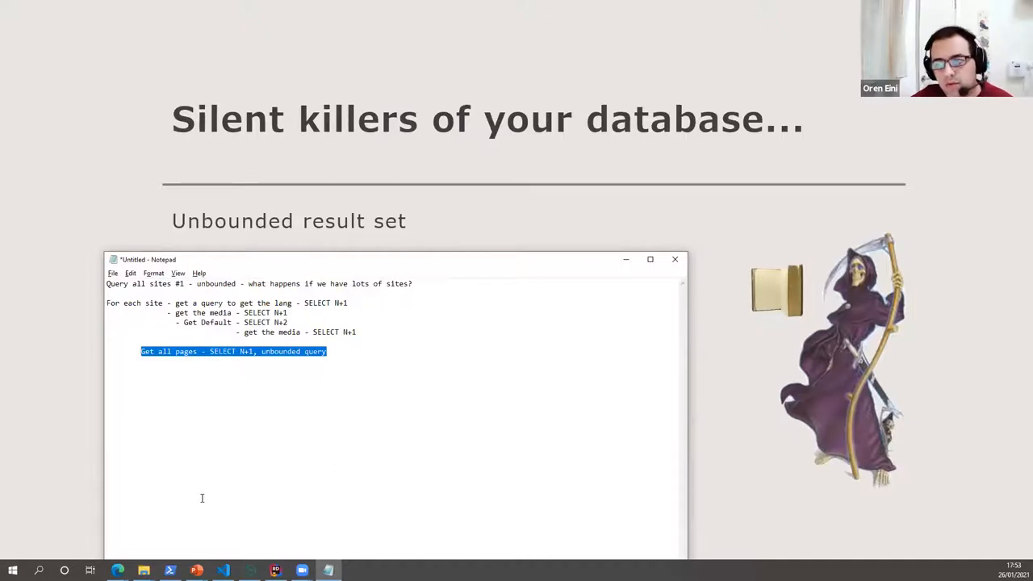
{"action": "mouse_move", "coordinate": [231, 259]}
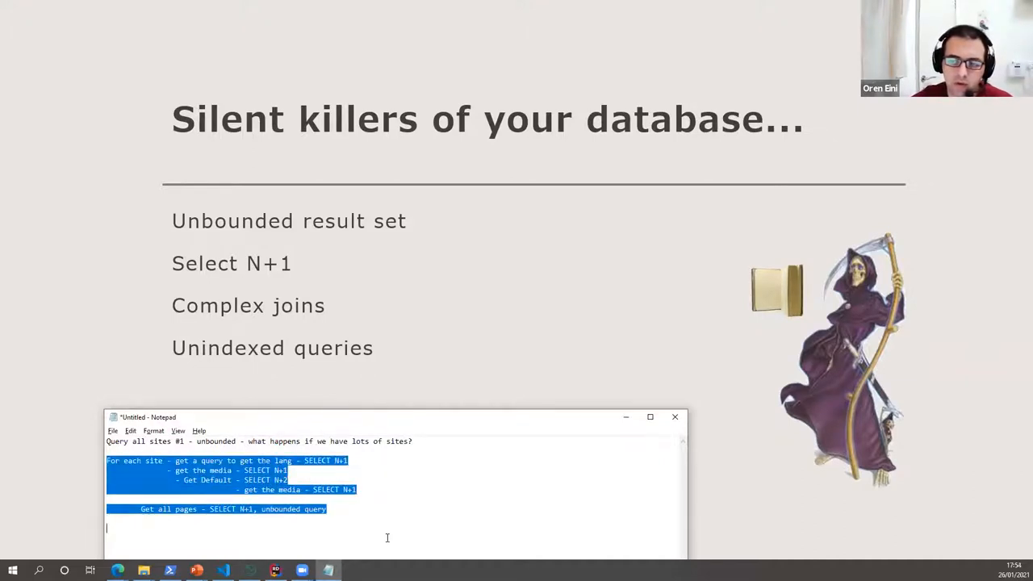
{"action": "left_click", "coordinate": [372, 530]}
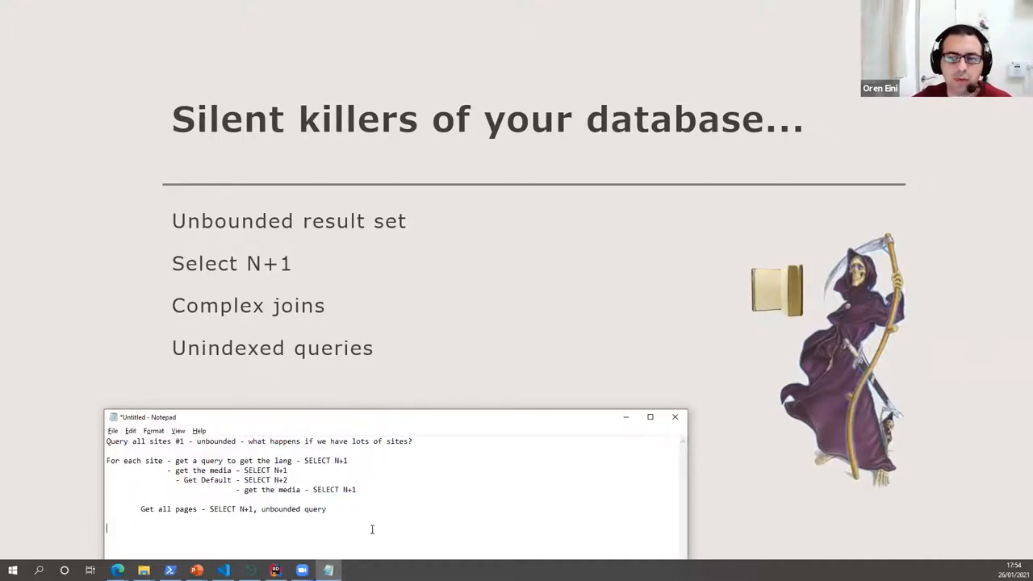
{"action": "mouse_move", "coordinate": [353, 349]}
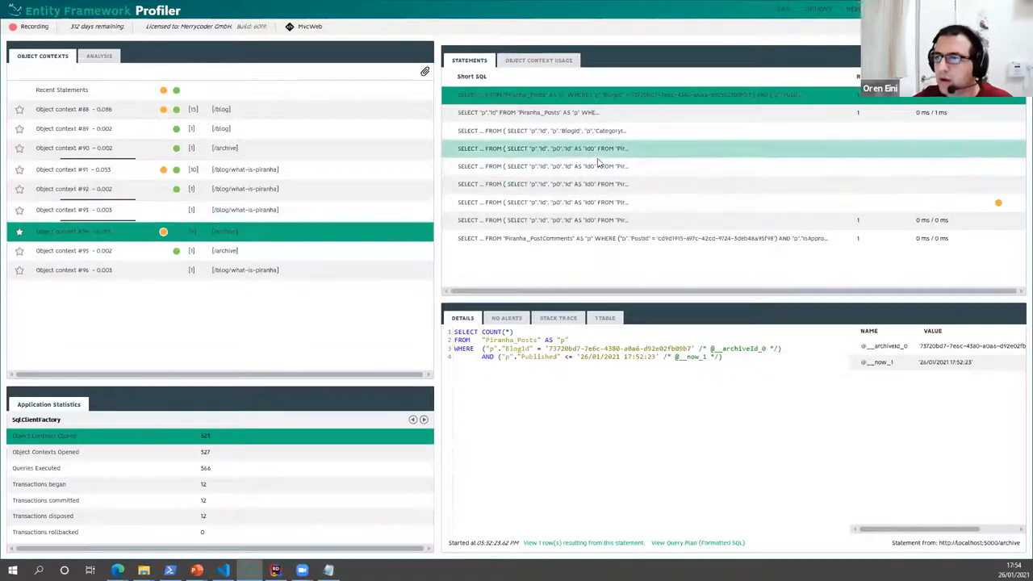
- Open the alerted posts, categories and block-fields join query and scroll through its SQL
{"action": "left_click", "coordinate": [564, 202]}
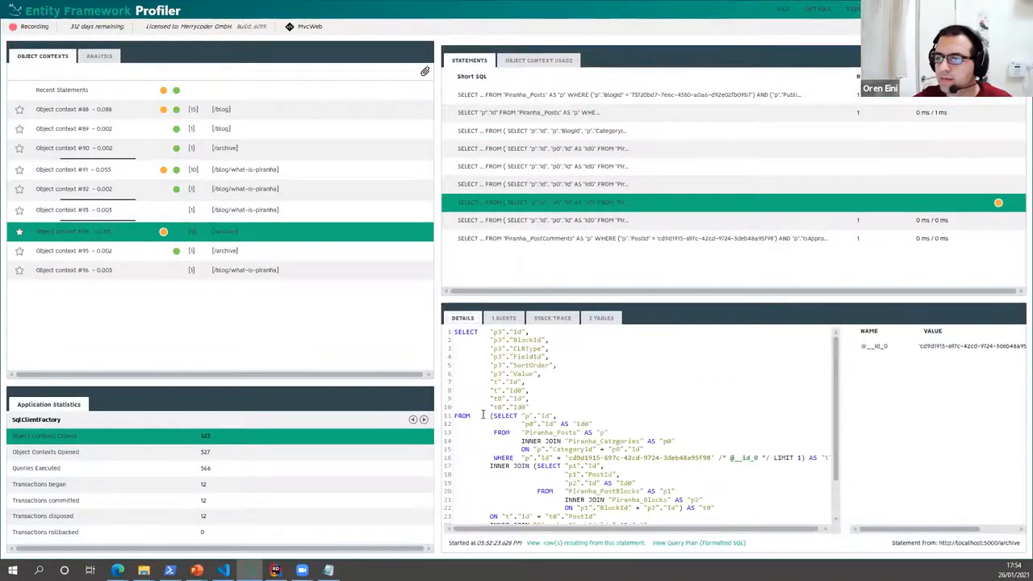
{"action": "scroll", "scroll_direction": "down", "scroll_amount": 3}
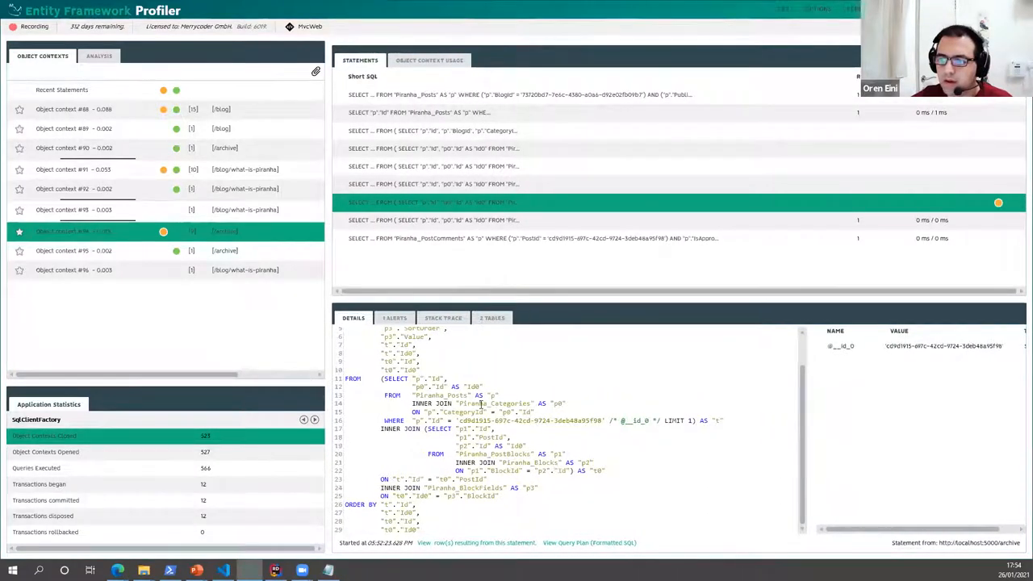
{"action": "left_click", "coordinate": [500, 394]}
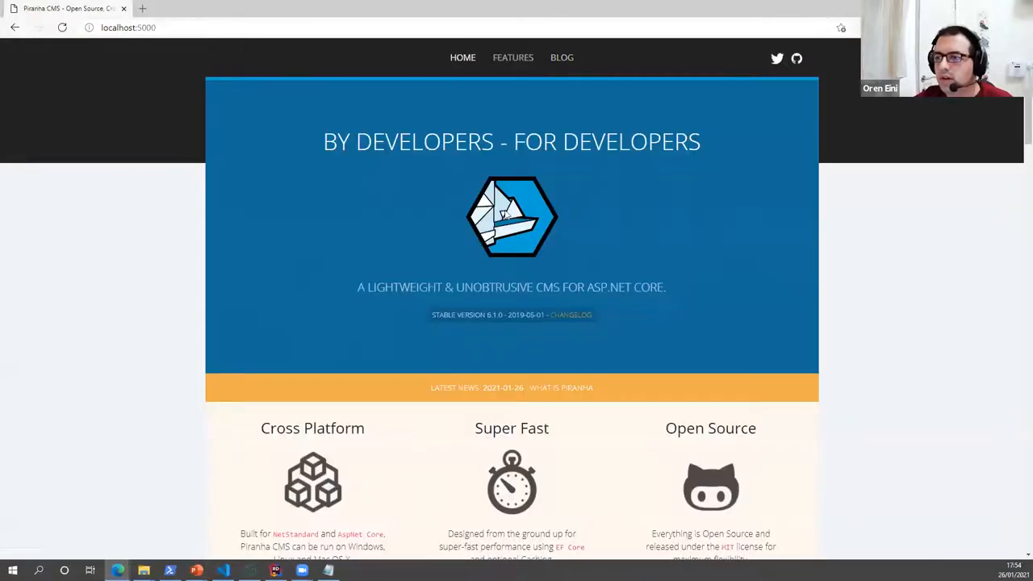
- Browse the manager Pages list, the Add page types and the new-site settings
{"action": "scroll", "scroll_direction": "down", "scroll_amount": 3}
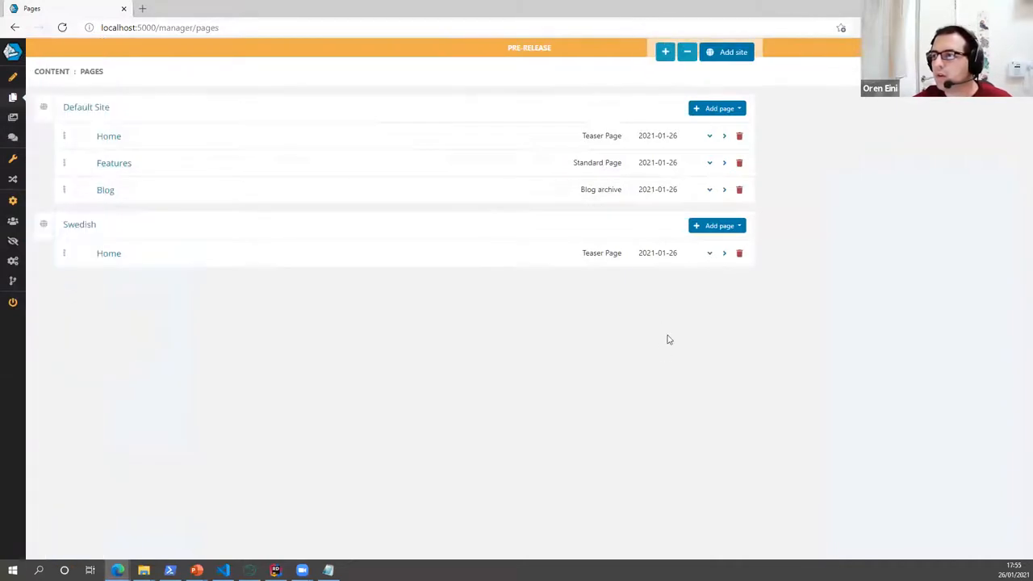
{"action": "mouse_move", "coordinate": [716, 108]}
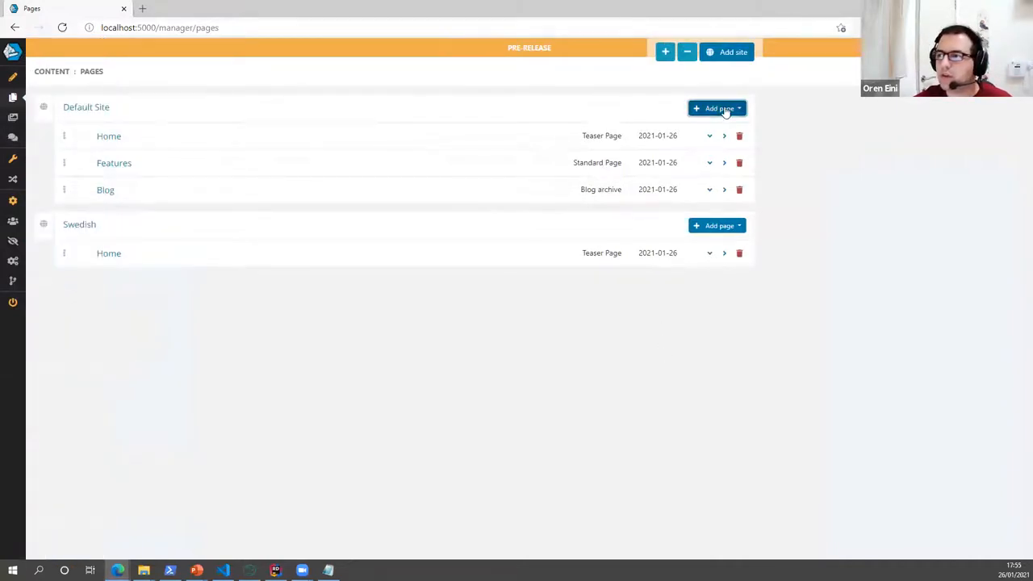
{"action": "left_click", "coordinate": [738, 107]}
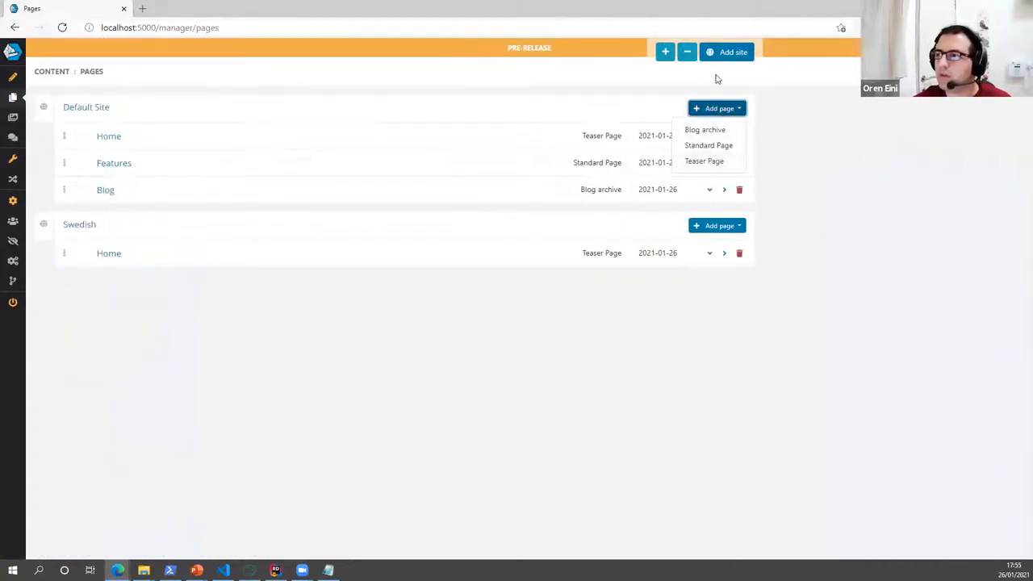
{"action": "left_click", "coordinate": [727, 52]}
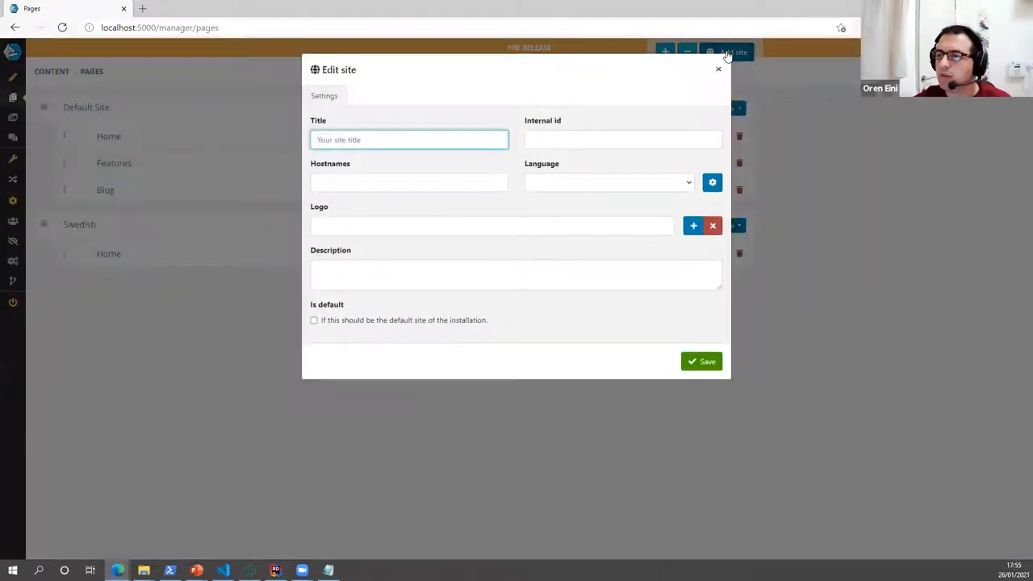
{"action": "left_click", "coordinate": [717, 69]}
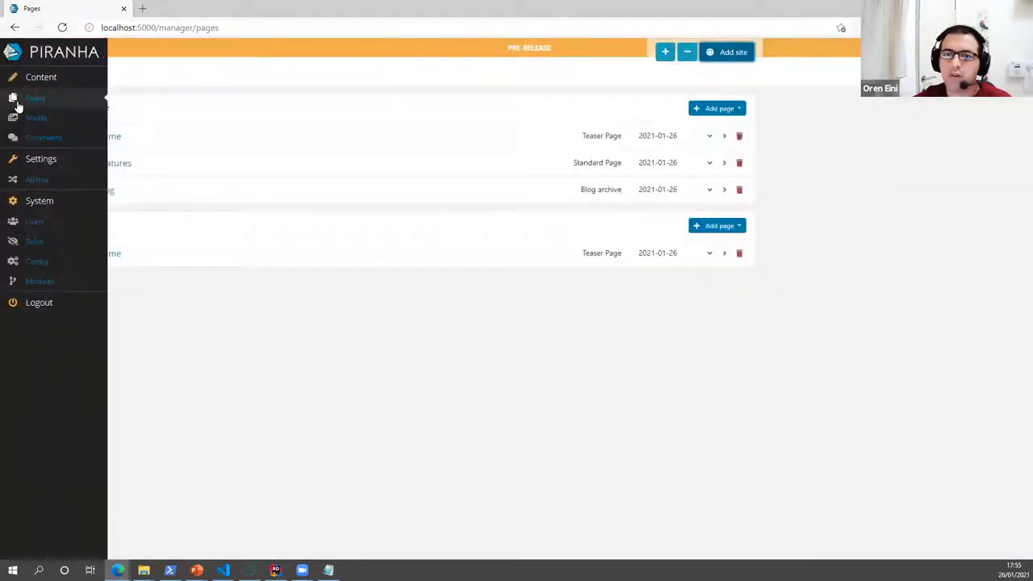
- Visit the Comments list, then return to the Pages list via the side menu
{"action": "left_click", "coordinate": [36, 118]}
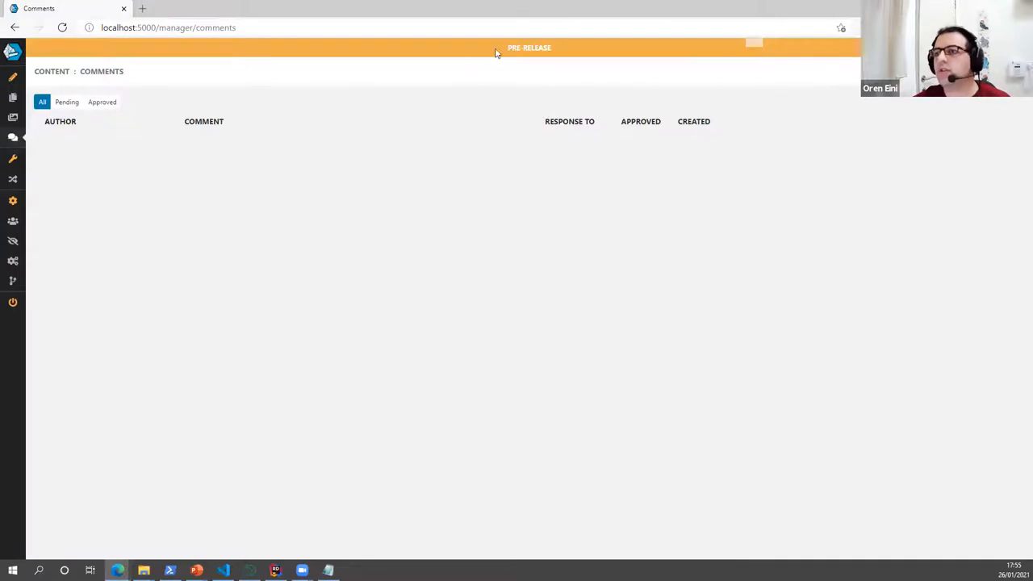
{"action": "left_click", "coordinate": [12, 51]}
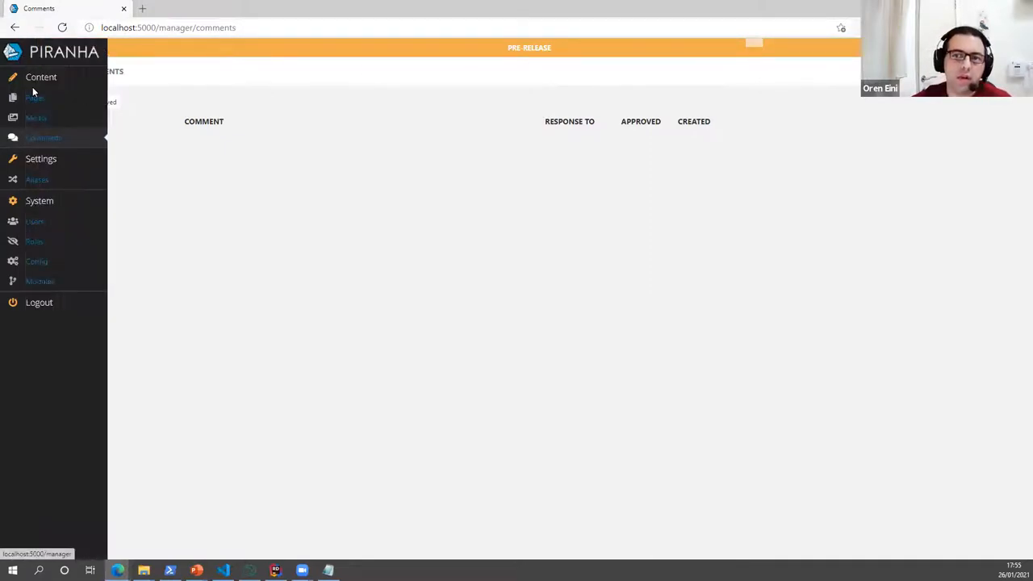
{"action": "mouse_move", "coordinate": [34, 98]}
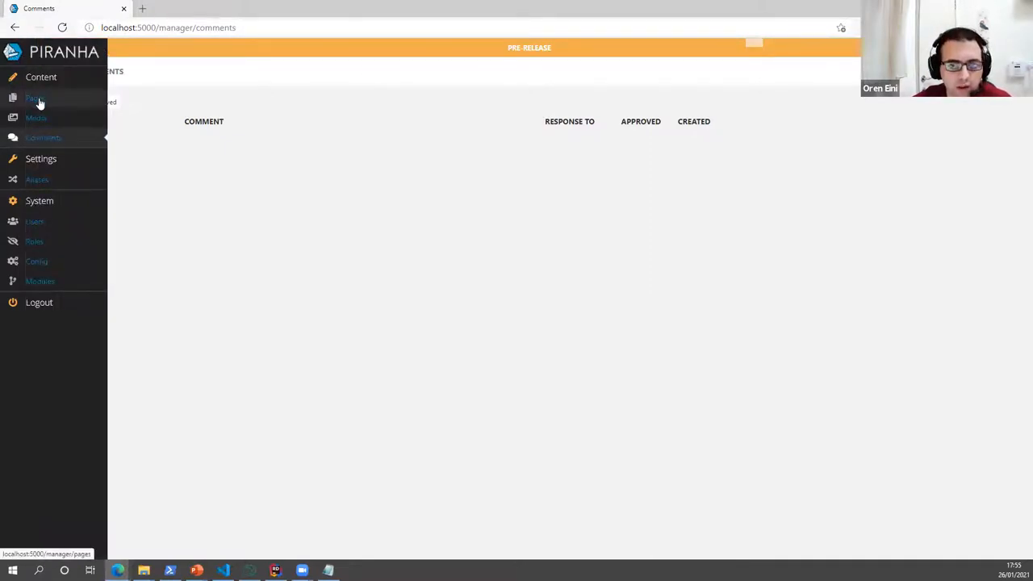
{"action": "left_click", "coordinate": [34, 99]}
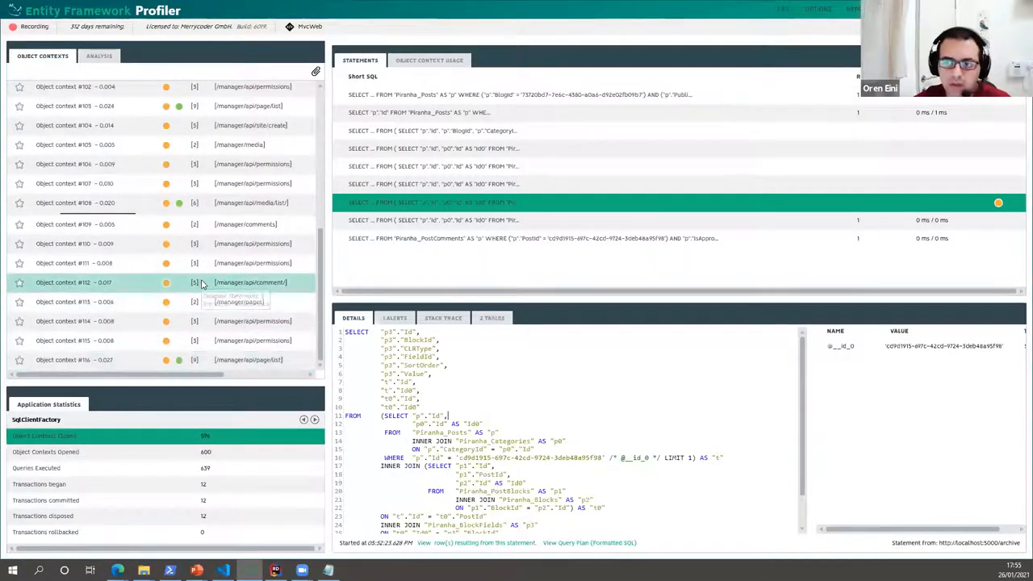
- Compare context #112's page lookups for slugs manager, manager/api, manager/api/comment, then check Unique Queries
{"action": "left_click", "coordinate": [74, 281]}
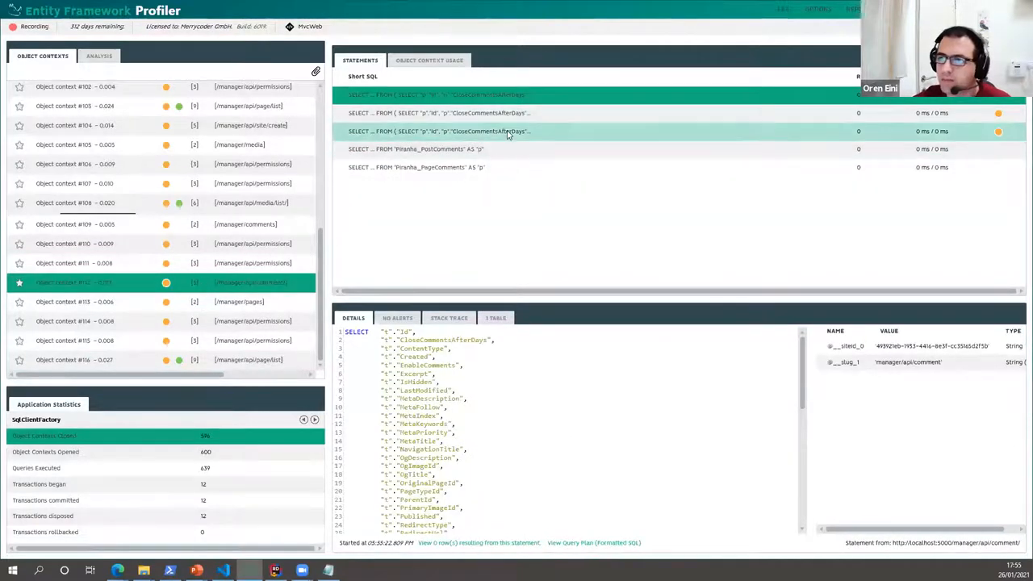
{"action": "left_click", "coordinate": [435, 131]}
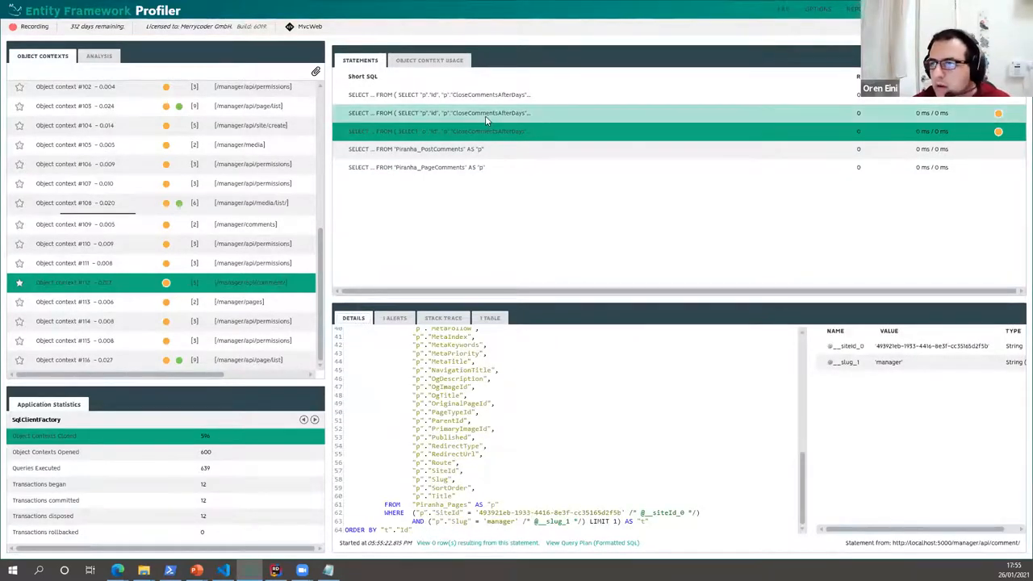
{"action": "left_click", "coordinate": [484, 113]}
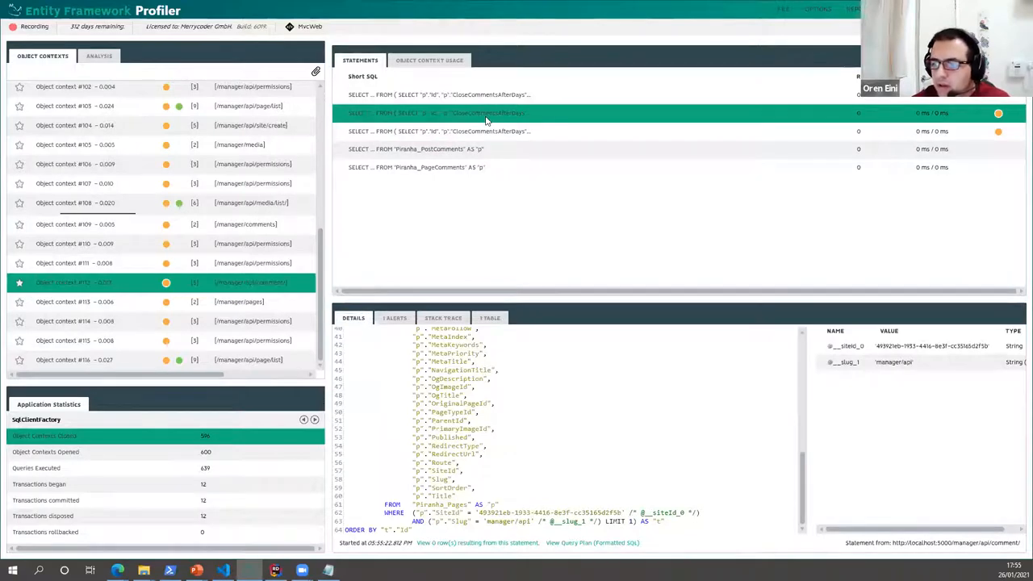
{"action": "left_click", "coordinate": [484, 95]}
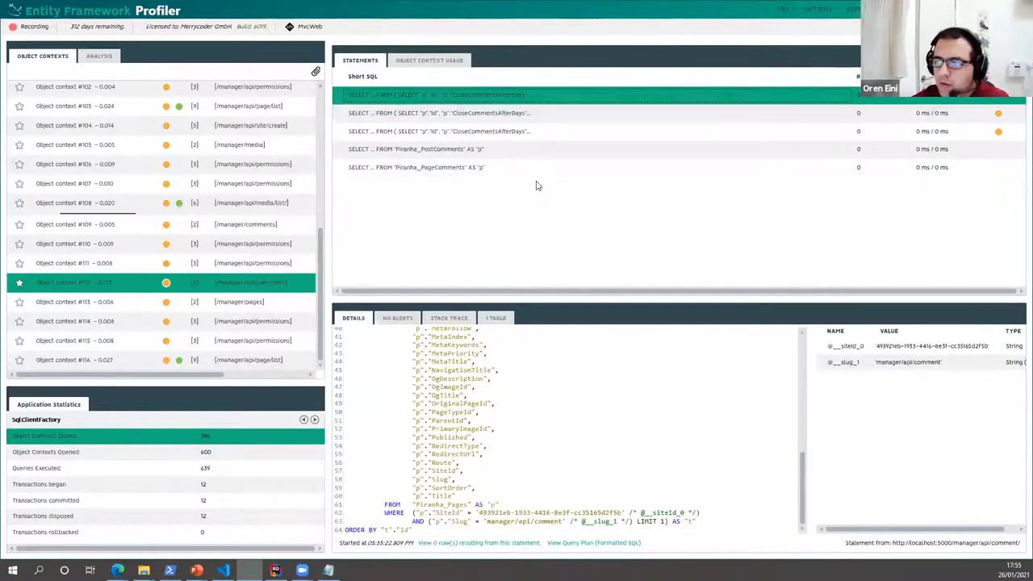
{"action": "left_click", "coordinate": [439, 131]}
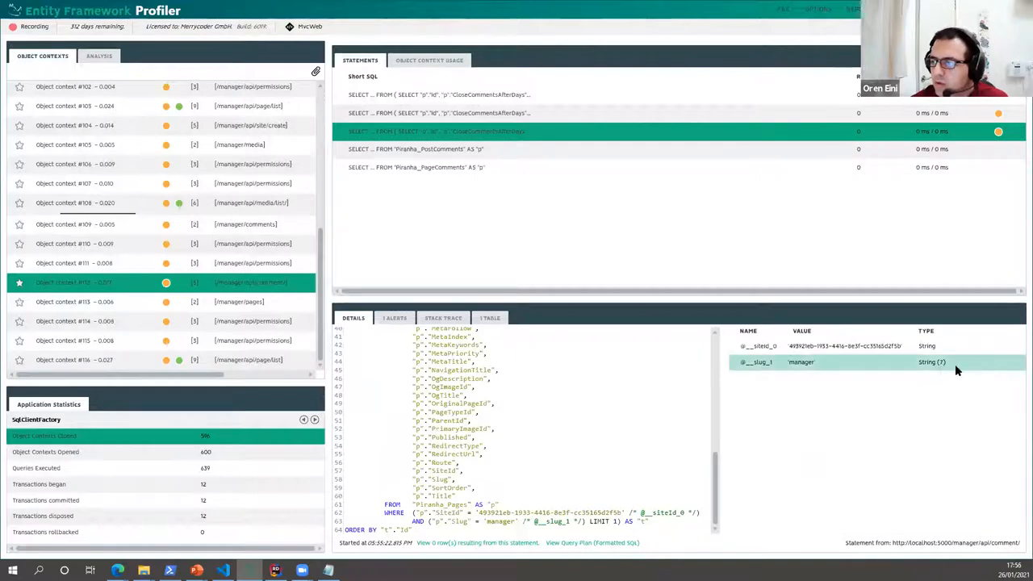
{"action": "left_click", "coordinate": [439, 112]}
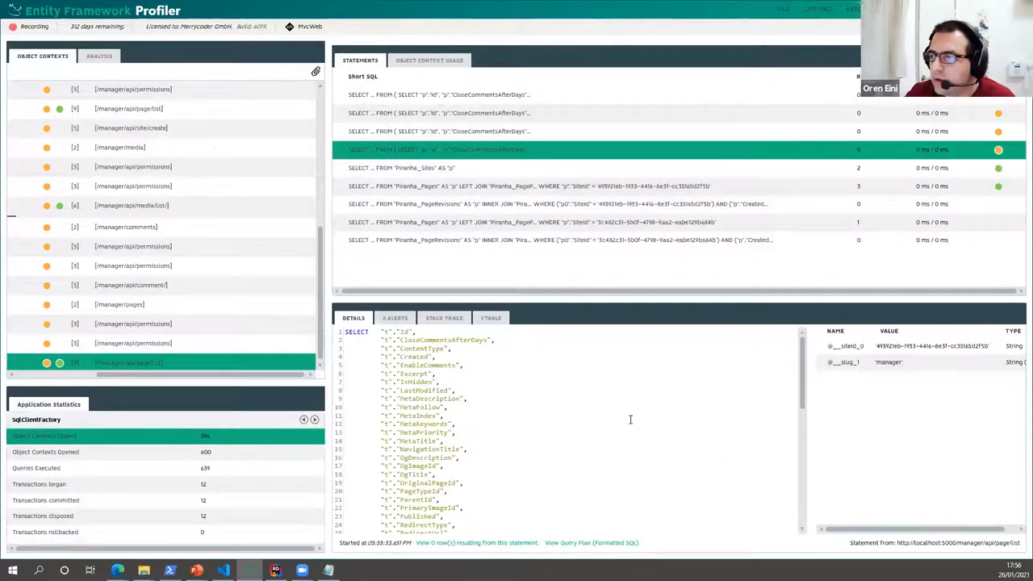
{"action": "left_click", "coordinate": [99, 56]}
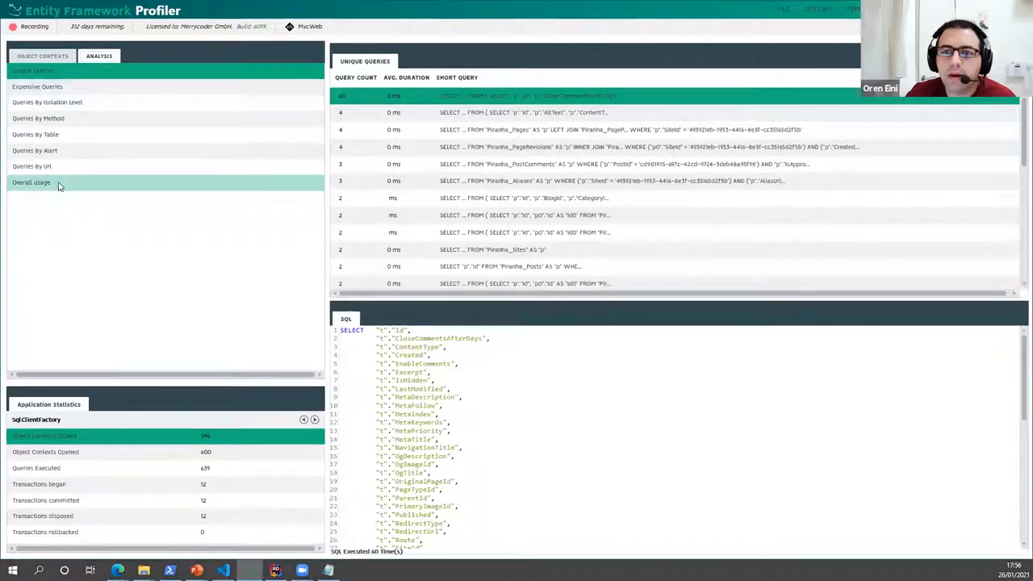
- In Queries By Alert, list the SELECT N+1 statements: CloseCommentsAfterDays lookup, 10 times
{"action": "left_click", "coordinate": [35, 150]}
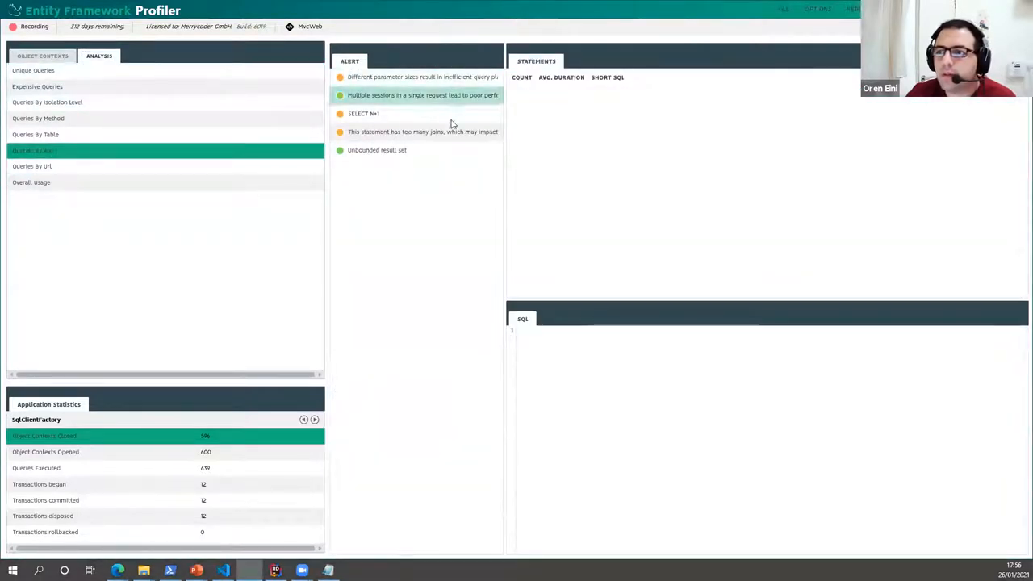
{"action": "left_click", "coordinate": [363, 113]}
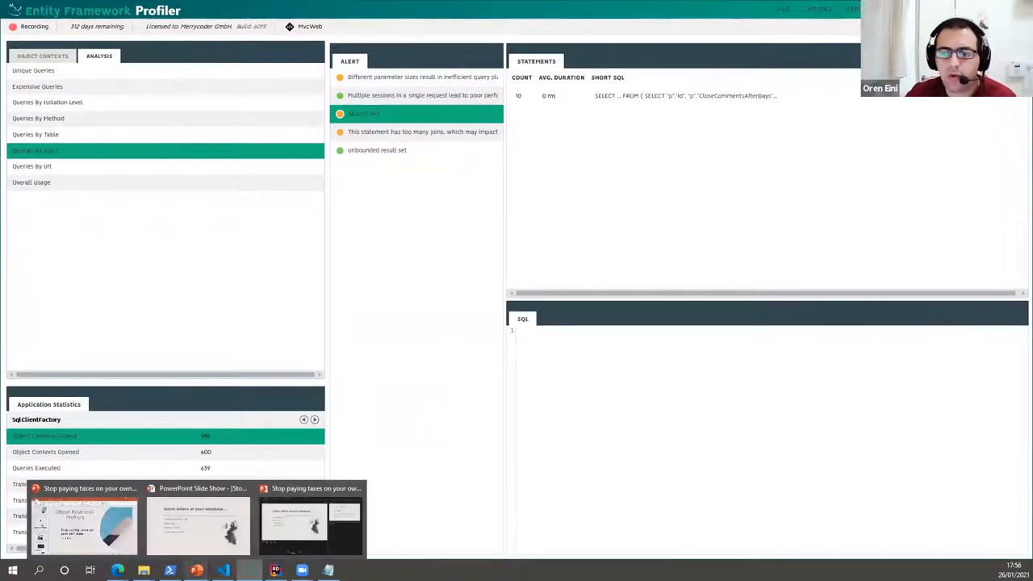
{"action": "left_click", "coordinate": [199, 525]}
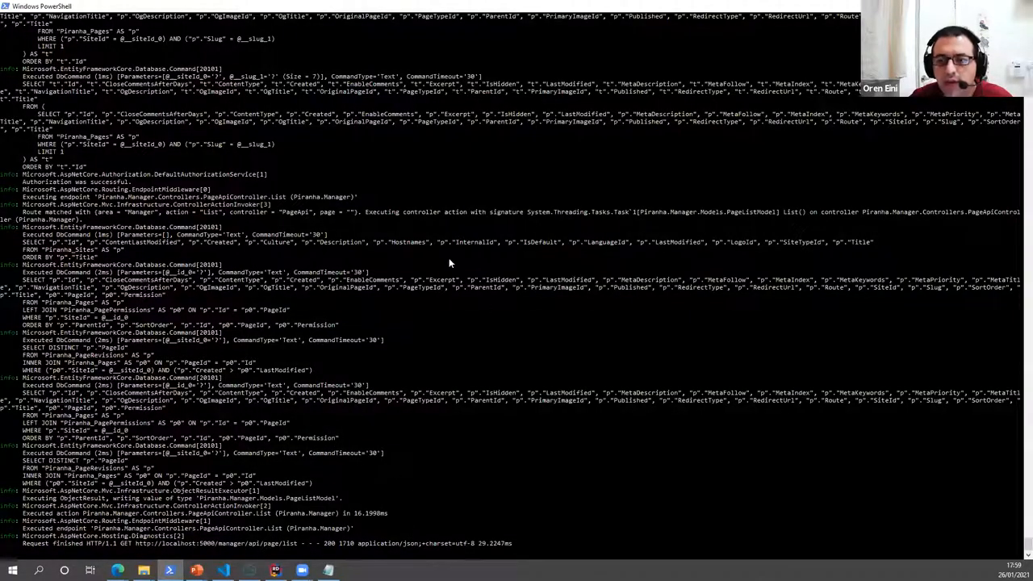
- Search the PowerShell server log for 'sqlite' to find the EF Core provider line
{"action": "scroll", "scroll_direction": "down", "scroll_amount": 3}
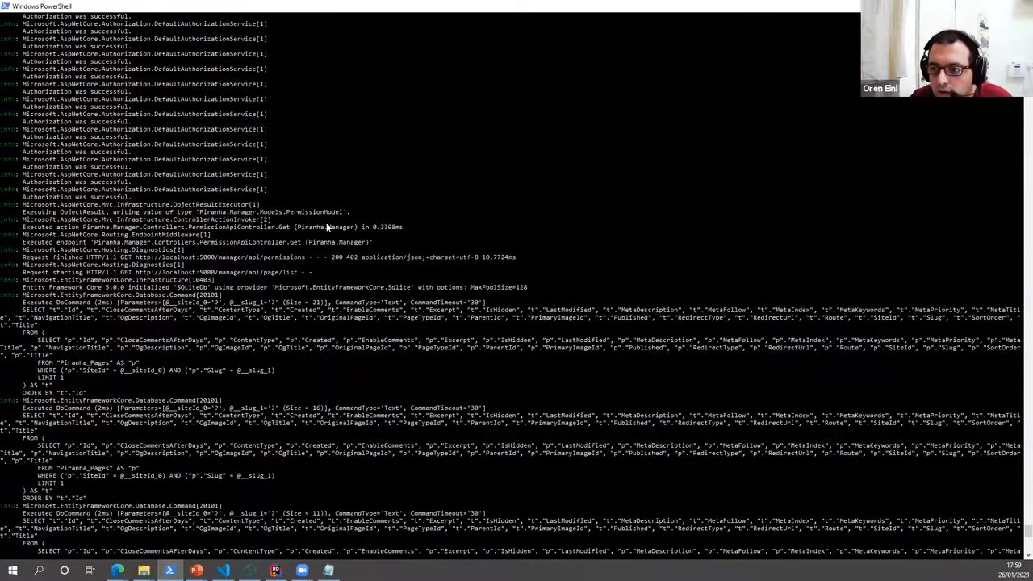
{"action": "mouse_move", "coordinate": [366, 293]}
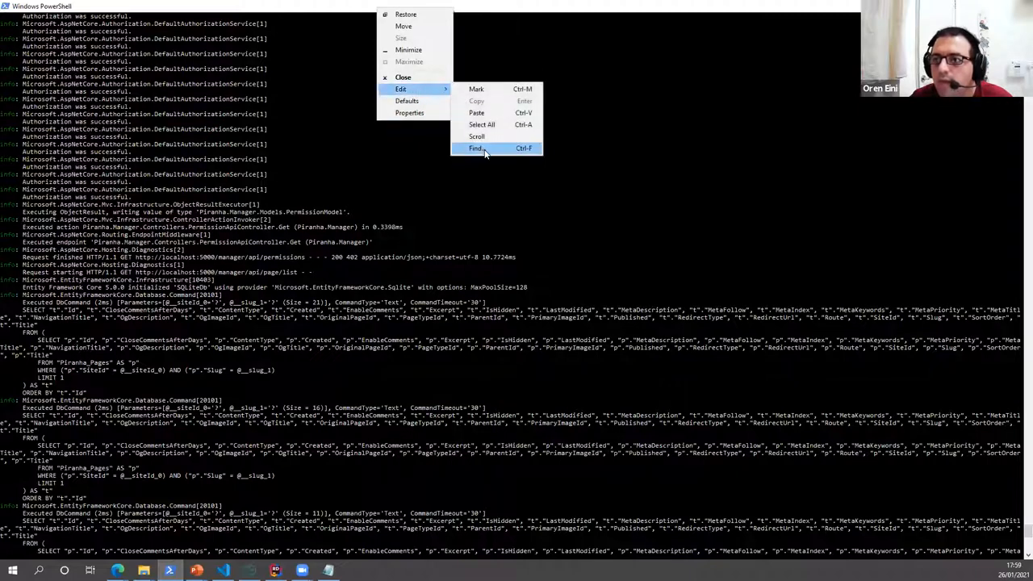
{"action": "left_click", "coordinate": [477, 147]}
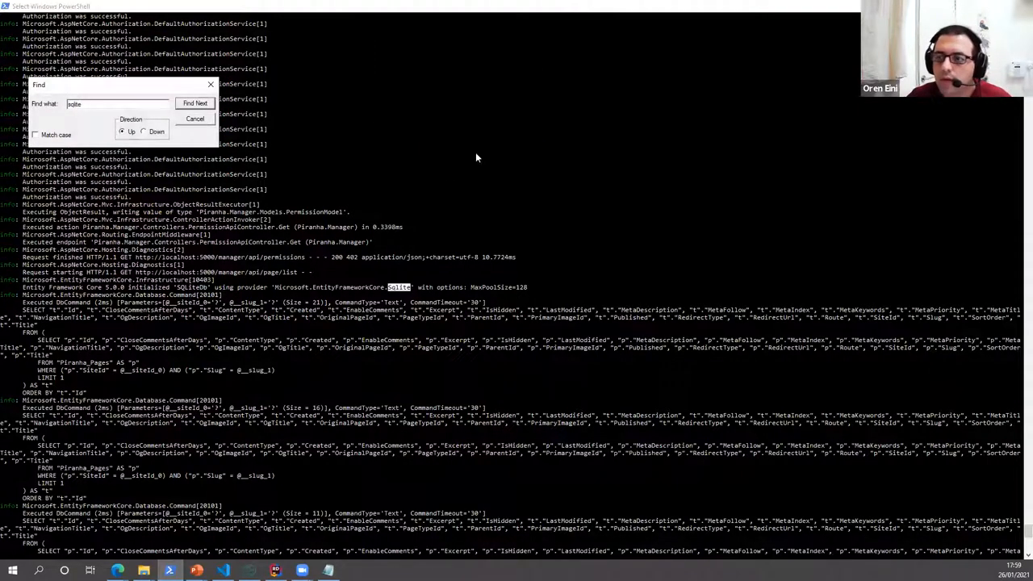
{"action": "left_click", "coordinate": [196, 119]}
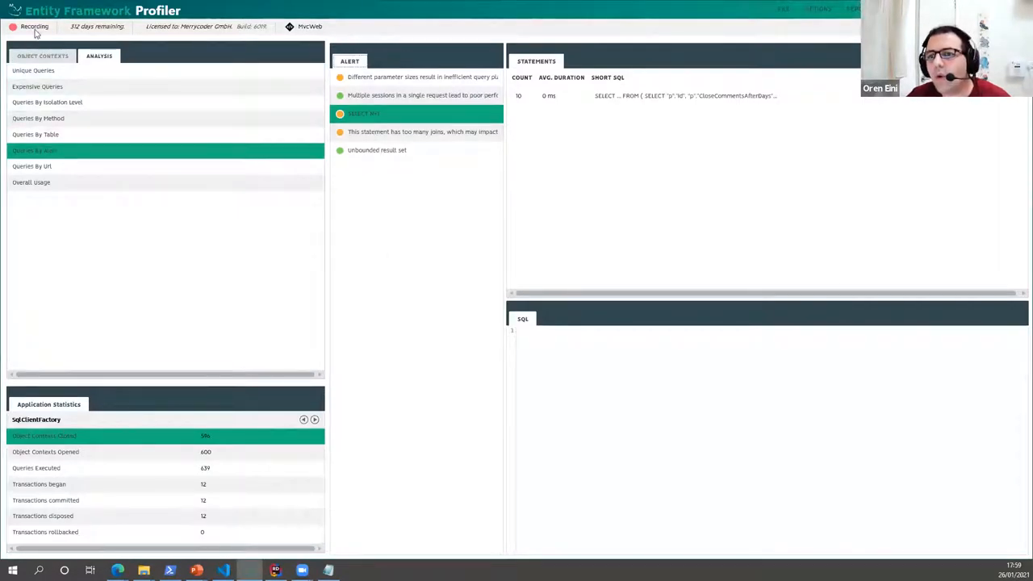
- Select the /manager/api/media/list object context and inspect one of its statements
{"action": "left_click", "coordinate": [42, 56]}
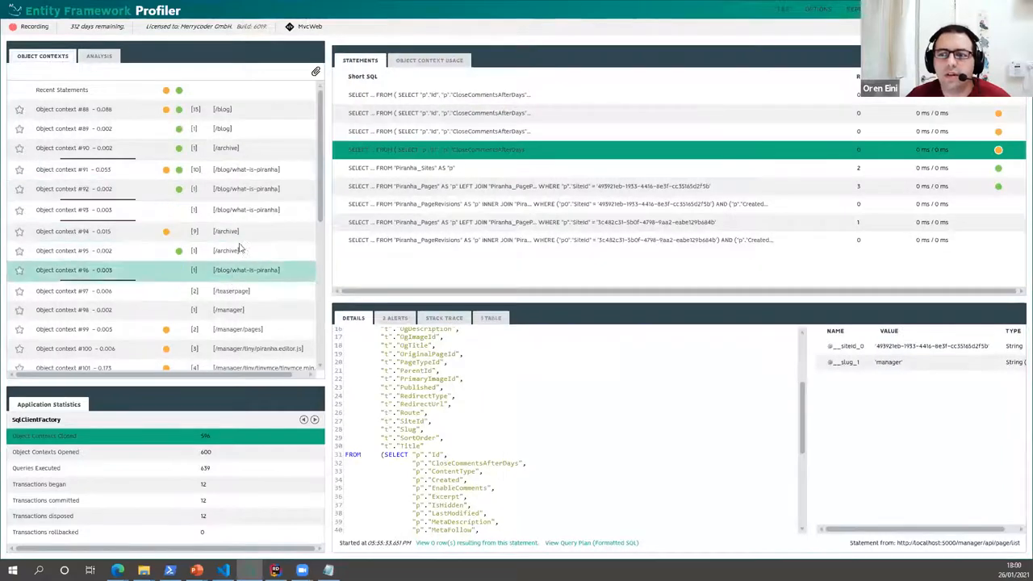
{"action": "scroll", "scroll_direction": "down", "scroll_amount": 3}
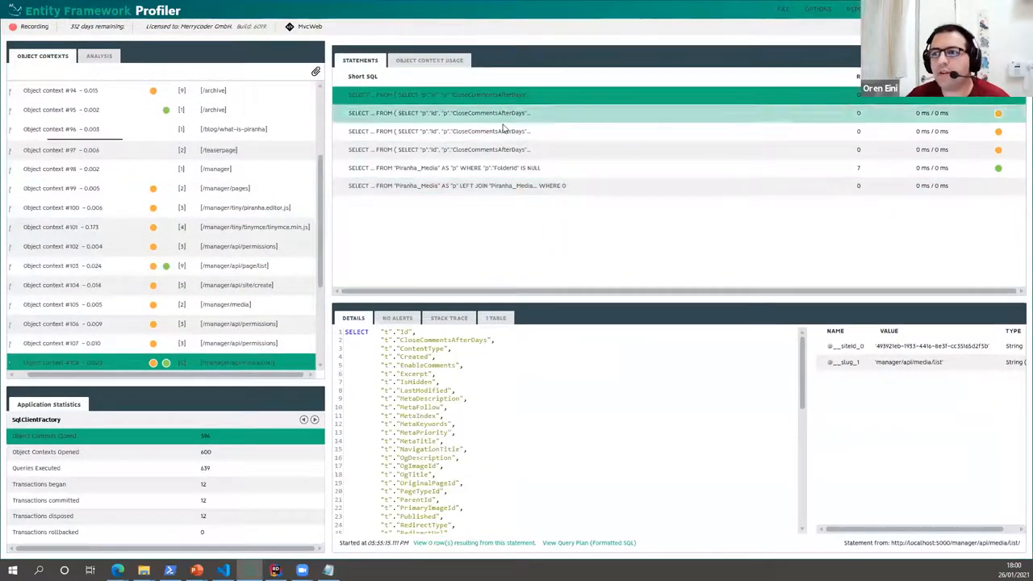
{"action": "left_click", "coordinate": [438, 94]}
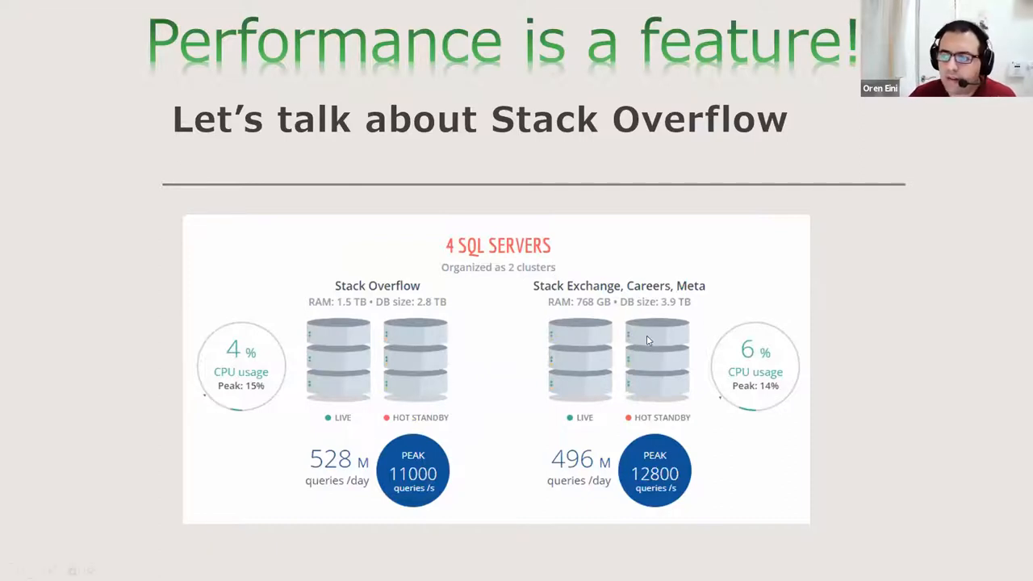
{"action": "mouse_move", "coordinate": [155, 317]}
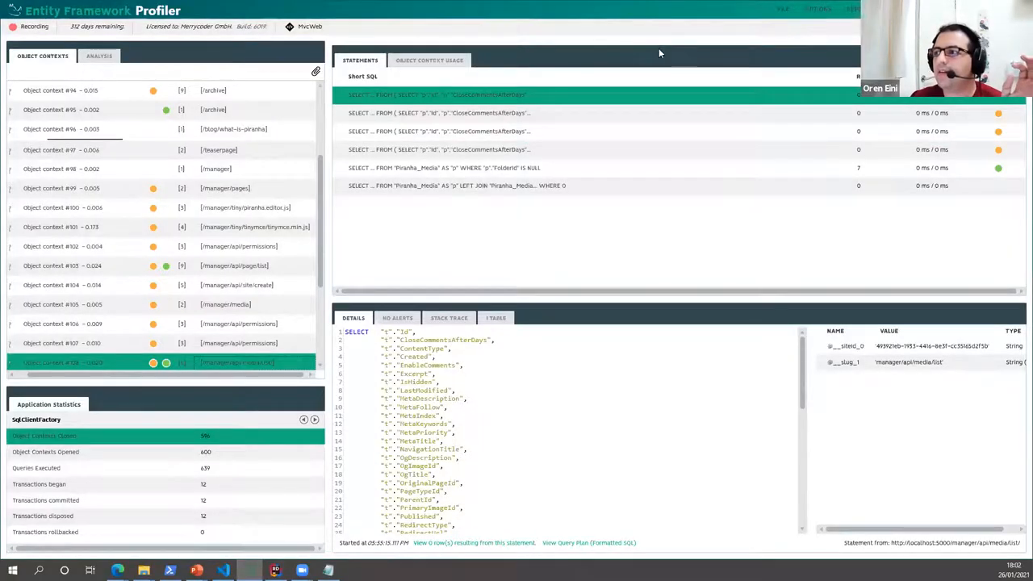
- Bring the Entity Framework Profiler window back into focus from the taskbar
{"action": "left_click", "coordinate": [817, 9]}
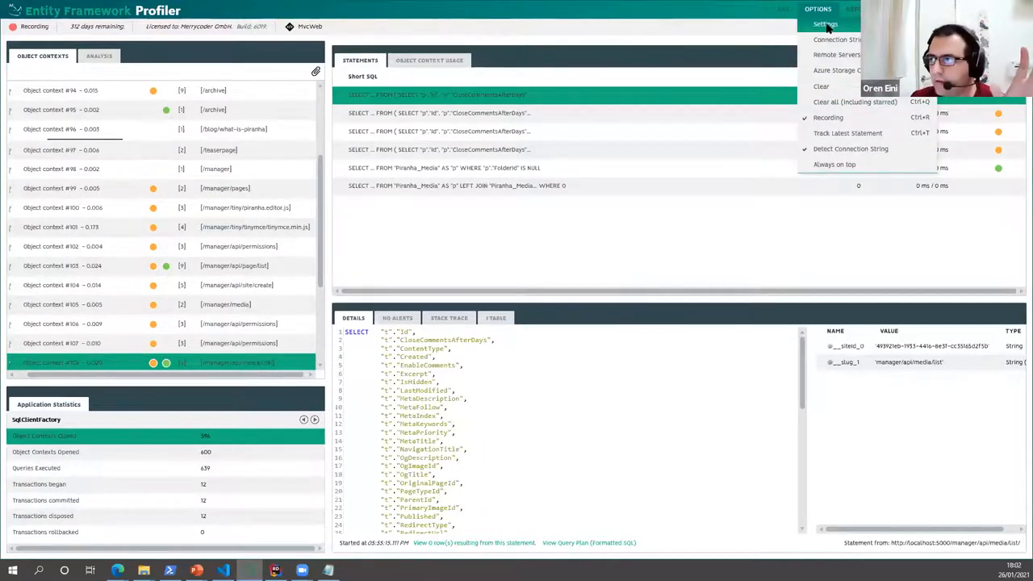
- Open the profiler Settings dialog to review listen port 22898 and SELECT N+1 thresholds
{"action": "left_click", "coordinate": [825, 23]}
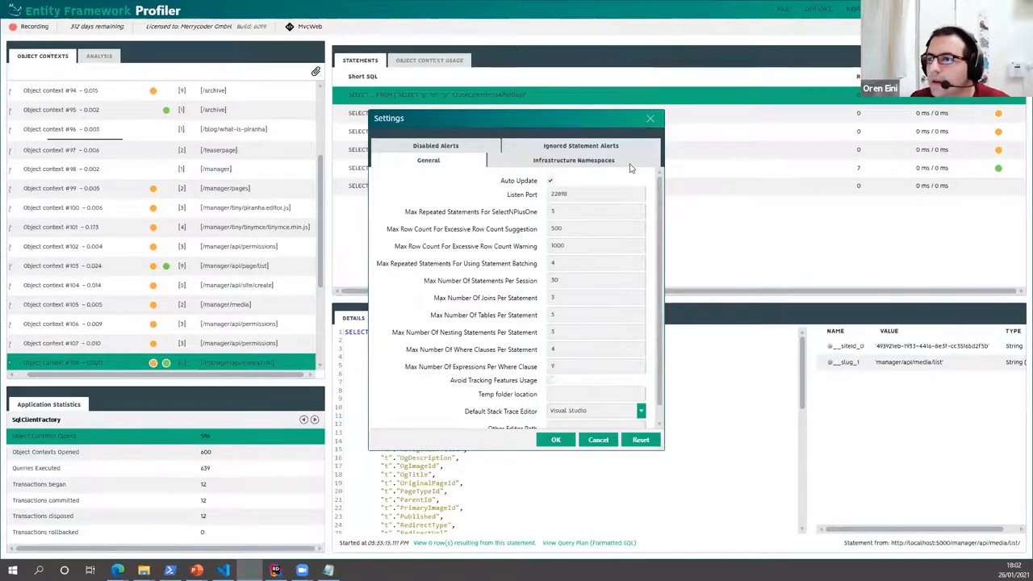
{"action": "left_click", "coordinate": [595, 193]}
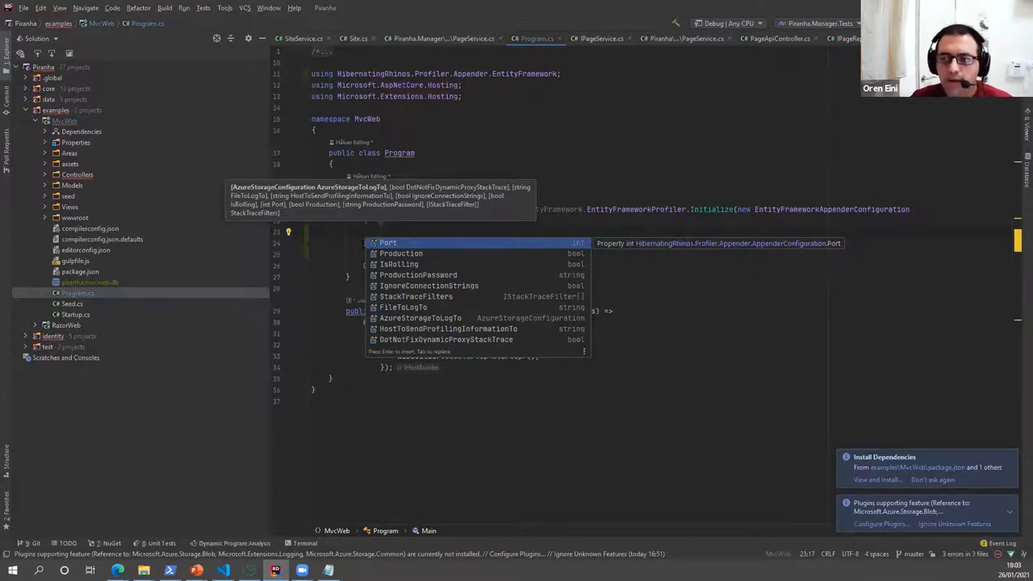
{"action": "mouse_move", "coordinate": [439, 248]}
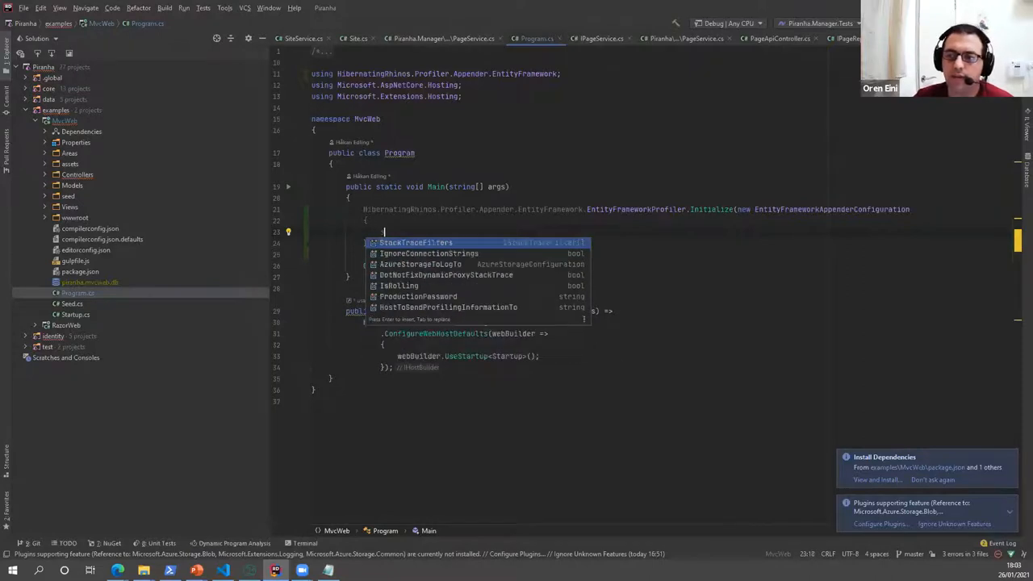
- Add Production = true and Port = 22898 to the EntityFrameworkAppenderConfiguration initializer
{"action": "type", "text": "Production = true,"}
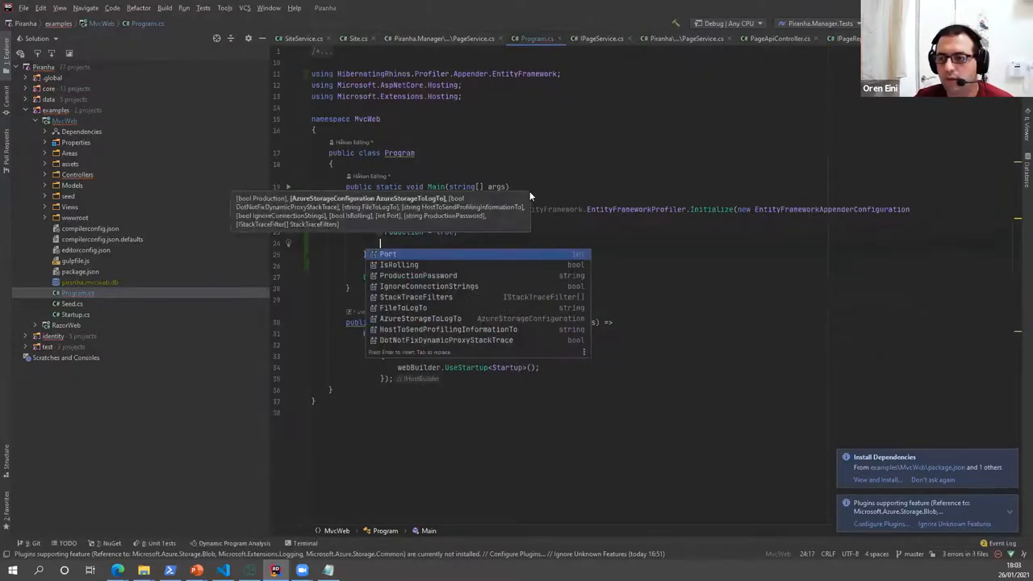
{"action": "type", "text": "Port = 22898"}
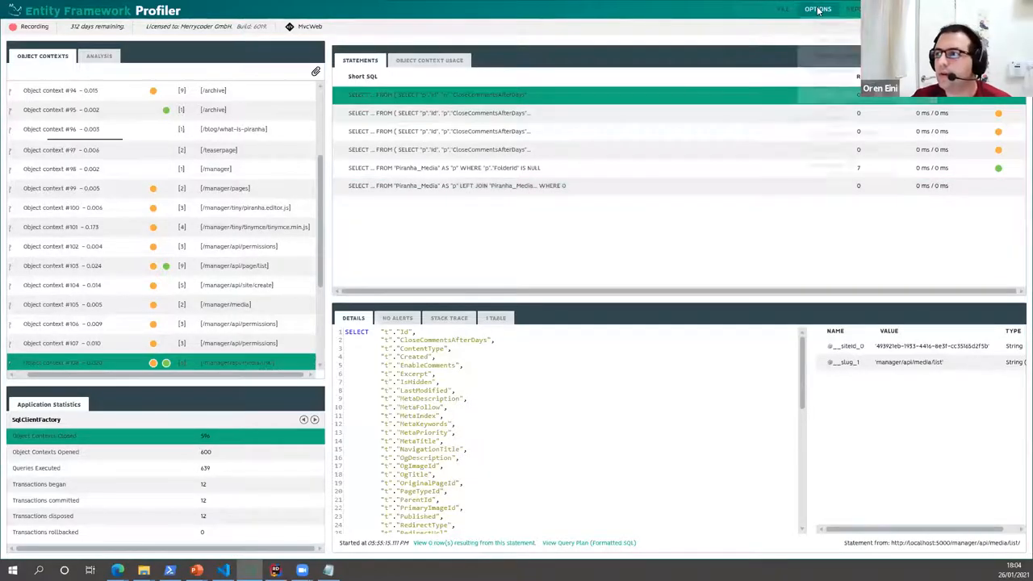
- Check the Remote Applications host 127.0.0.1 and port fields, then return to Program.cs
{"action": "left_click", "coordinate": [817, 9]}
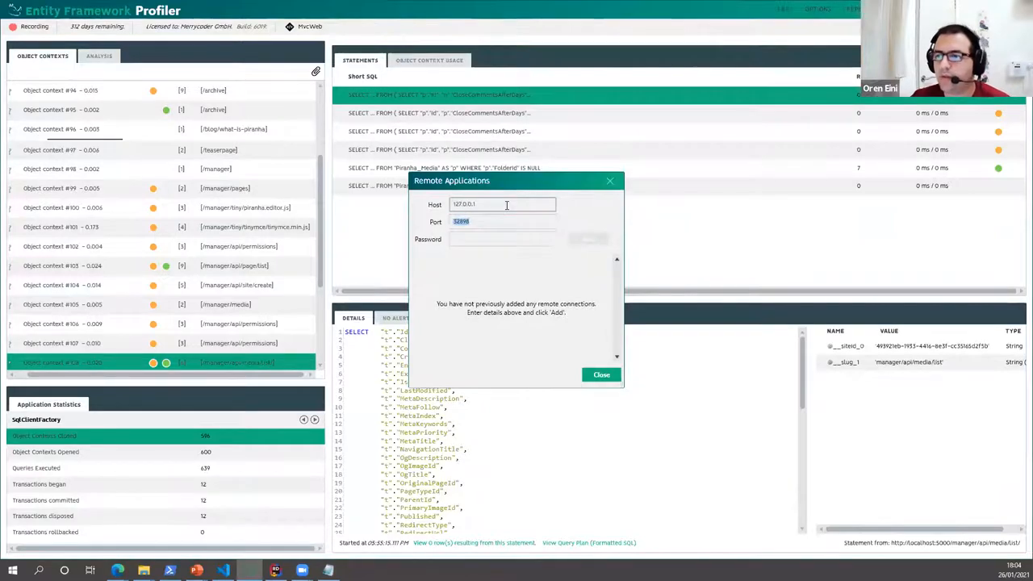
{"action": "left_click", "coordinate": [275, 570]}
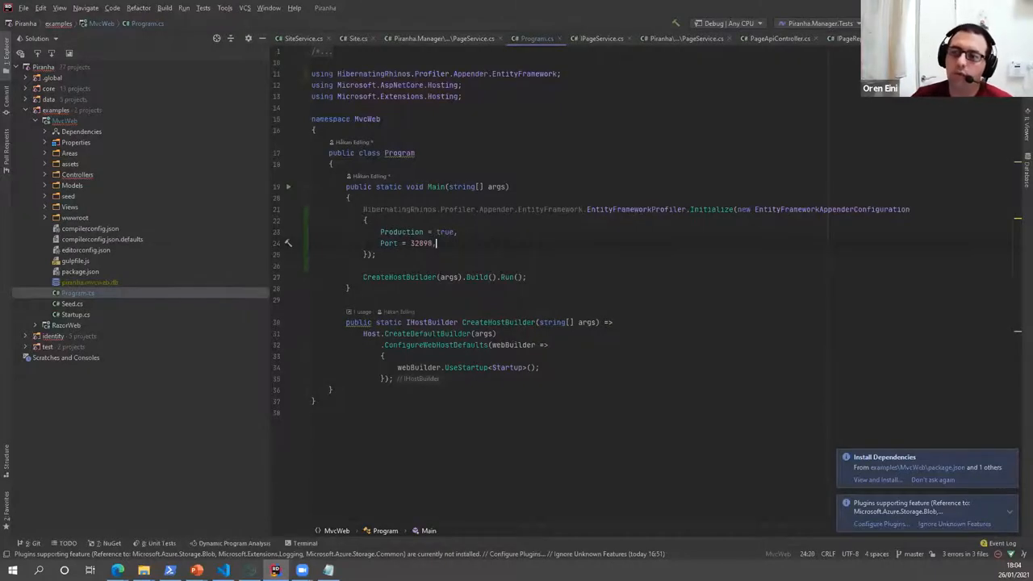
{"action": "type", "text": "ProductionPassword ="}
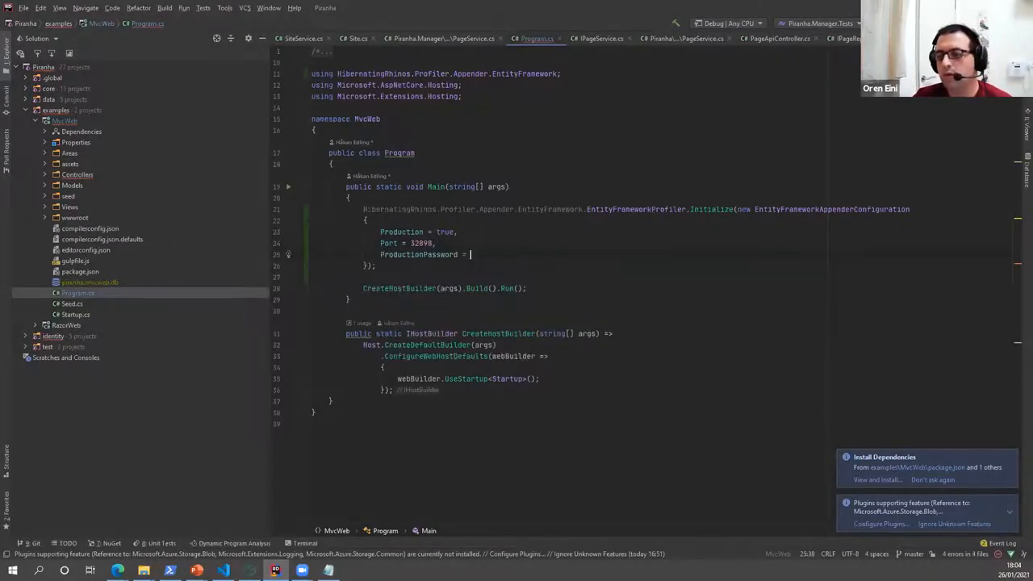
{"action": "type", "text": "\"swor"}
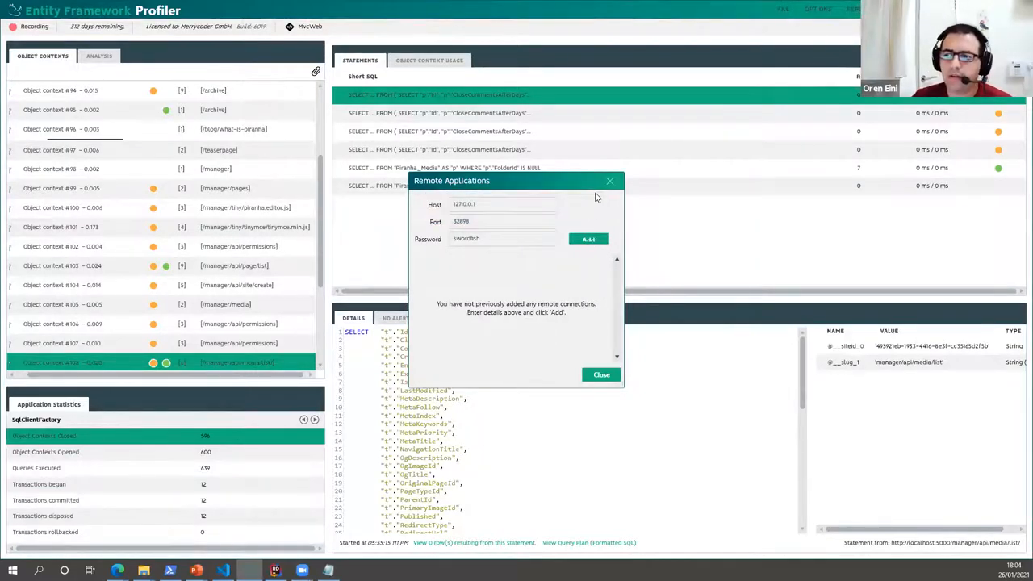
{"action": "mouse_move", "coordinate": [610, 181]}
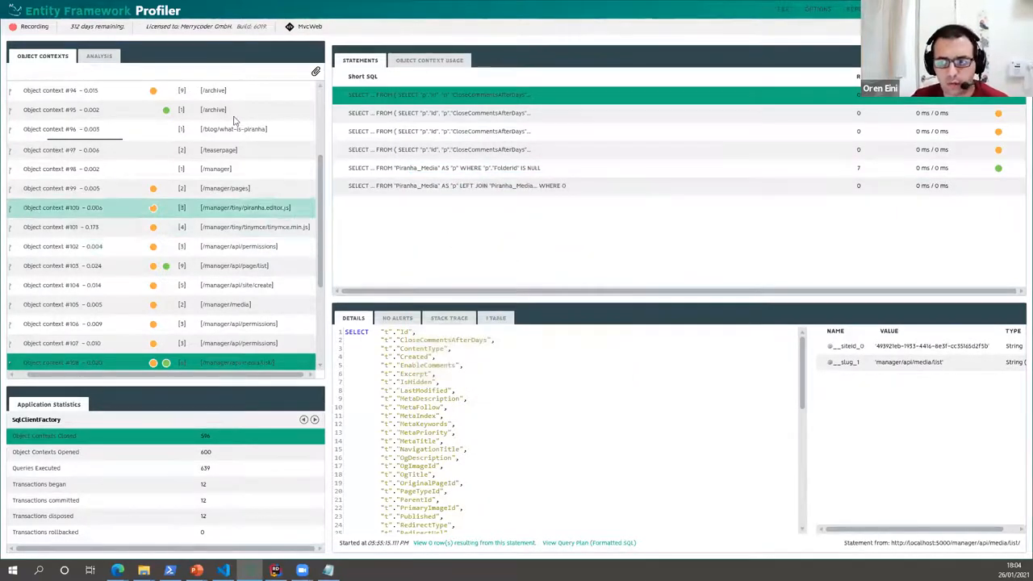
- Revisit the profiler options menu, then go back to review the Program.cs profiler setup code
{"action": "left_click", "coordinate": [818, 9]}
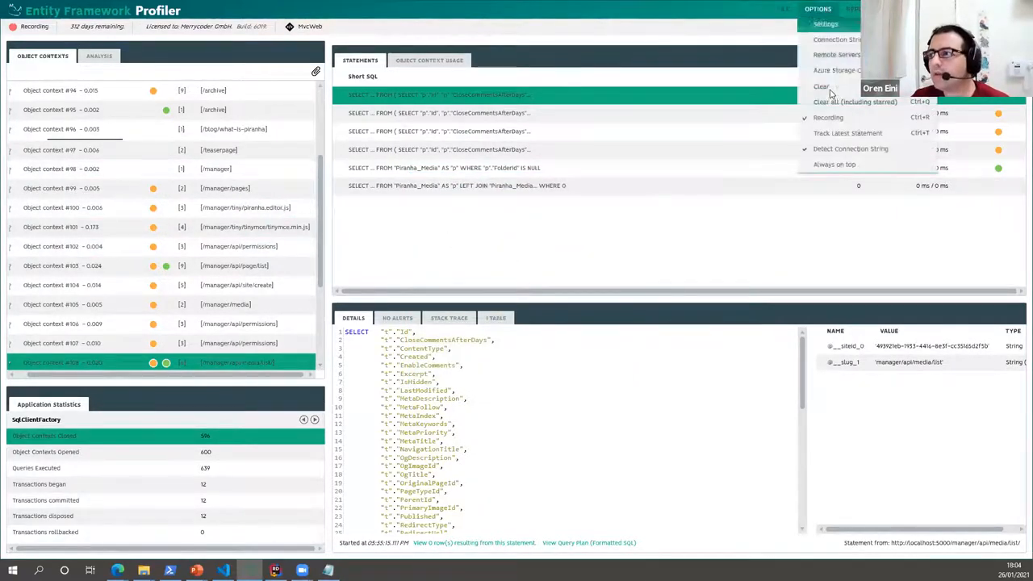
{"action": "left_click", "coordinate": [838, 71]}
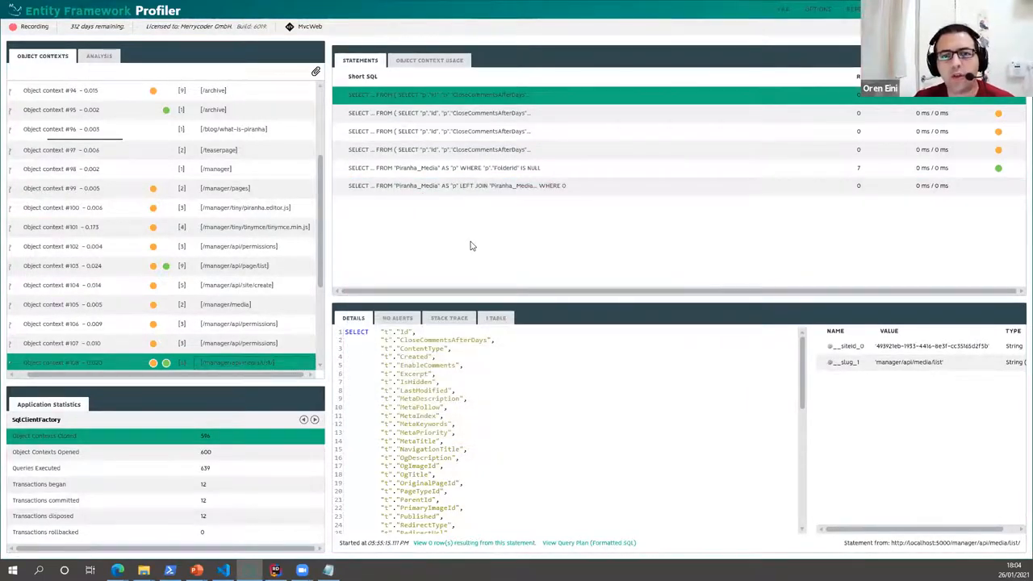
{"action": "left_click", "coordinate": [276, 570]}
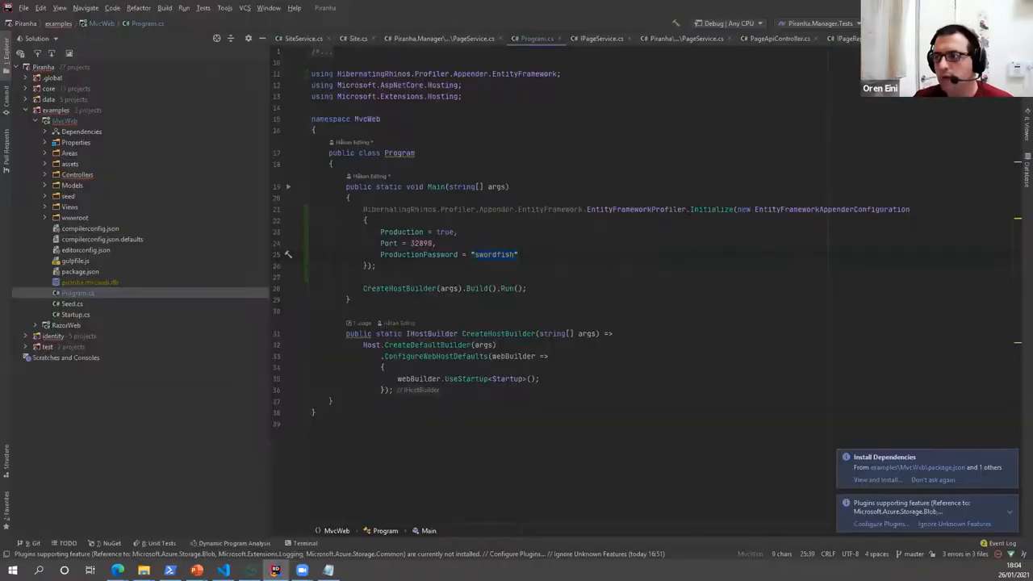
{"action": "left_click_drag", "start_coordinate": [363, 209], "coordinate": [518, 254]}
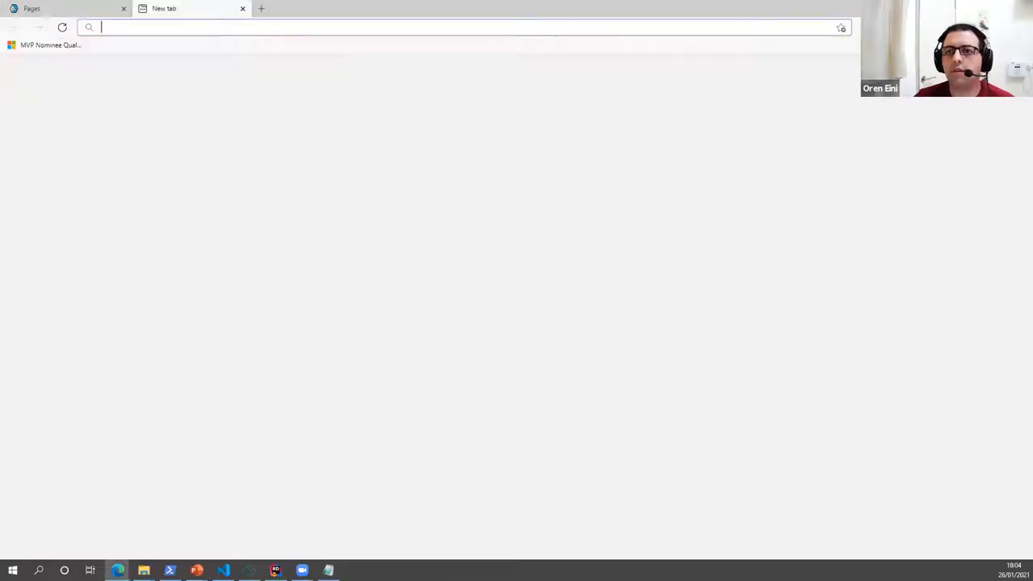
- Open the efprof Learn docs and go to Usage > Azure Storage Channel
{"action": "type", "text": "efo"}
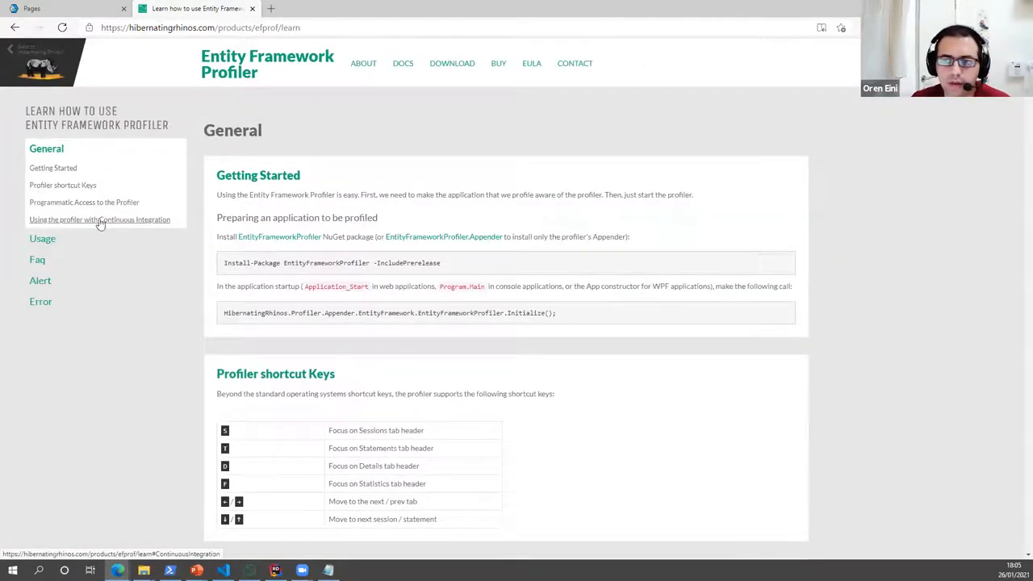
{"action": "left_click", "coordinate": [42, 238]}
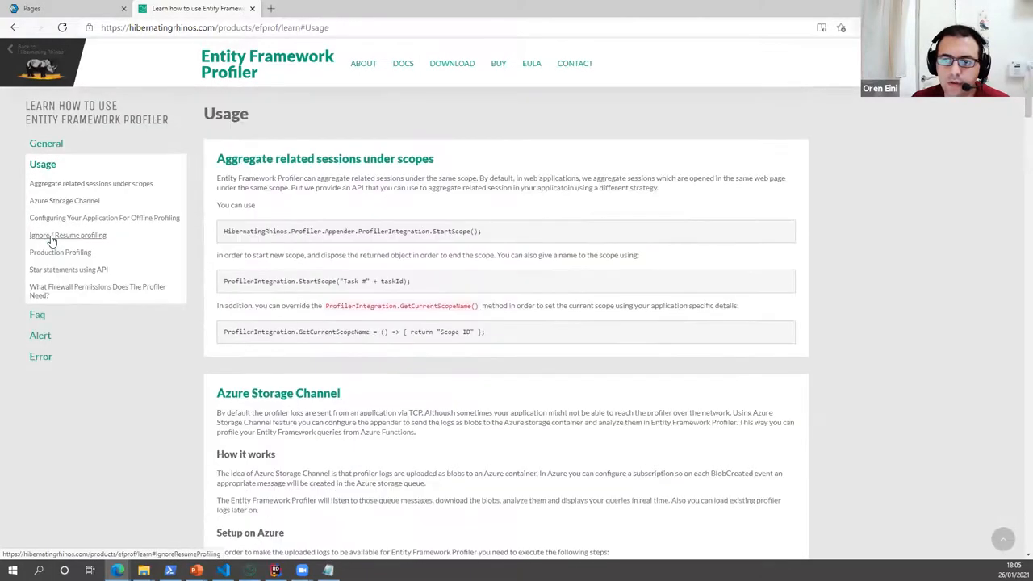
{"action": "mouse_move", "coordinate": [69, 269]}
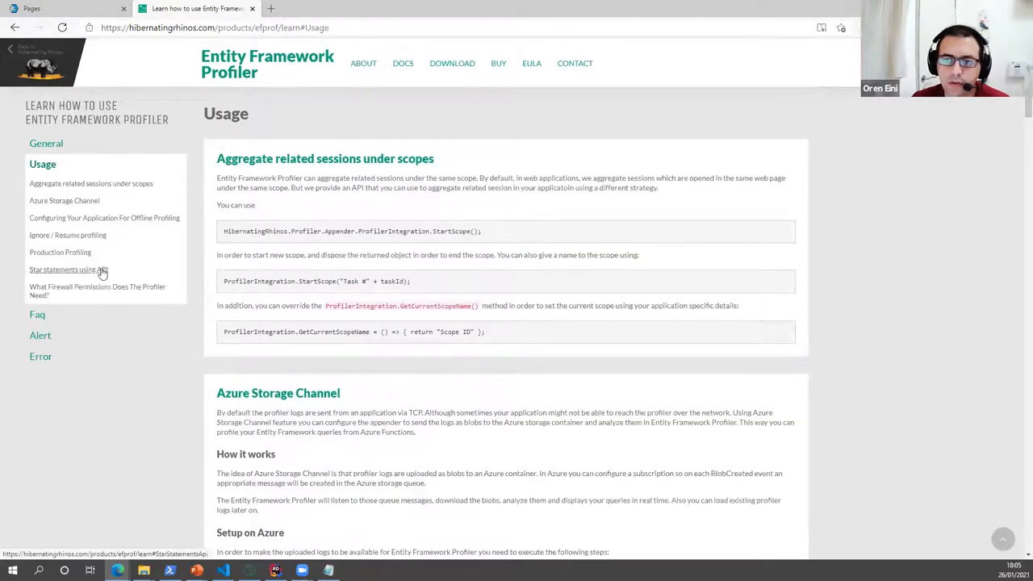
{"action": "left_click", "coordinate": [63, 200]}
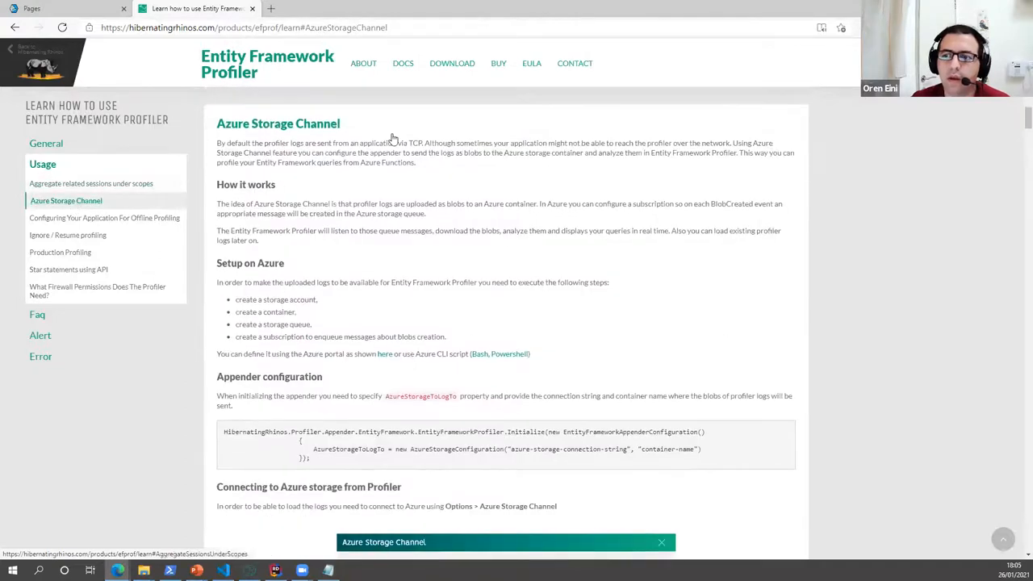
{"action": "scroll", "scroll_direction": "down", "scroll_amount": 3}
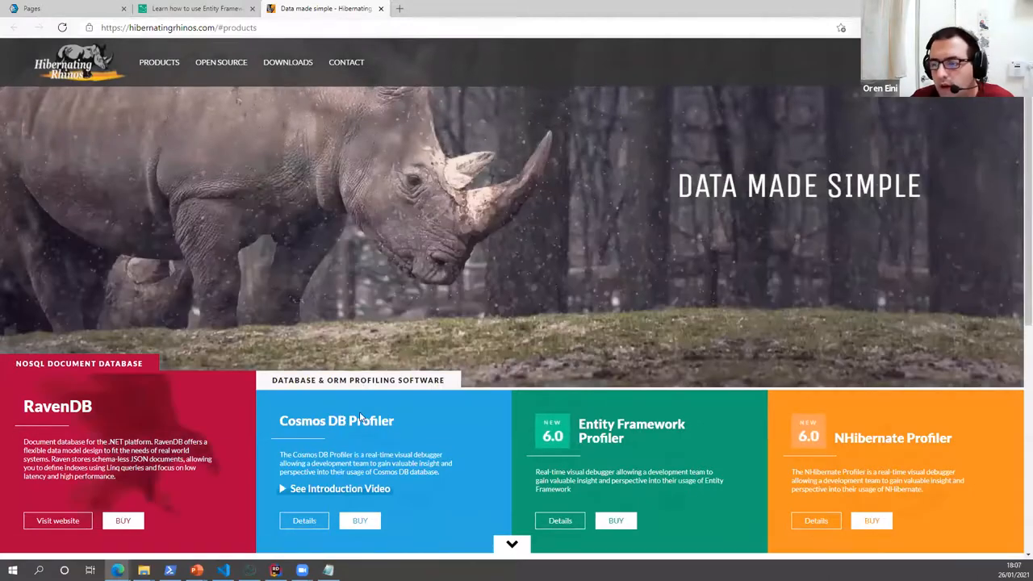
{"action": "scroll", "scroll_direction": "down", "scroll_amount": 3}
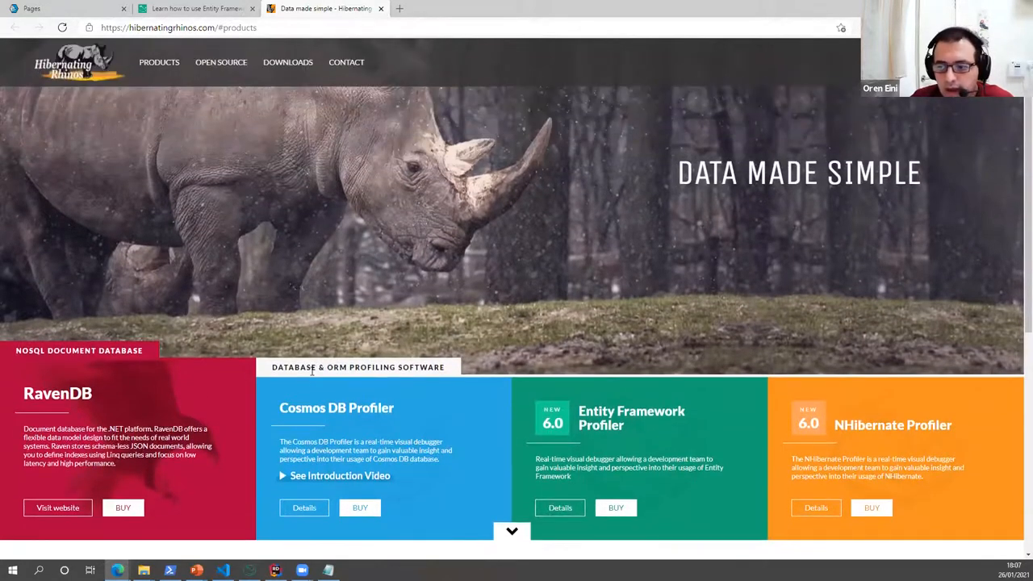
{"action": "scroll", "scroll_direction": "down", "scroll_amount": 3}
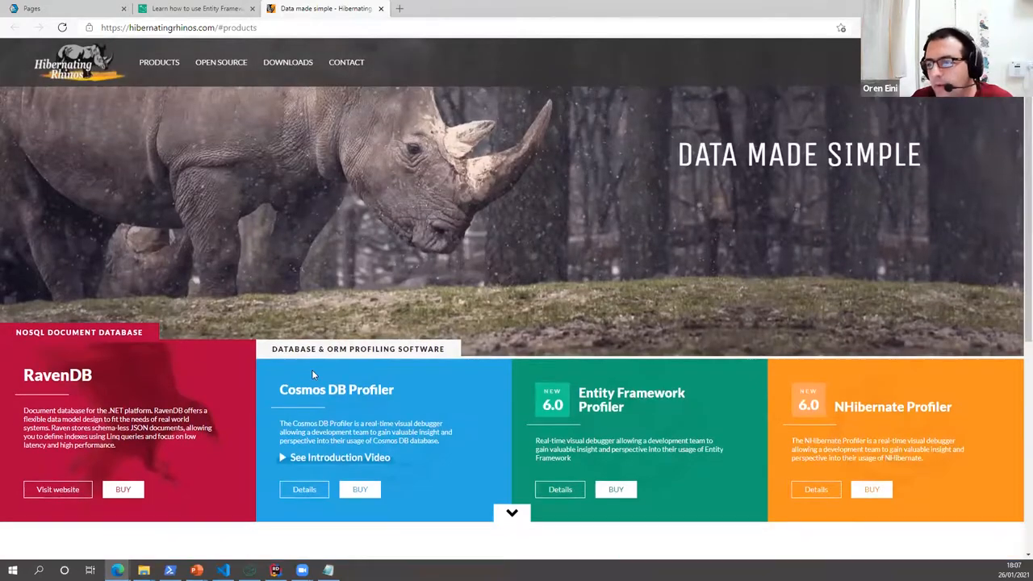
{"action": "scroll", "scroll_direction": "down", "scroll_amount": 3}
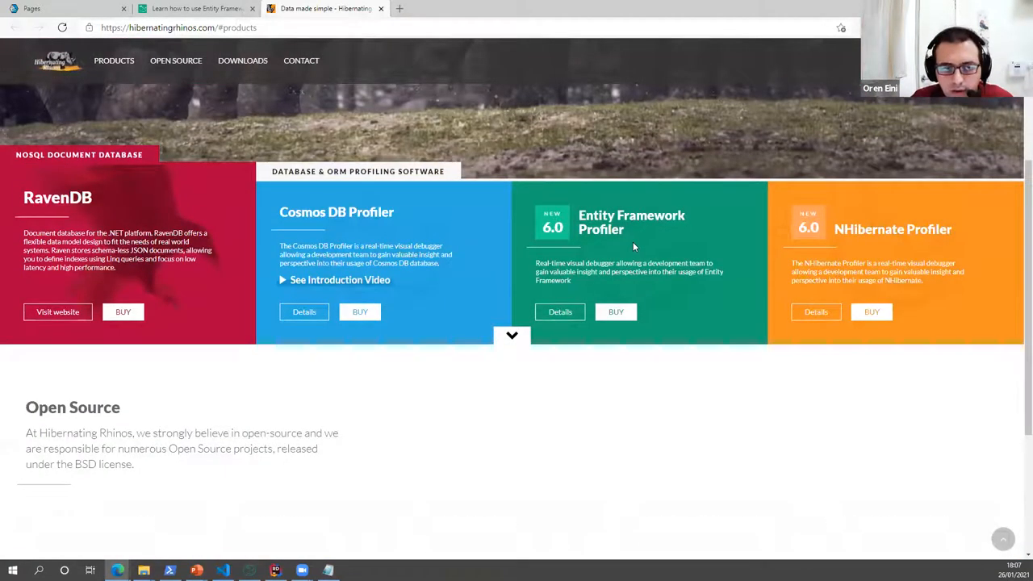
{"action": "mouse_move", "coordinate": [609, 249]}
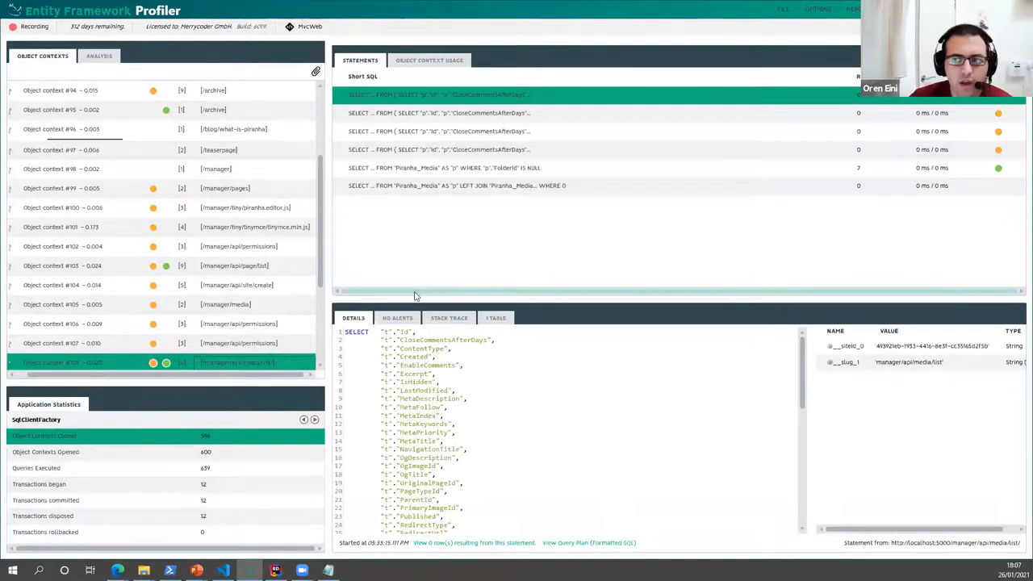
{"action": "mouse_move", "coordinate": [409, 272]}
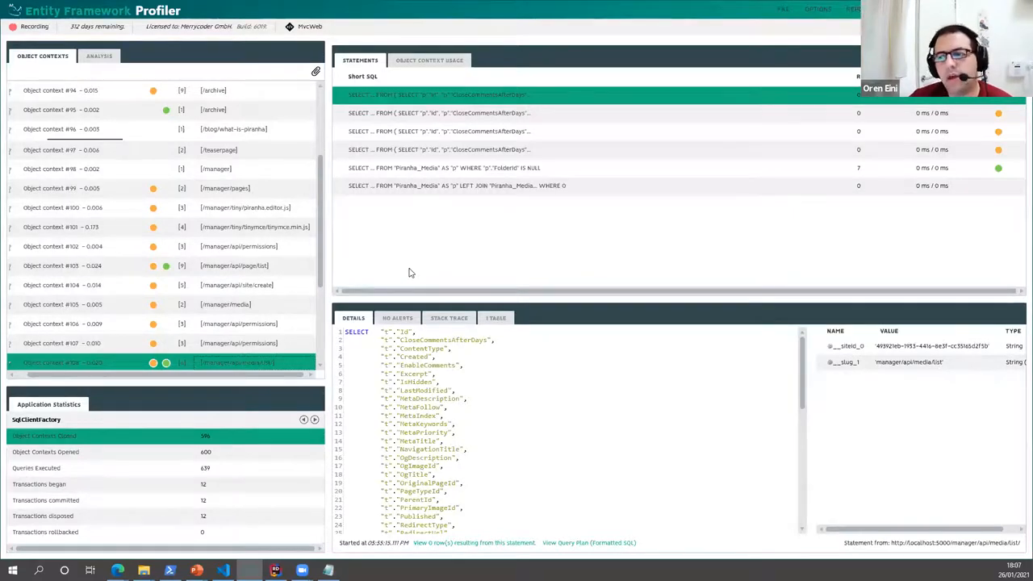
{"action": "mouse_move", "coordinate": [405, 278]}
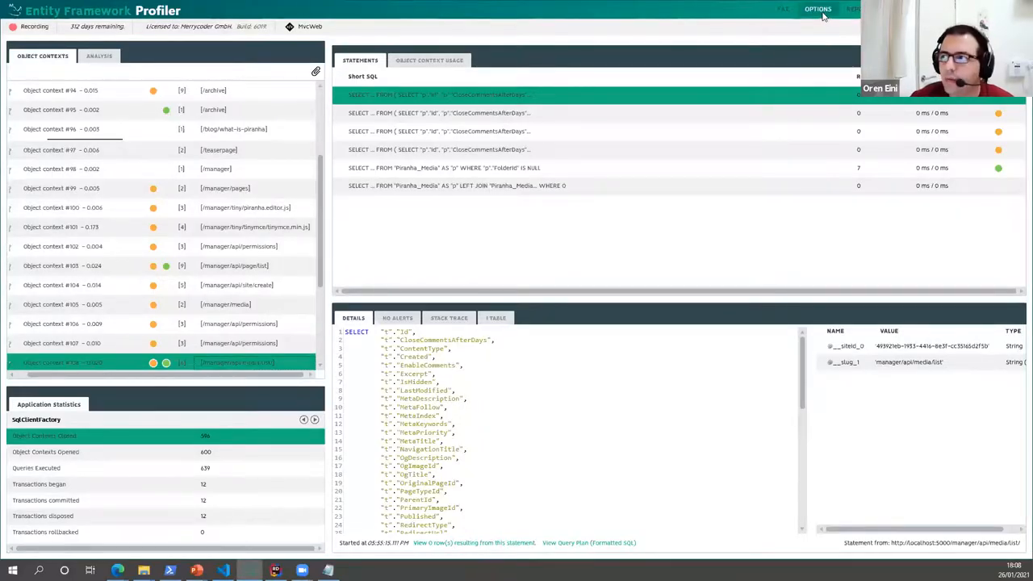
{"action": "left_click", "coordinate": [817, 9]}
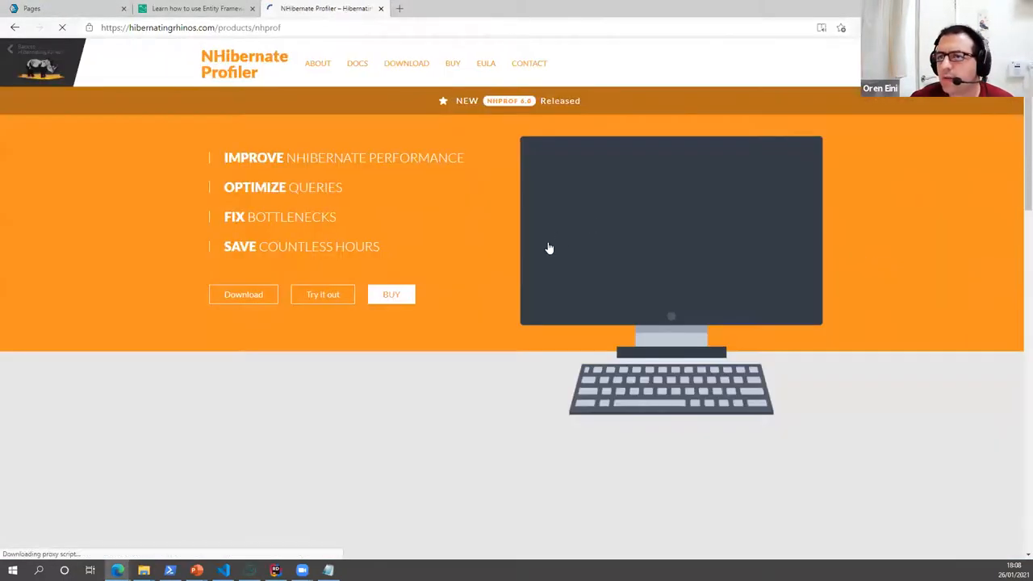
{"action": "mouse_move", "coordinate": [448, 113]}
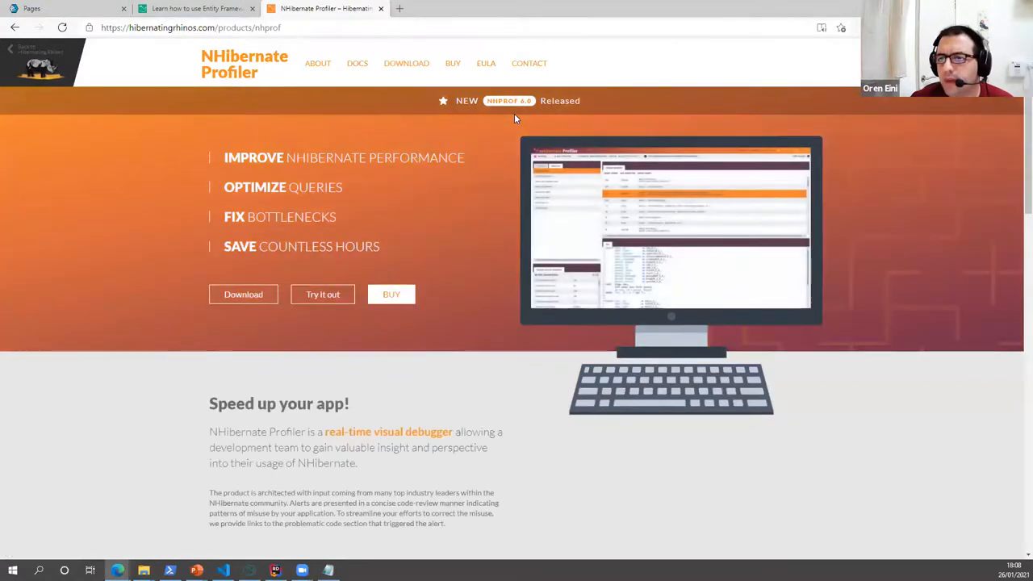
- Scroll down through the product page's feature overview and back up
{"action": "scroll", "scroll_direction": "down", "scroll_amount": 3}
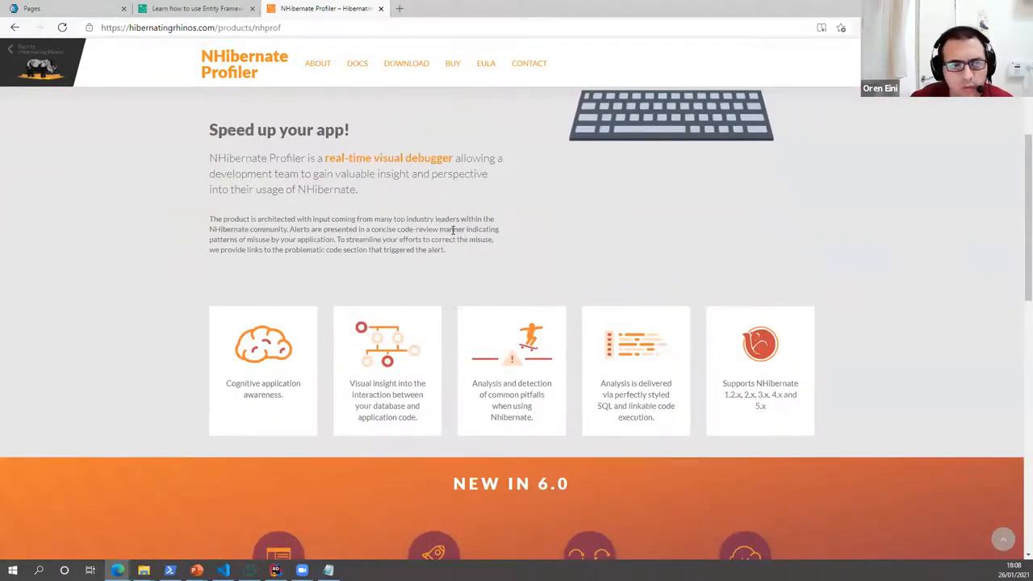
{"action": "scroll", "scroll_direction": "up", "scroll_amount": 3}
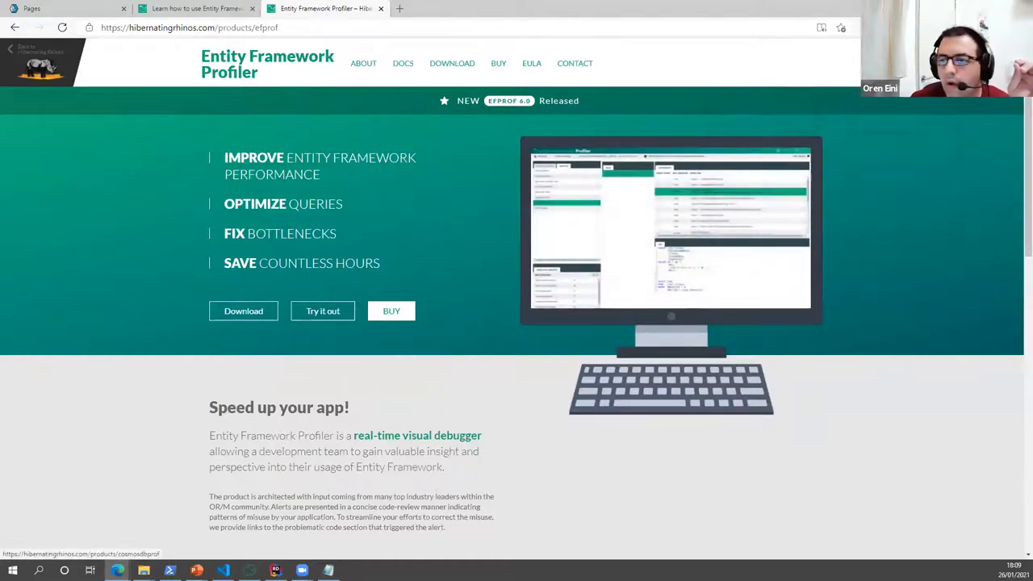
- Open the Entity Framework Profiler product page at hibernatingrhinos.com/products/efprof
{"action": "left_click", "coordinate": [391, 311]}
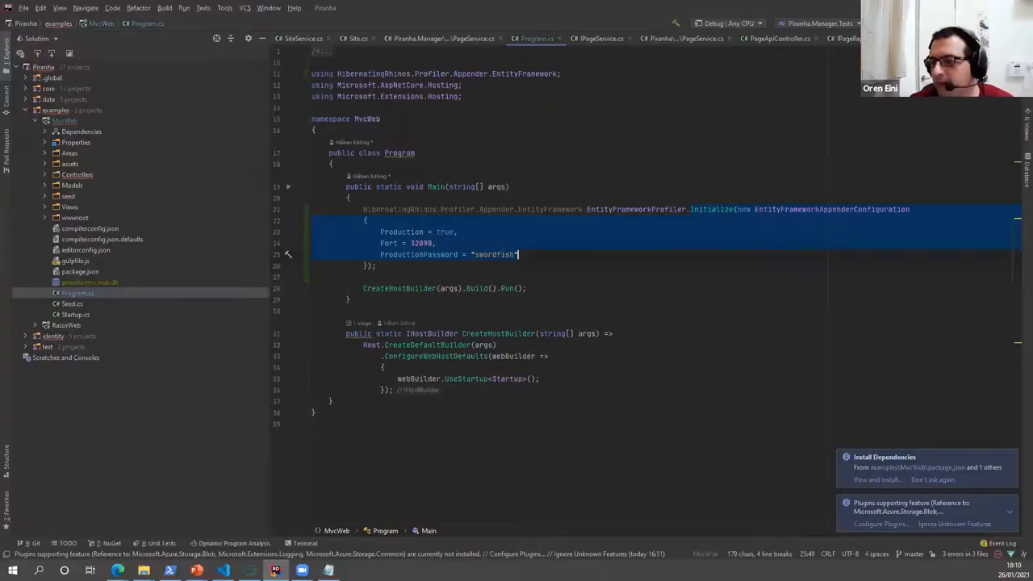
- Use the Ctrl+Tab Switcher to bring up a recently edited file in Rider
{"action": "key", "text": "ctrl+tab"}
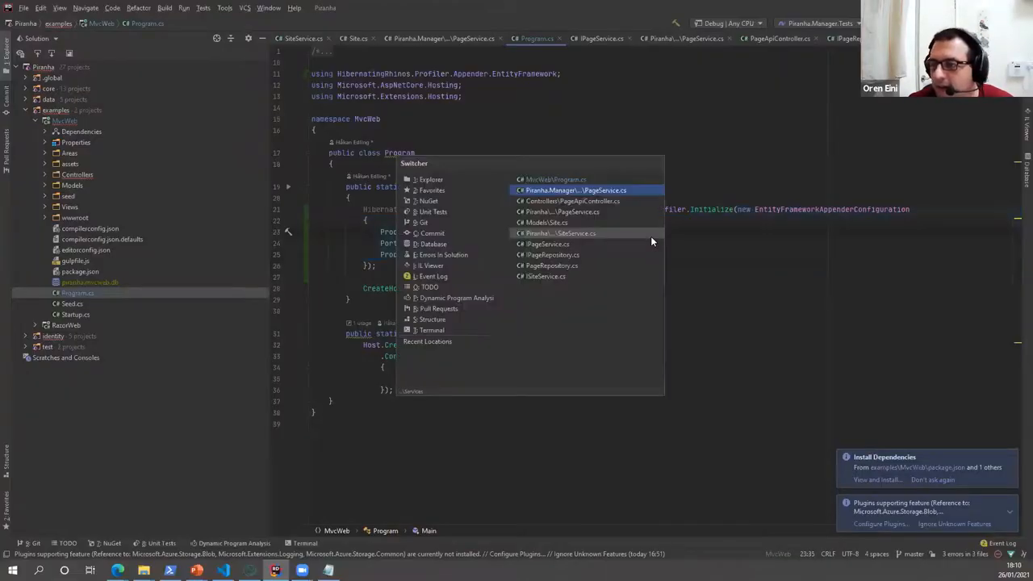
{"action": "left_click", "coordinate": [569, 201]}
{"action": "type", "text": "ini"}
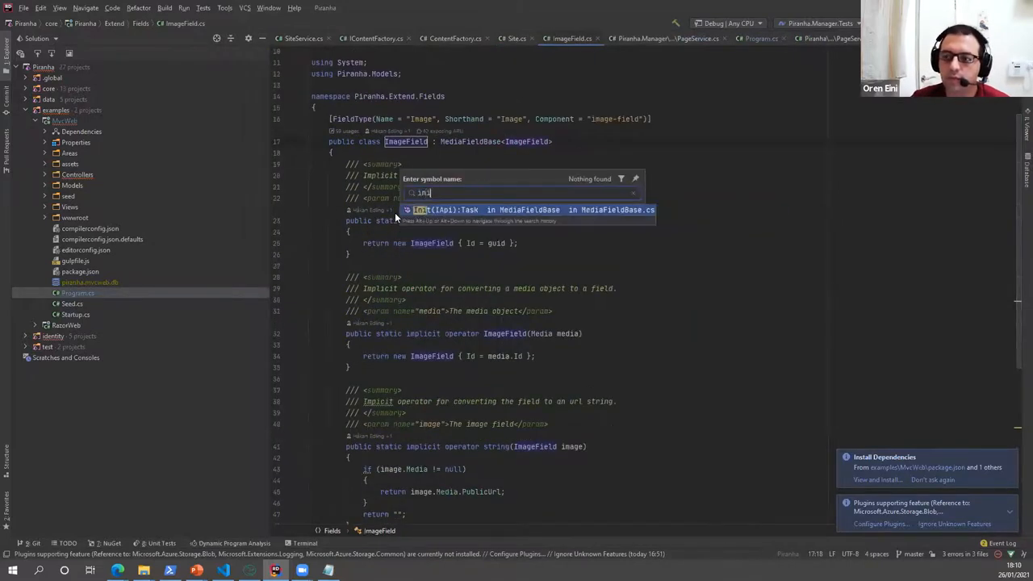
- Open MediaFieldBase.Init, which loads media by Id, then switch back to ImageField.cs
{"action": "left_click", "coordinate": [528, 209]}
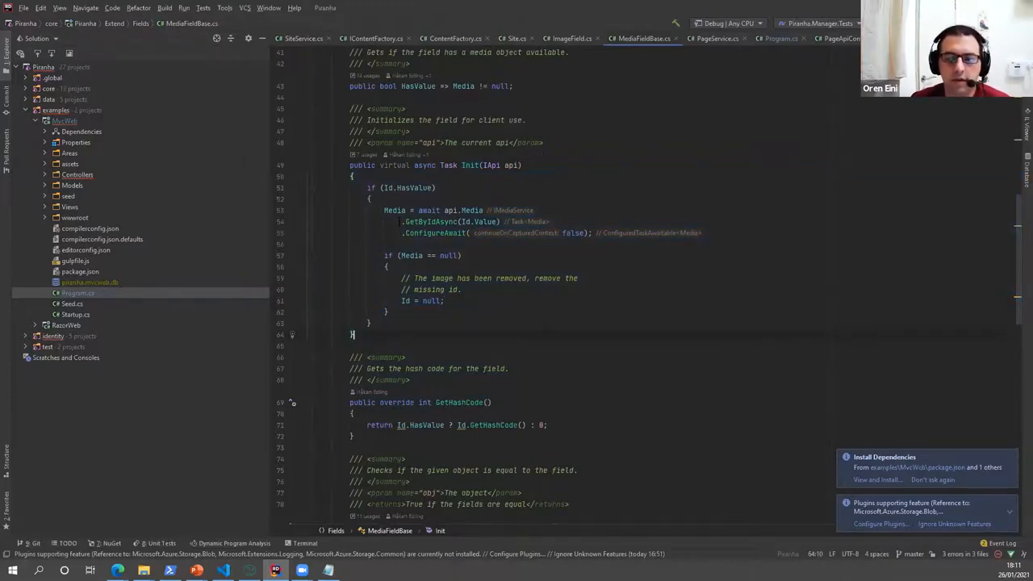
{"action": "key", "text": "ctrl+tab"}
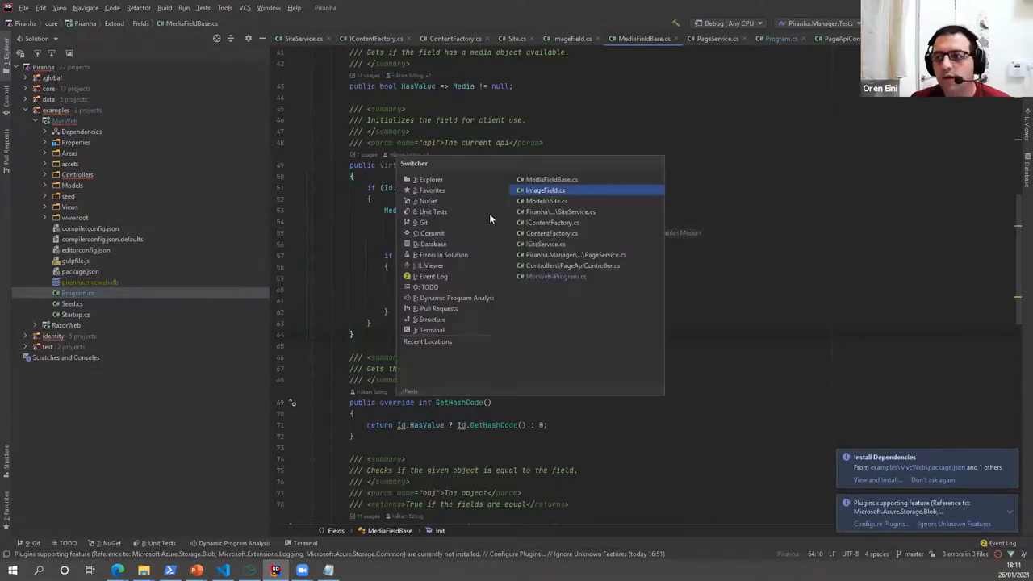
{"action": "left_click", "coordinate": [547, 190]}
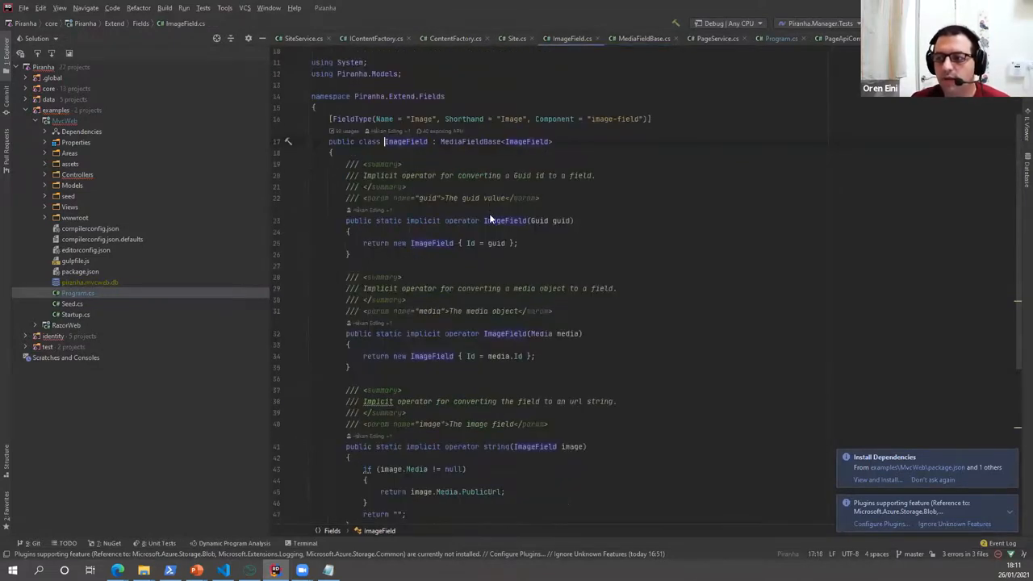
- Switch to SiteService.cs and reach GetAllAsync, which calls InitFieldAsync on each site logo
{"action": "left_click", "coordinate": [514, 38]}
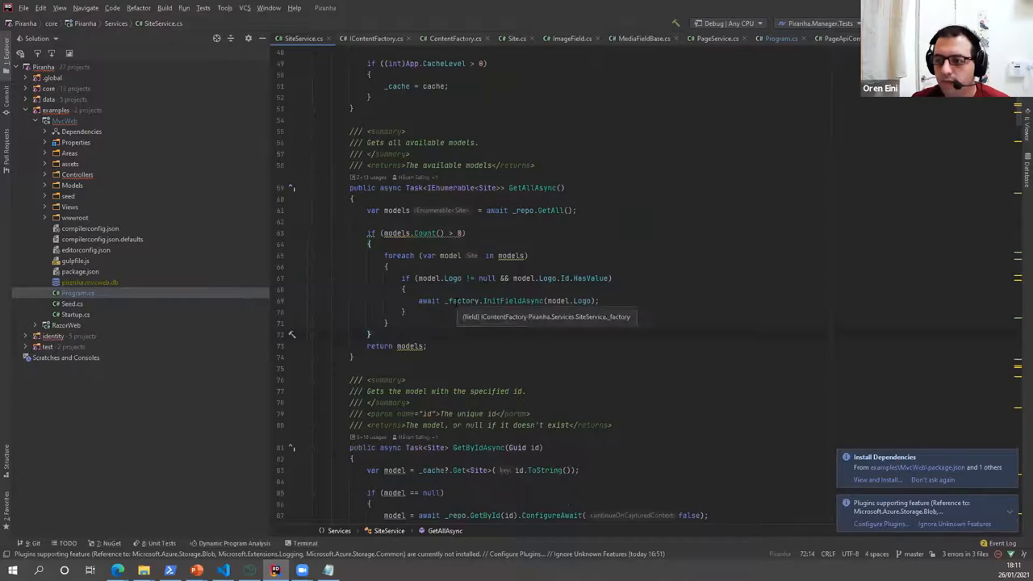
{"action": "left_click", "coordinate": [454, 38]}
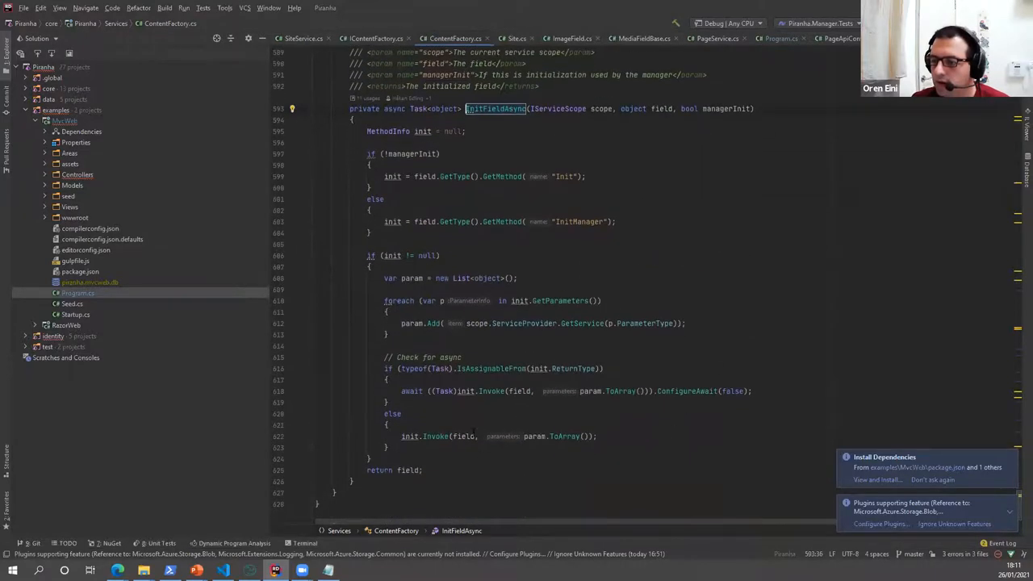
{"action": "left_click", "coordinate": [530, 435]}
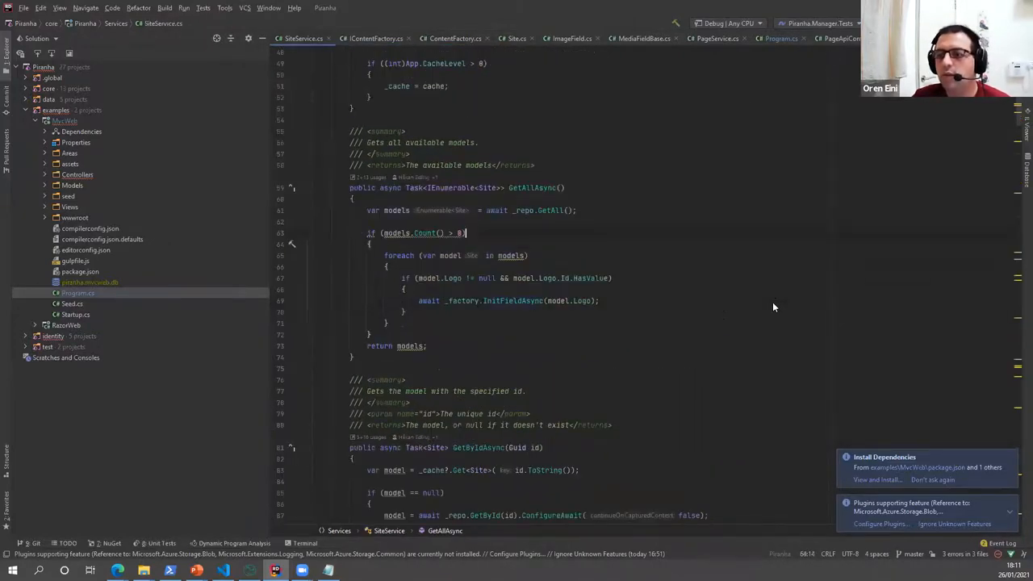
- Sketch api.Media.GetByIdAsync(models.Select(x => x.Logo.Id.Value)) before the loop, then view IContentFactory.InitFieldAsync
{"action": "type", "text": "IAP"}
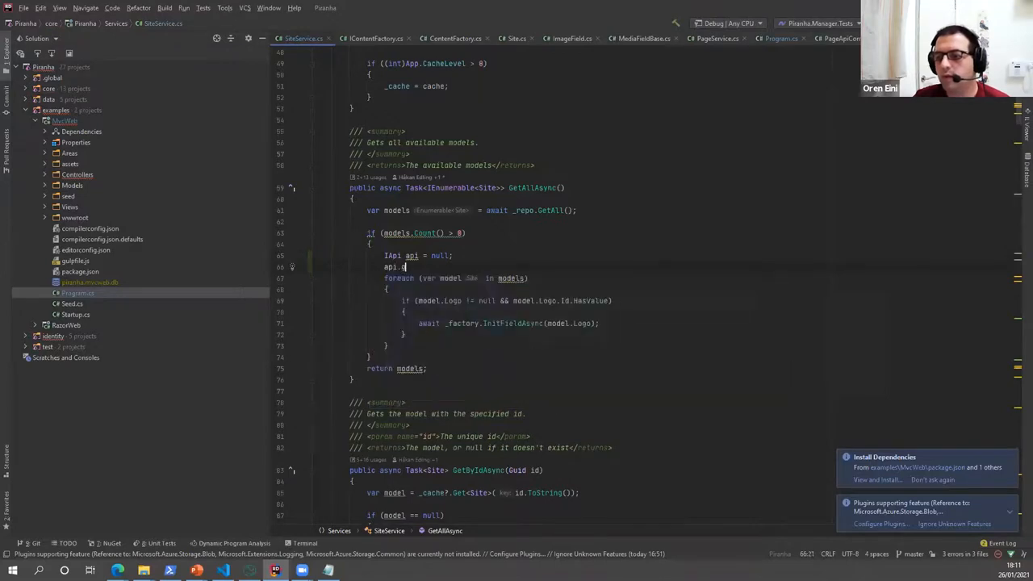
{"action": "type", "text": "get"}
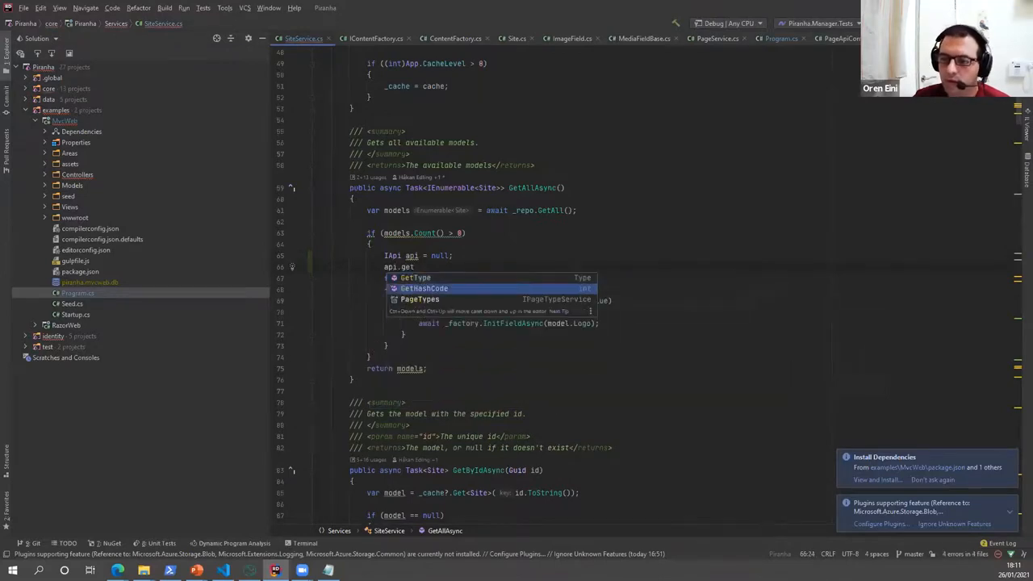
{"action": "type", "text": "Media.getByIdAsync("}
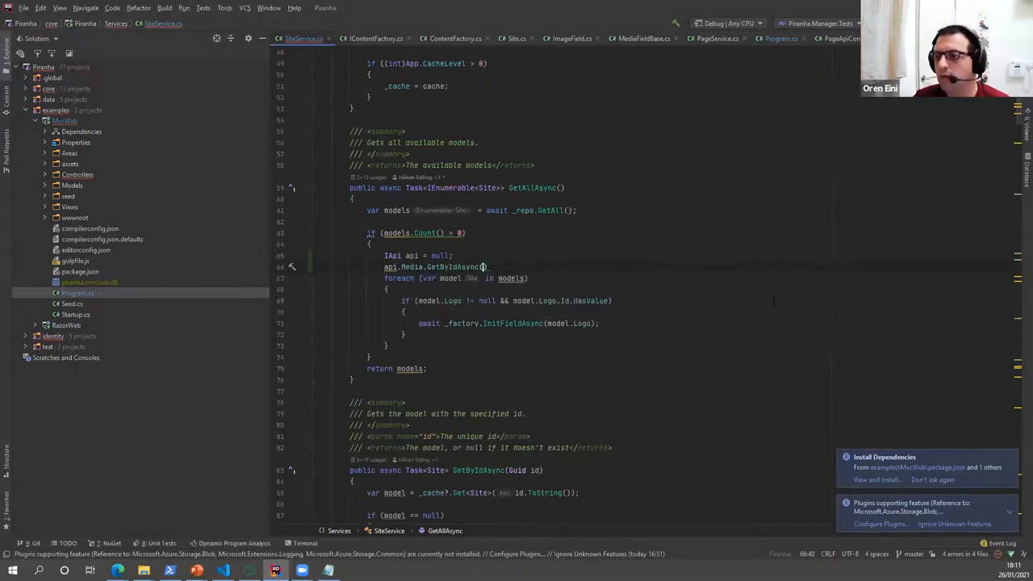
{"action": "type", "text": "M"}
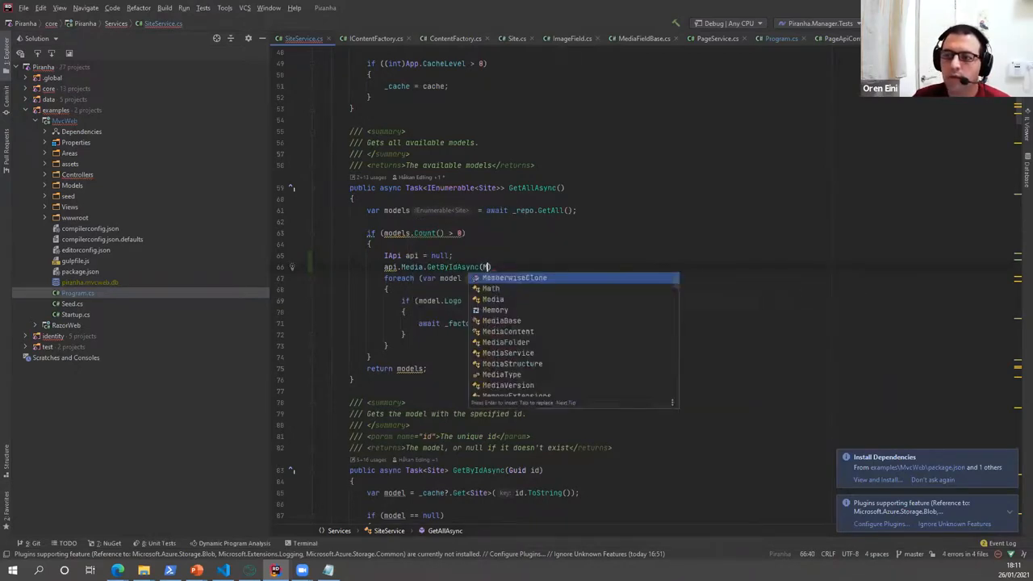
{"action": "type", "text": "models."}
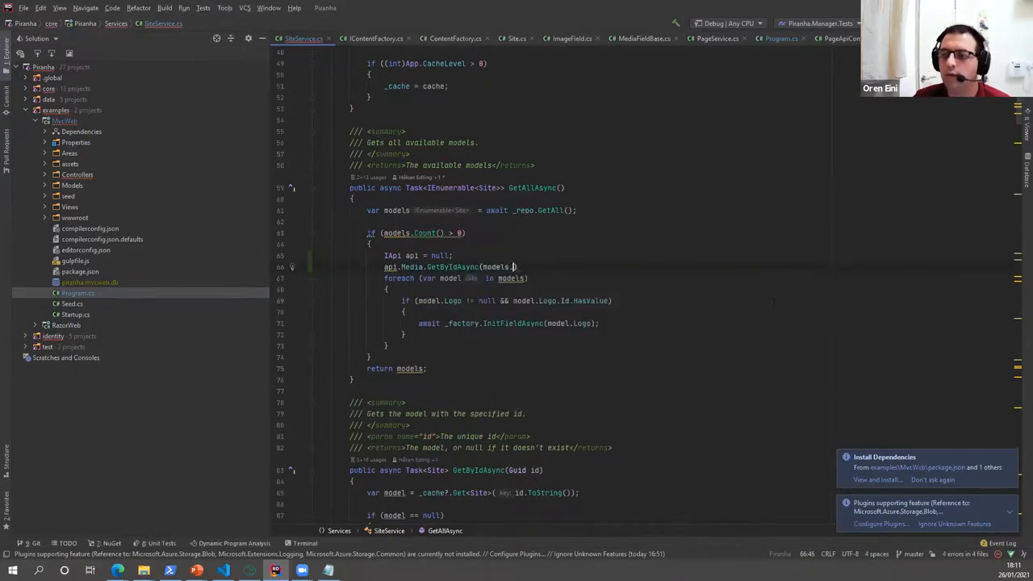
{"action": "type", "text": "Select(x=>x.Logo.Id."}
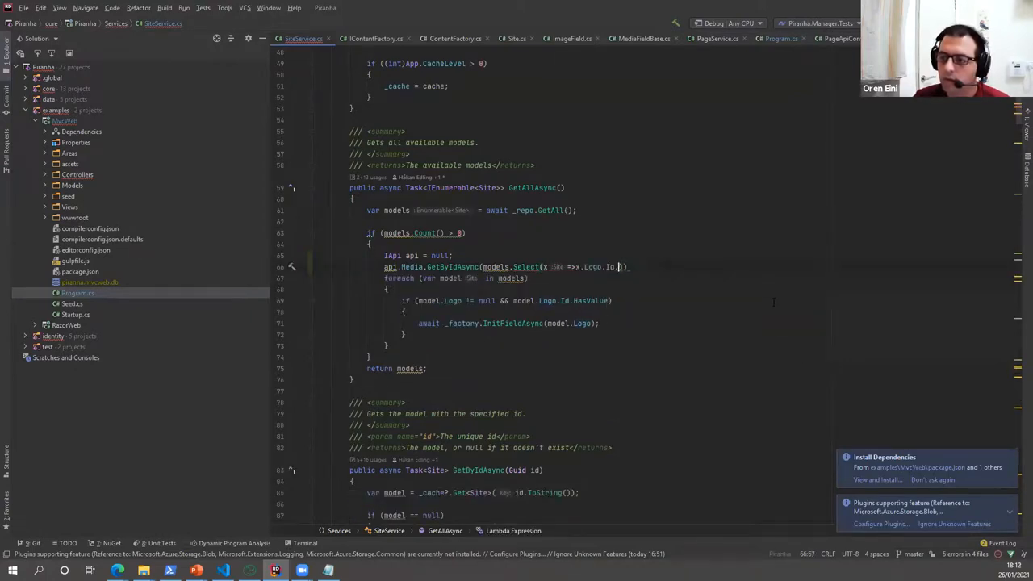
{"action": "type", "text": "."}
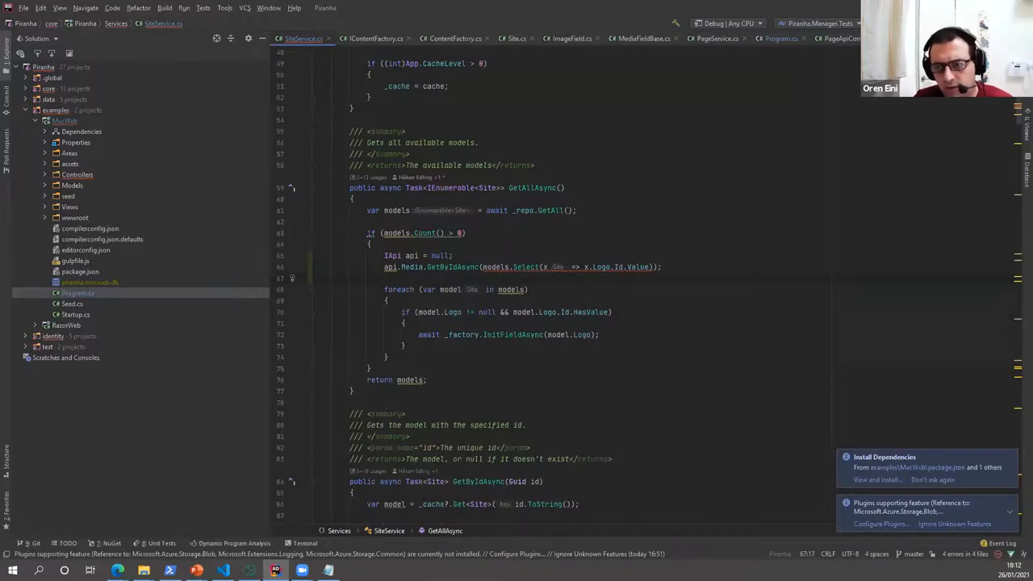
{"action": "left_click_drag", "start_coordinate": [383, 256], "coordinate": [662, 267]}
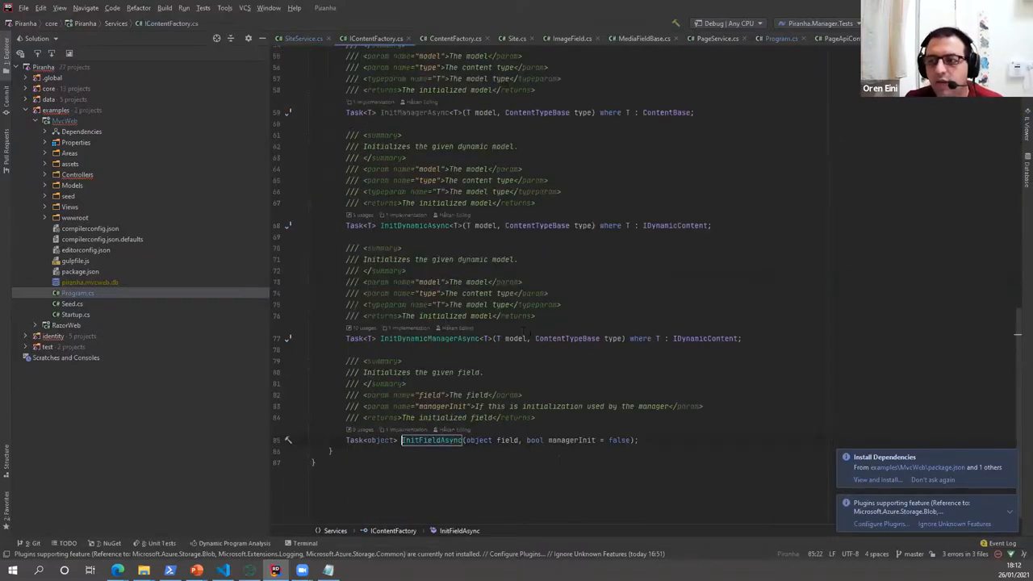
- View ImageField.cs, then list ICache implementations from MediaService's cache field
{"action": "left_click", "coordinate": [515, 38]}
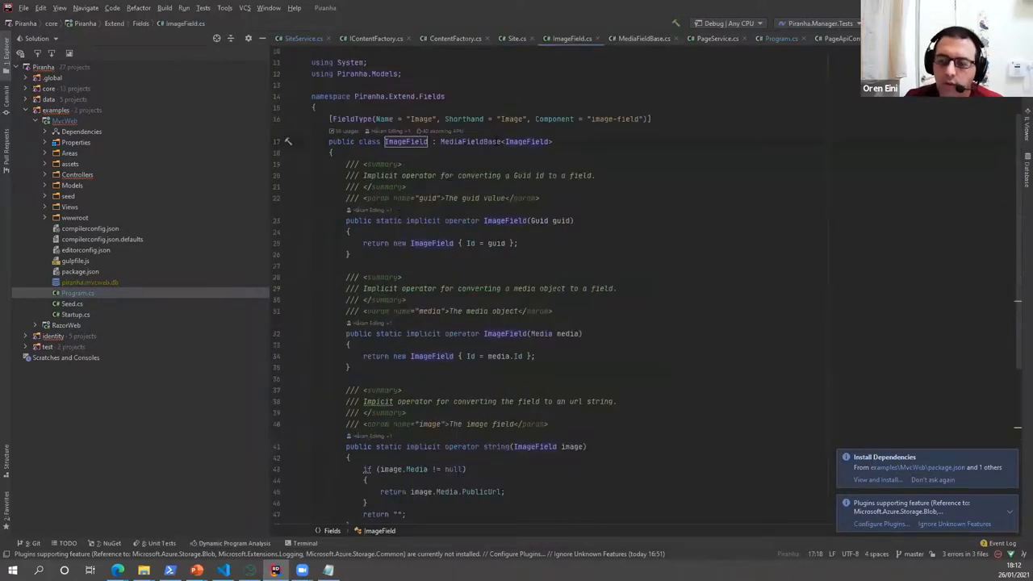
{"action": "type", "text": "in"}
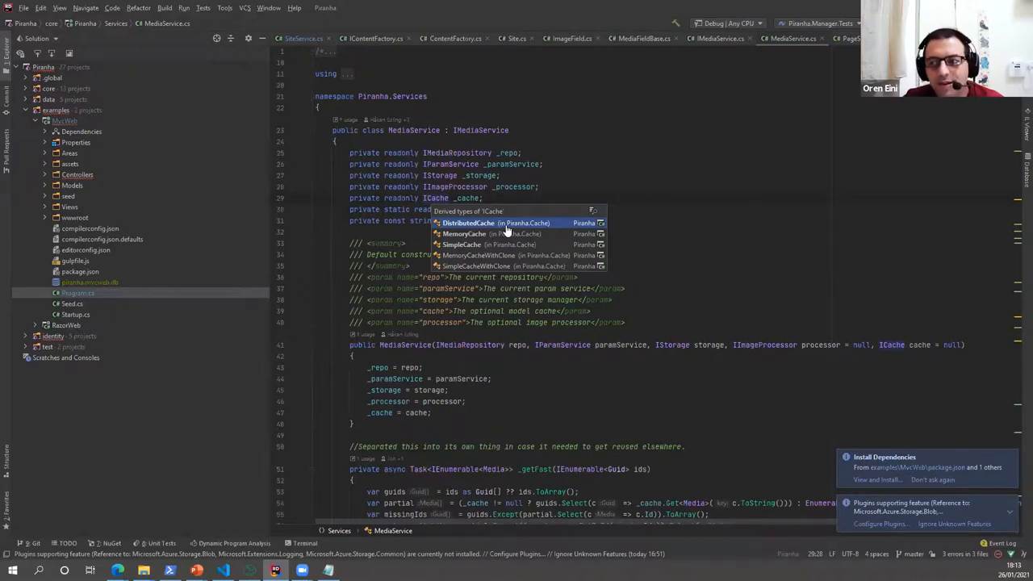
- Read DistributedCache's IDistributedCache wrapper, then move to MediaRepository.GetById in Piranha.Data.EF
{"action": "left_click", "coordinate": [468, 222]}
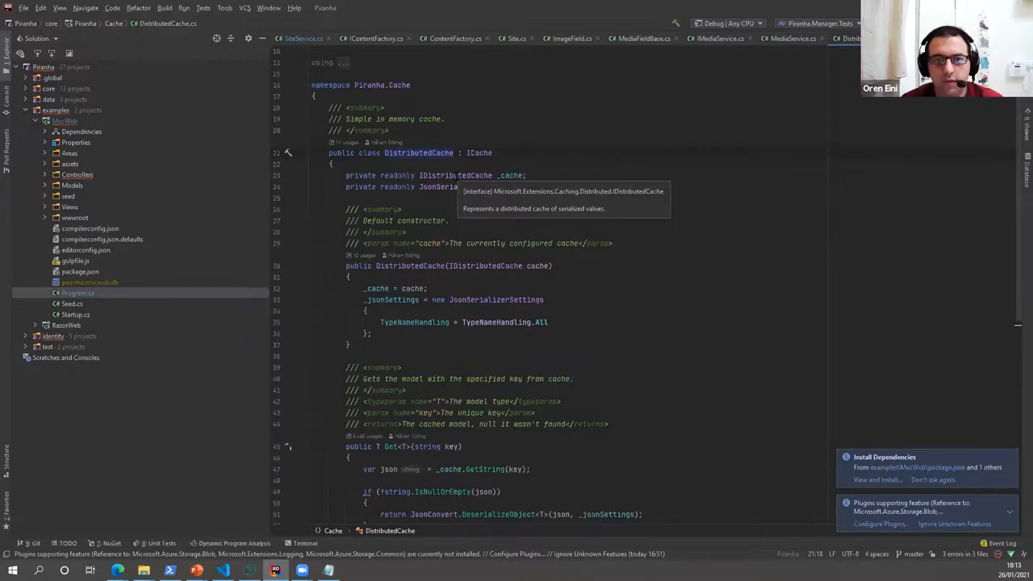
{"action": "left_click", "coordinate": [787, 38]}
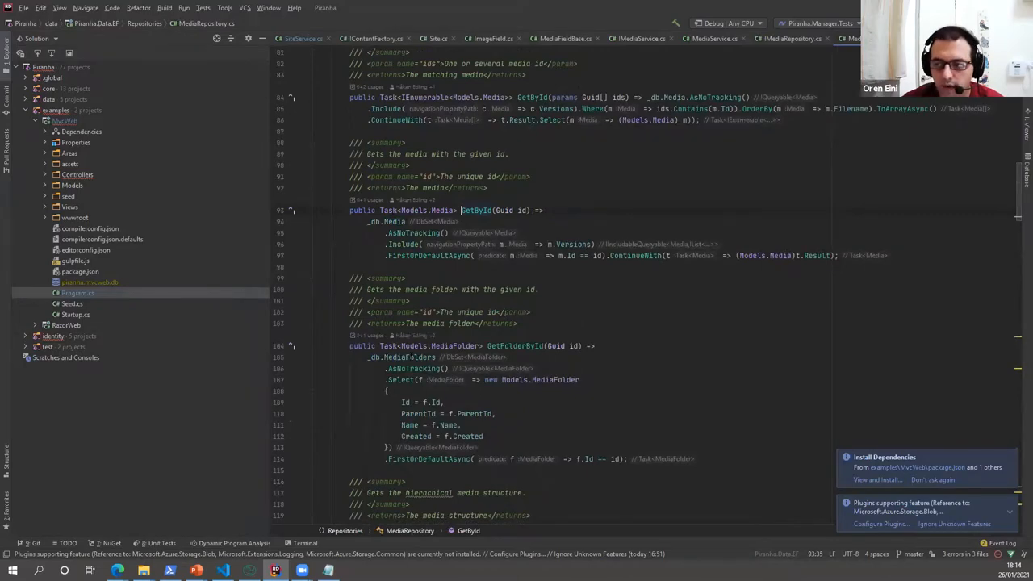
{"action": "mouse_move", "coordinate": [395, 356]}
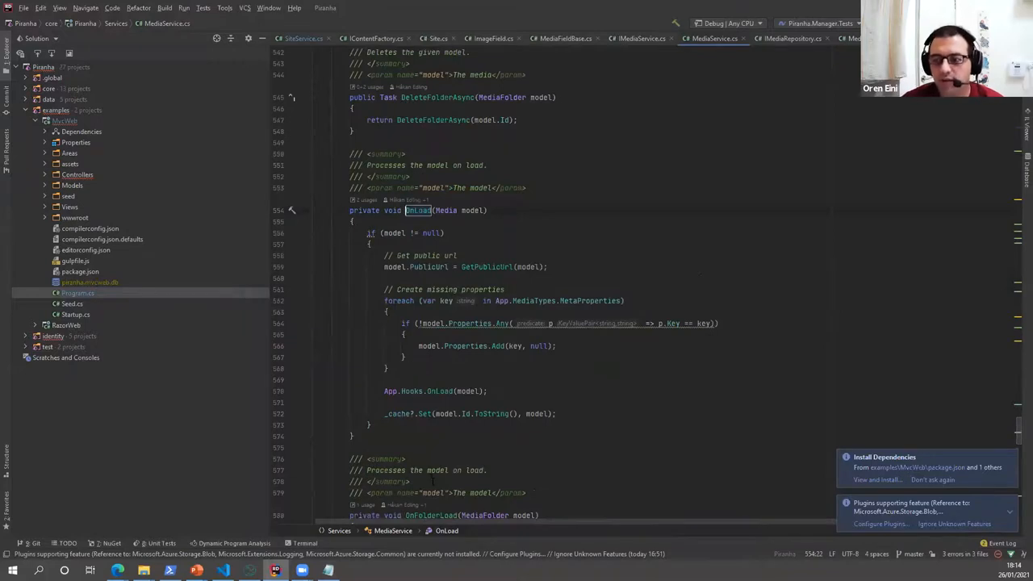
{"action": "mouse_move", "coordinate": [424, 413]}
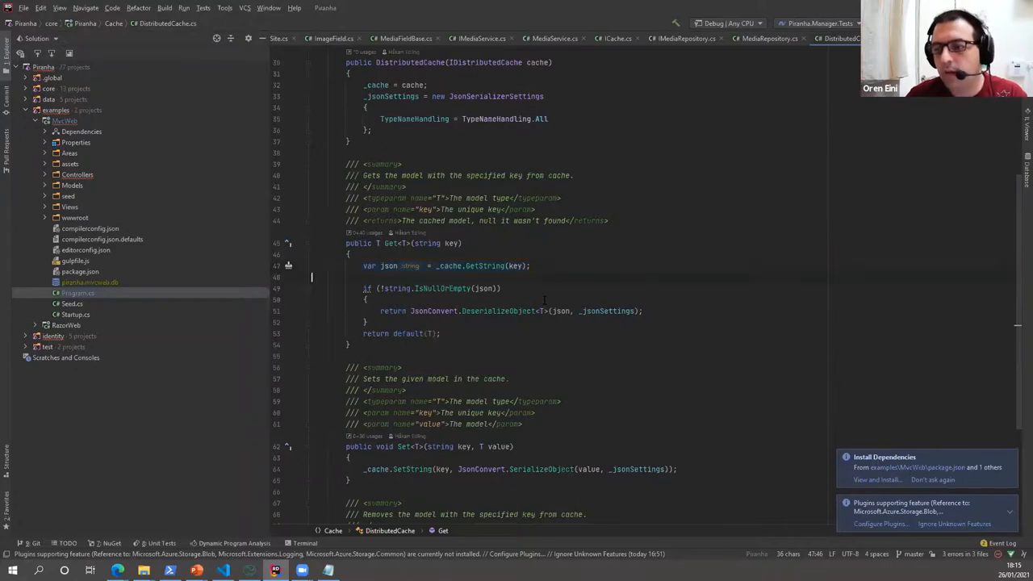
- Show MediaService.GetByIdAsync's cache-first lookup beside a Notepad note headed 'Pipeline & Stages'
{"action": "left_click_drag", "start_coordinate": [379, 311], "coordinate": [368, 323]}
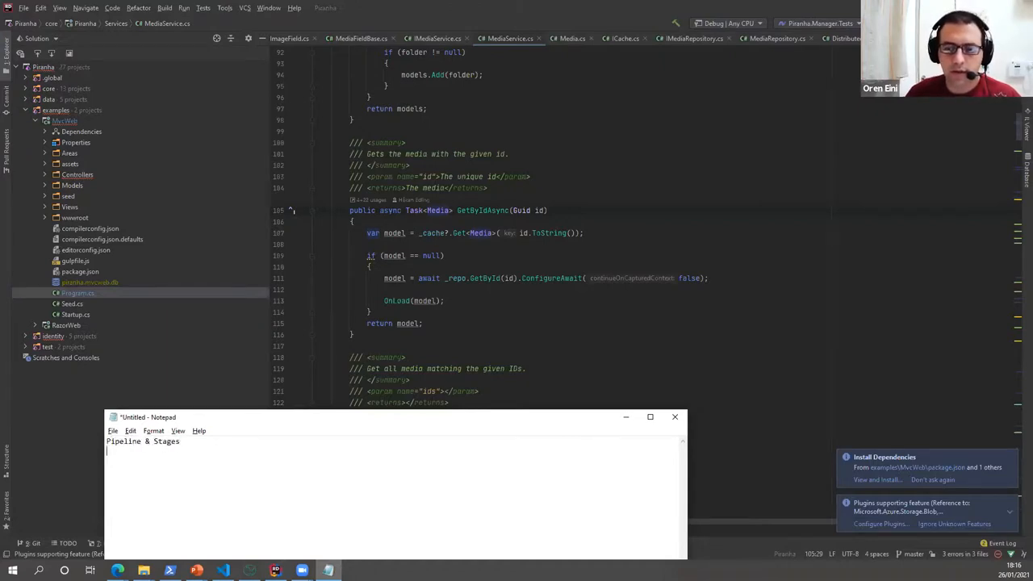
- Type '- Prepare Query' beneath the 'Pipeline & Stages' heading
{"action": "type", "text": "- Prepare"}
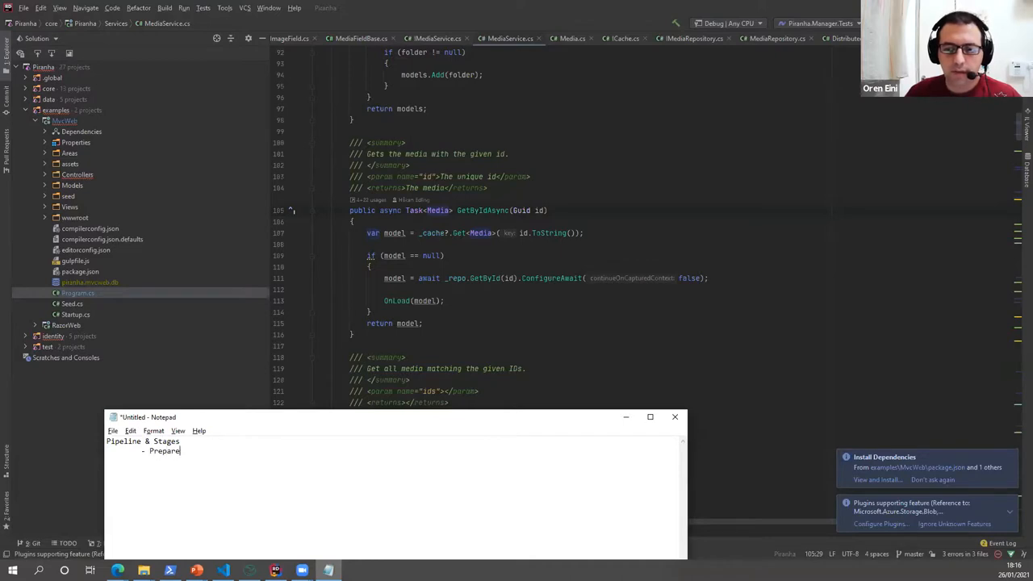
{"action": "type", "text": "Query"}
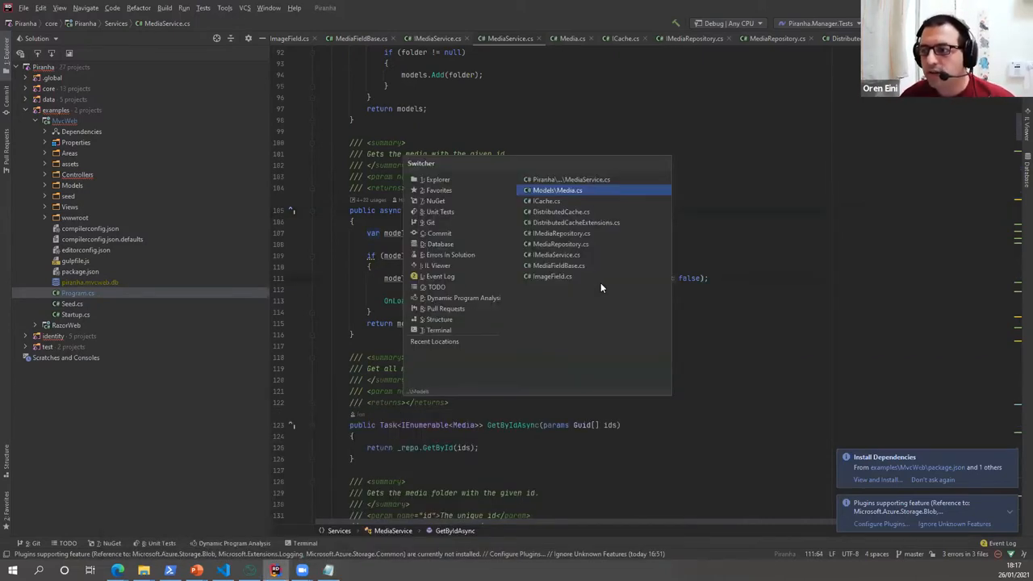
{"action": "mouse_move", "coordinate": [562, 233]}
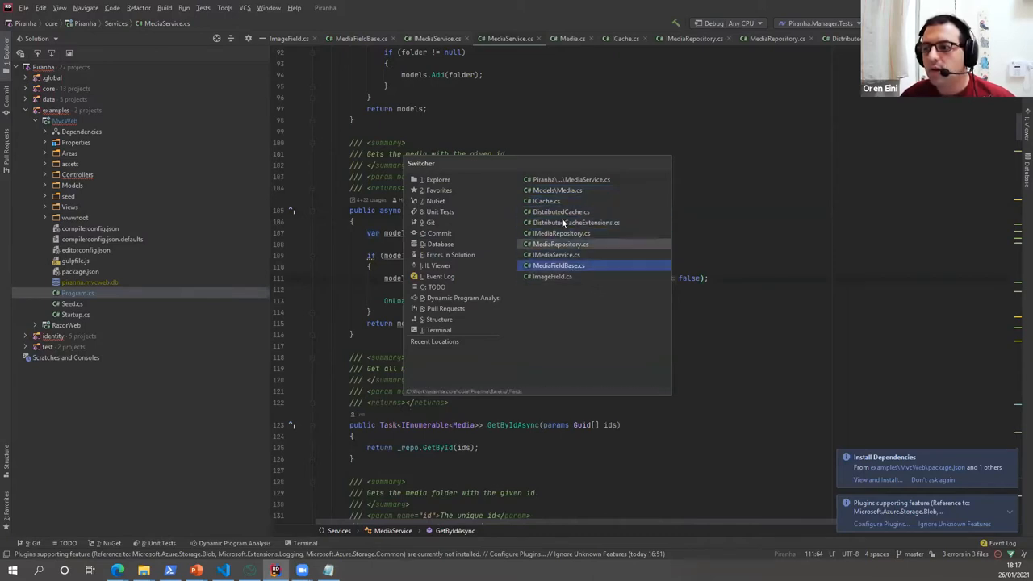
- Pick ICache.cs from the Switcher to view its Get, Set and Remove methods
{"action": "left_click", "coordinate": [547, 201]}
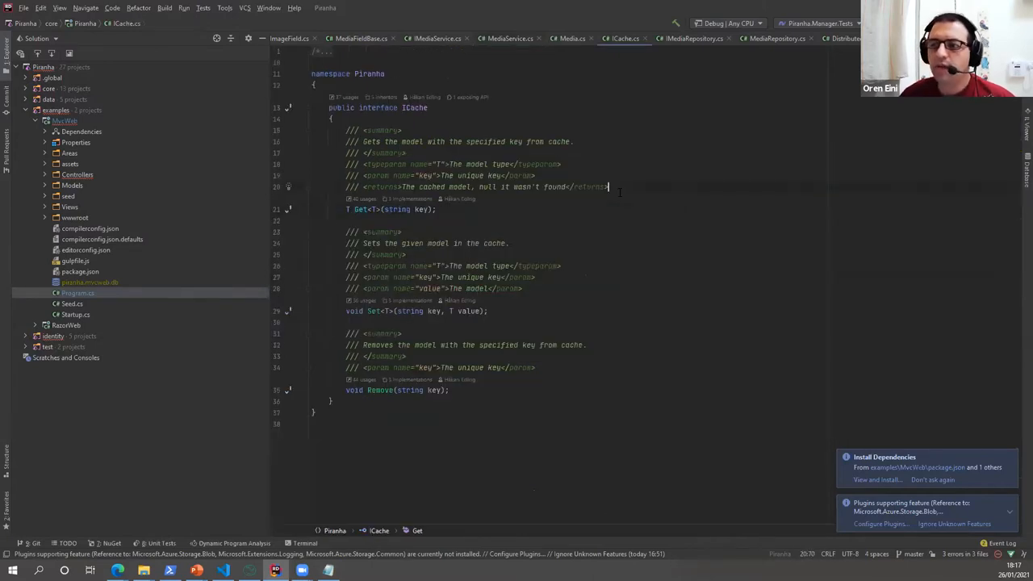